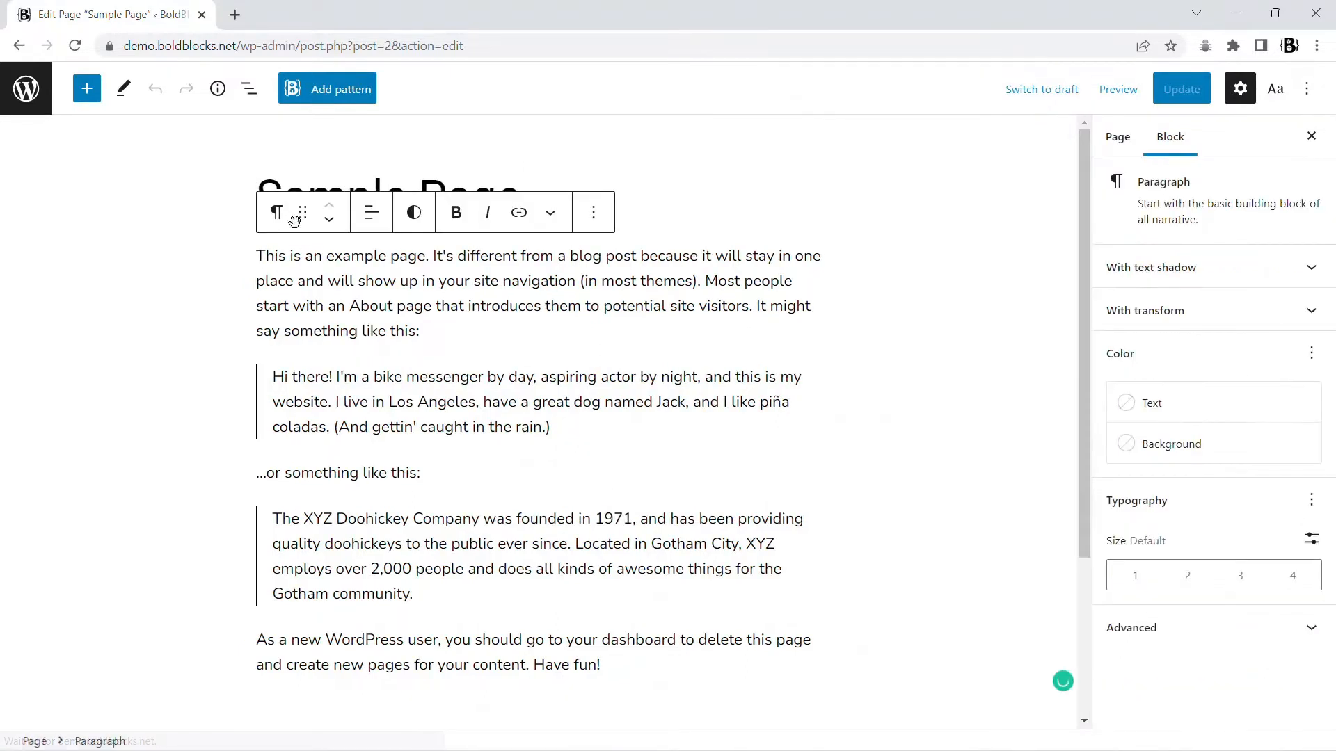
# Transform the first paragraph into an Advanced group block.
pyautogui.click(277, 211)
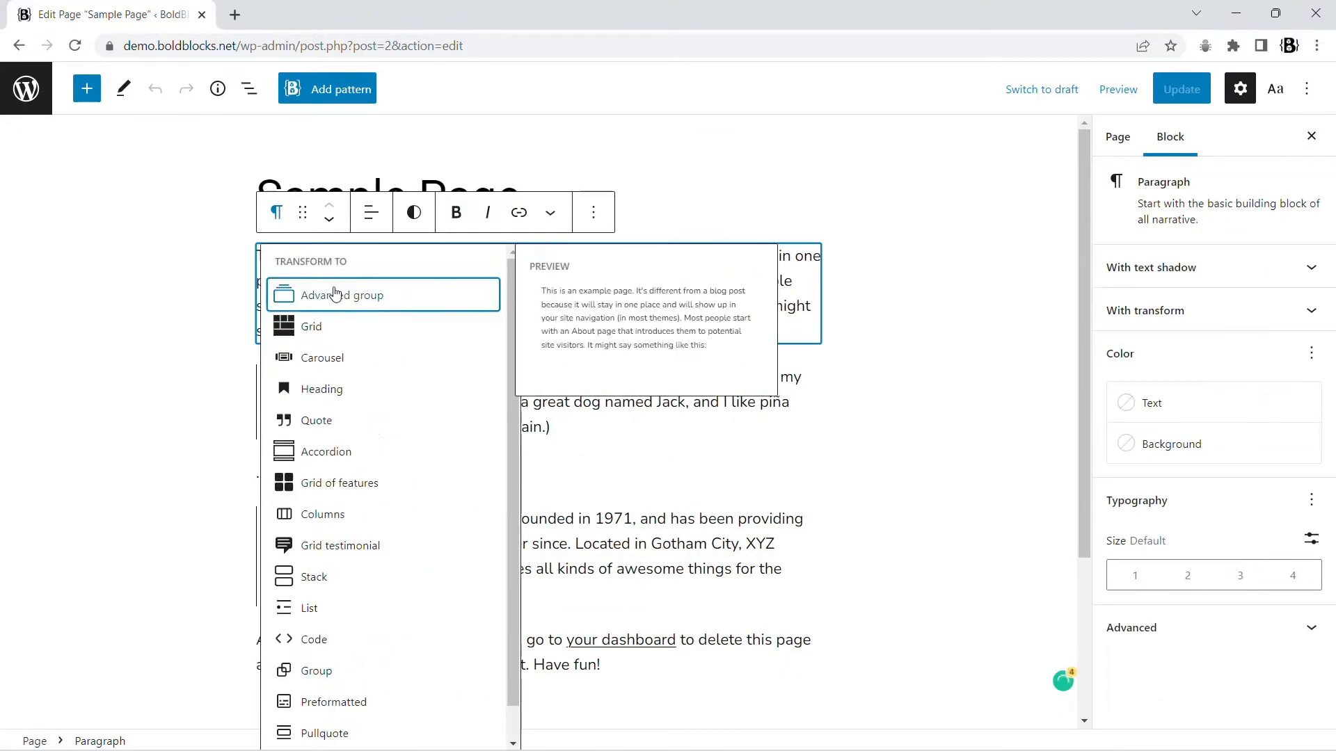
pyautogui.click(346, 295)
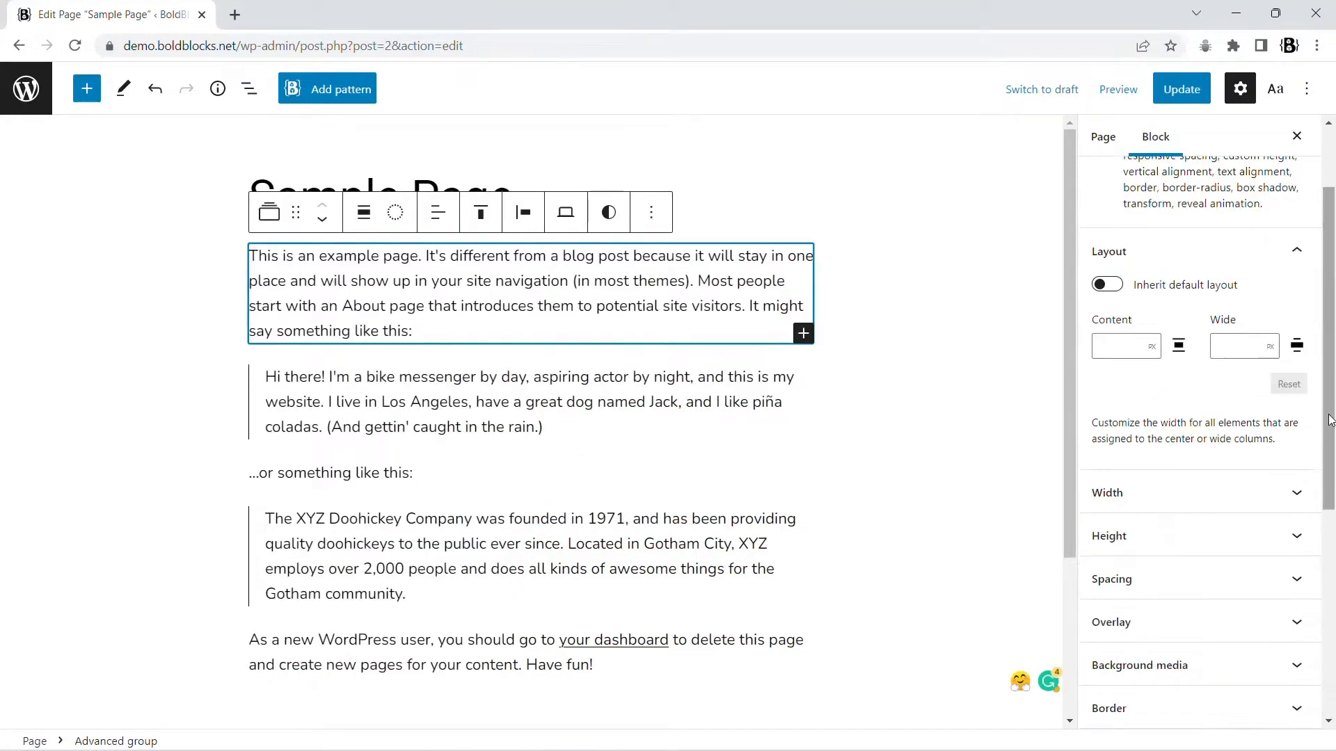
pyautogui.scroll(-3)
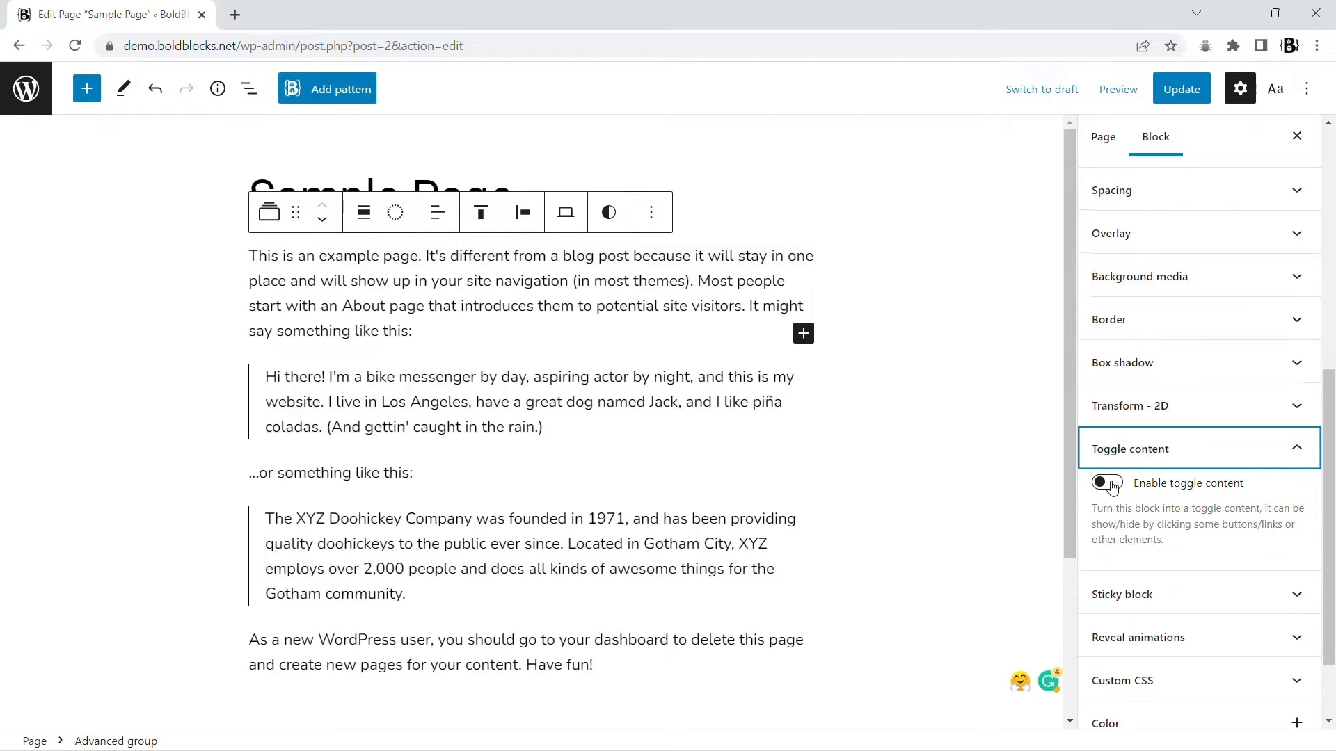
# Enable Toggle content on the group with Toggle type Modal and preview it live.
pyautogui.click(1106, 483)
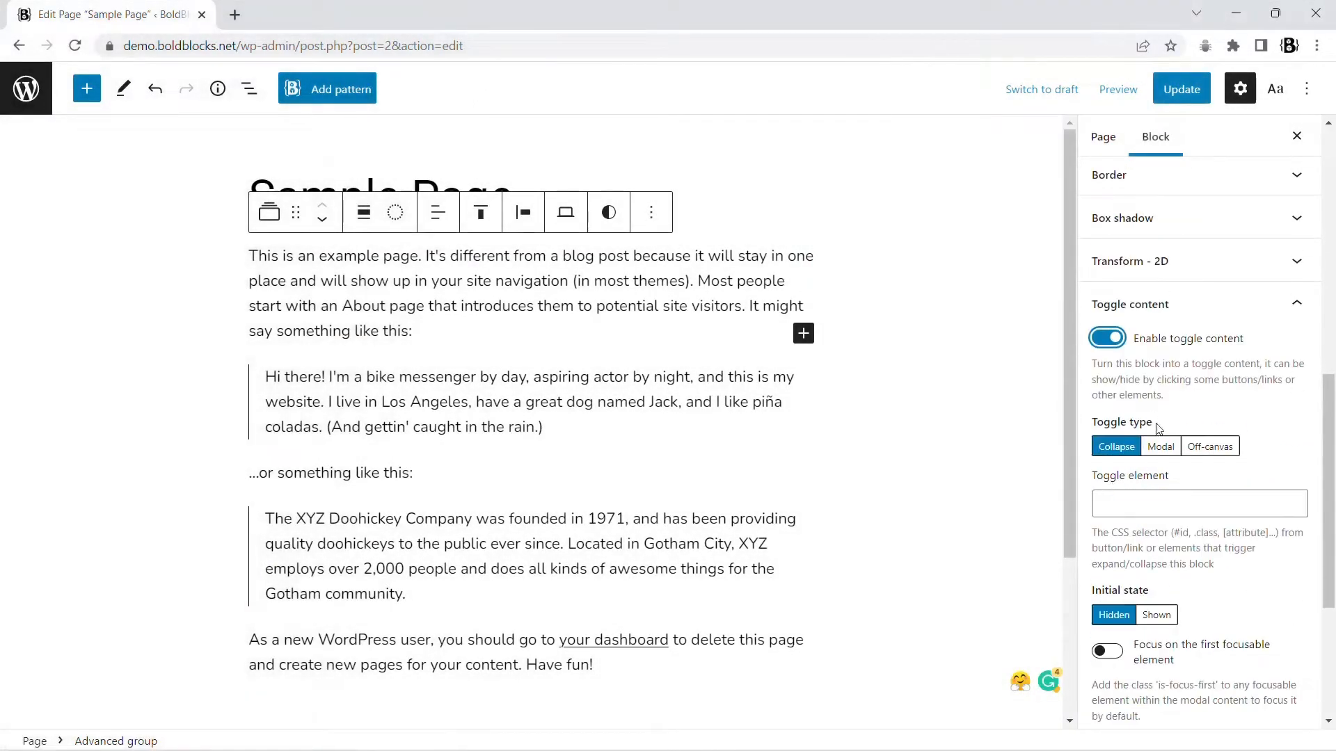
pyautogui.click(1159, 445)
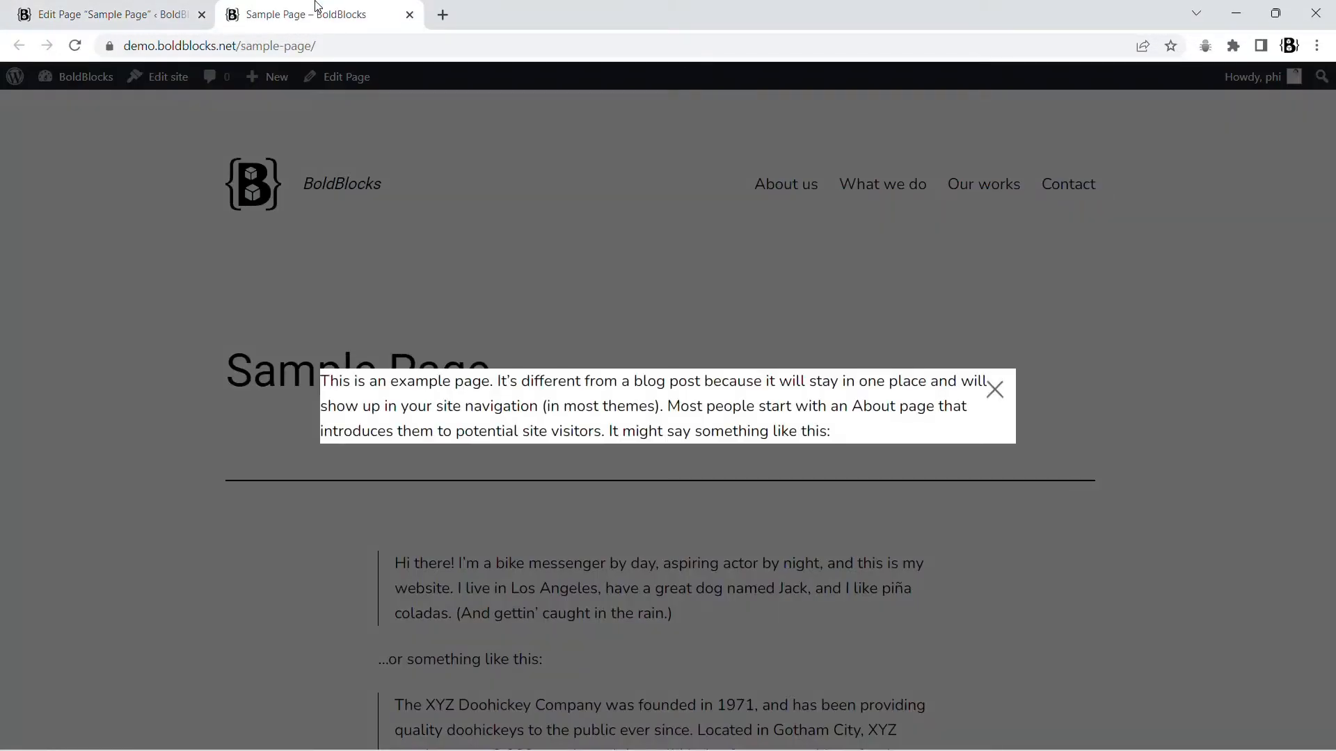
pyautogui.click(112, 14)
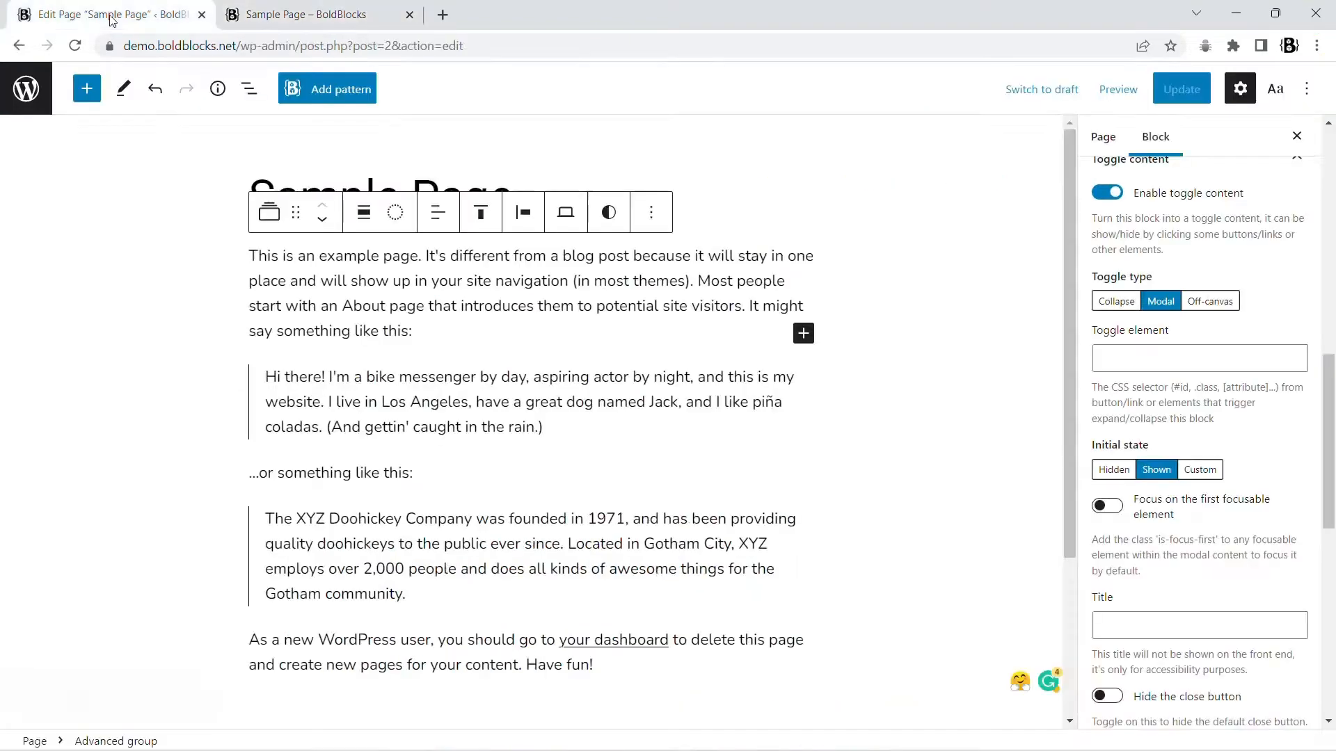
# Style the modal group: light-blue background, padding 2, 1px border, box shadow 0 2 6 0.
pyautogui.scroll(-3)
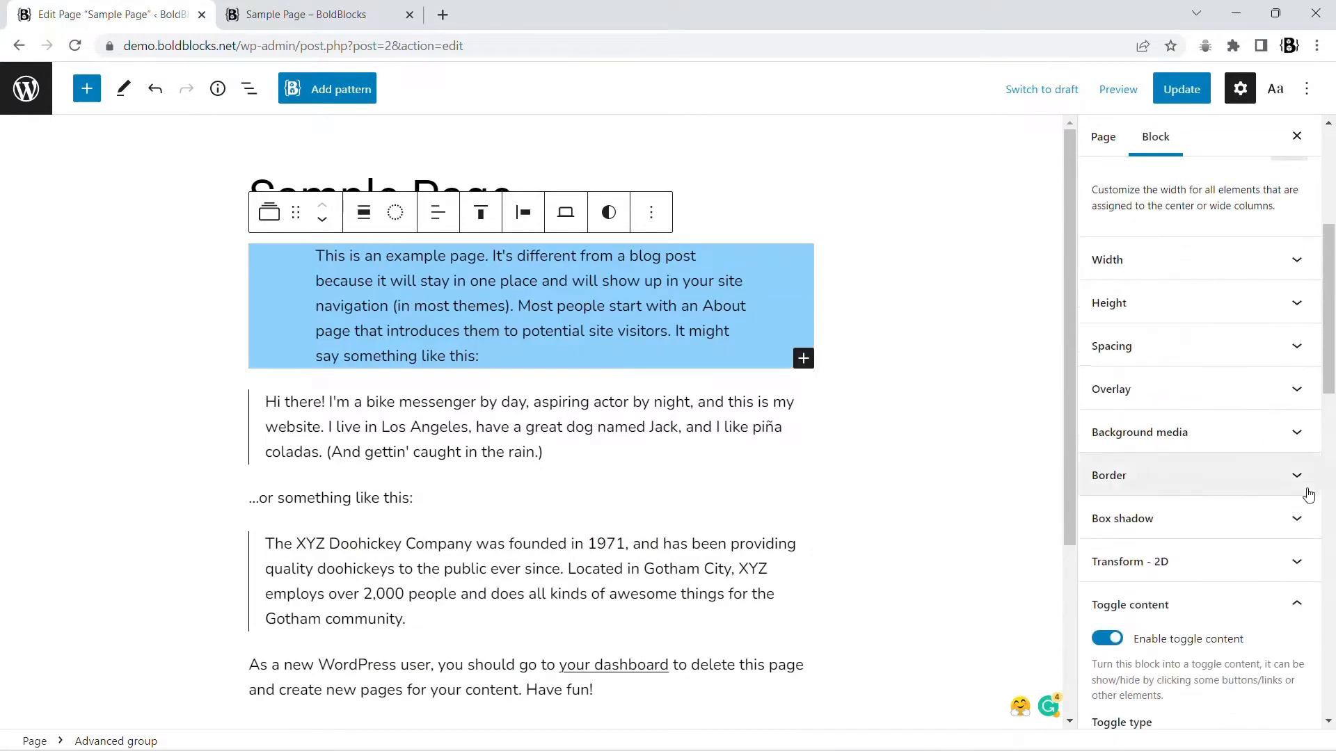
pyautogui.click(1110, 346)
pyautogui.write('2')
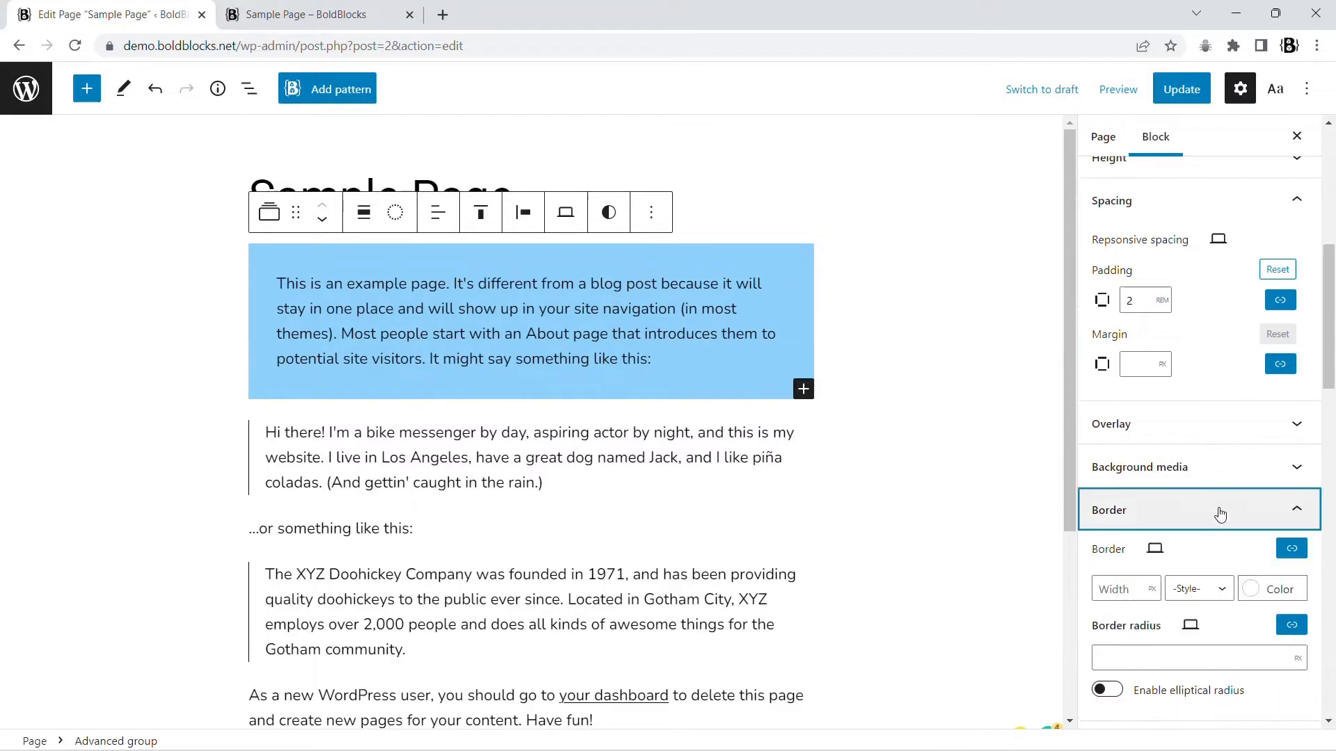
pyautogui.click(1249, 588)
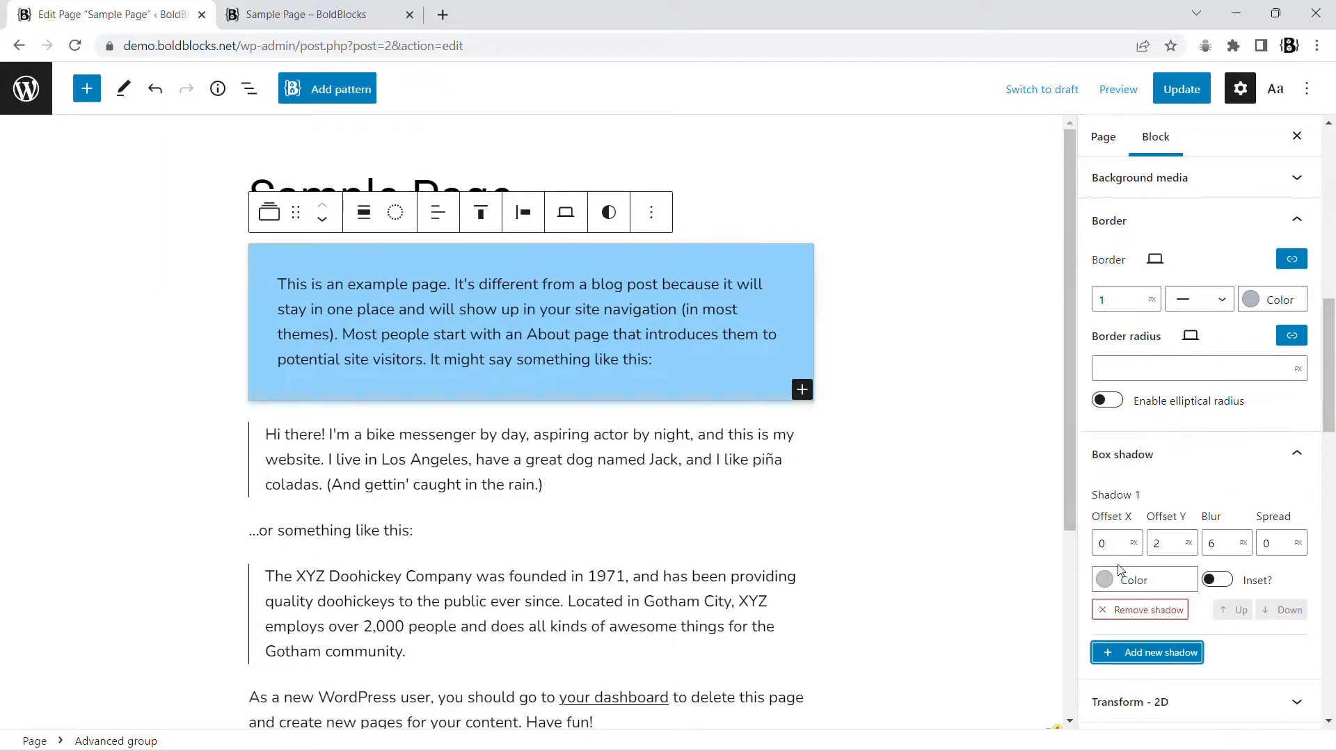
pyautogui.click(306, 13)
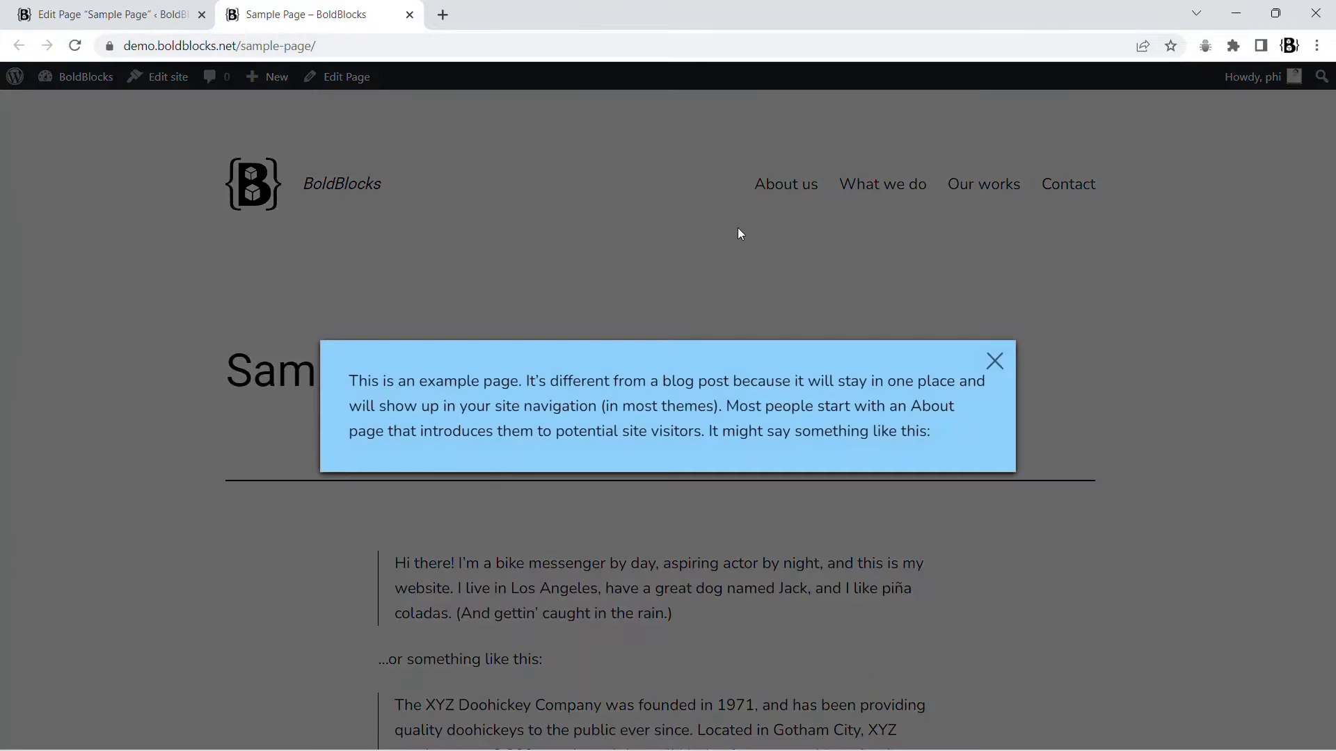
pyautogui.click(107, 14)
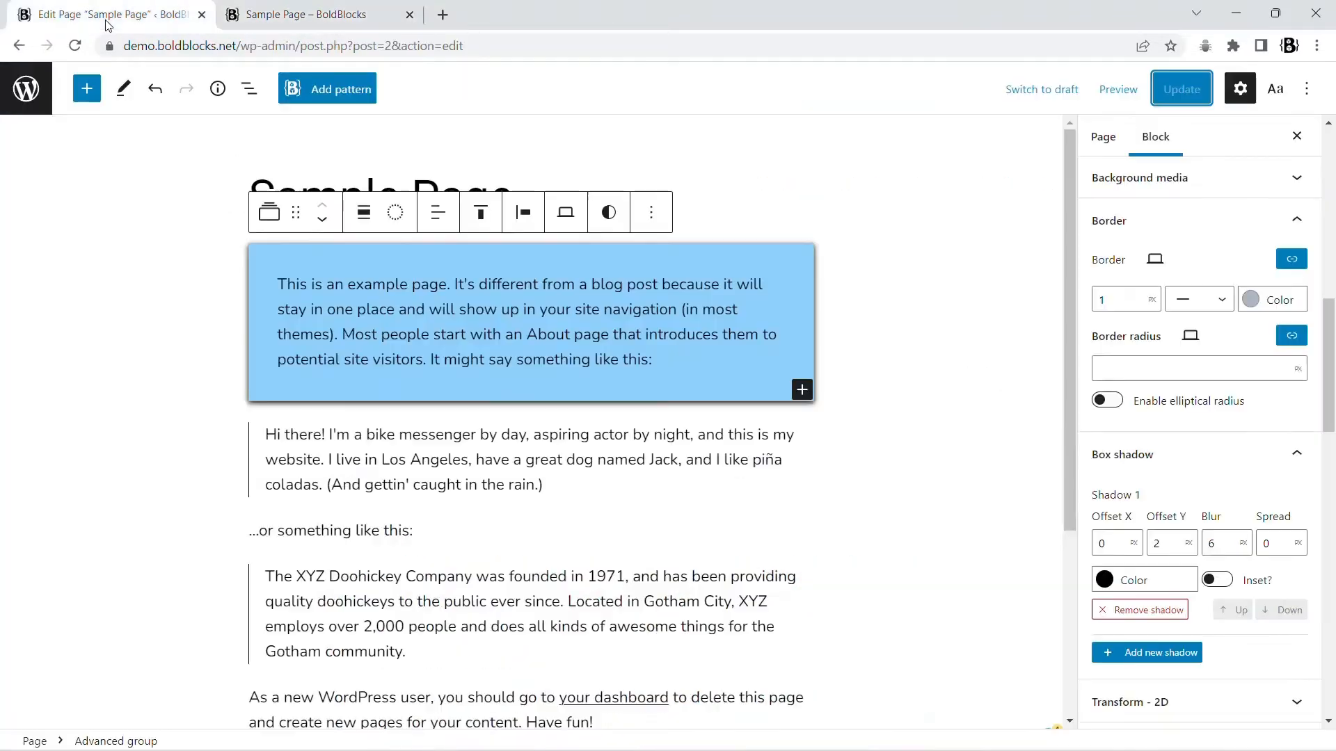
# Add an 'Open modal' button with class open-modal as the group's toggle element and save.
pyautogui.click(651, 211)
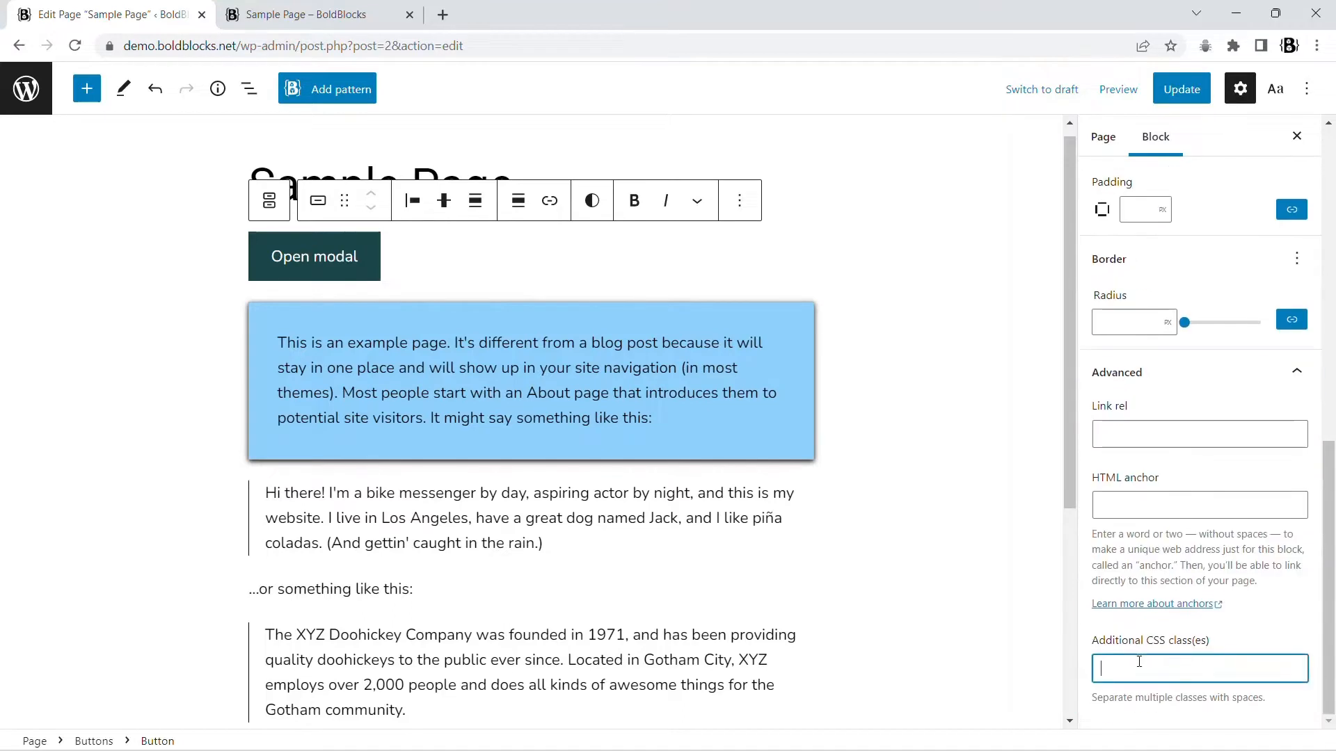
pyautogui.write('open-modal')
pyautogui.write('.o')
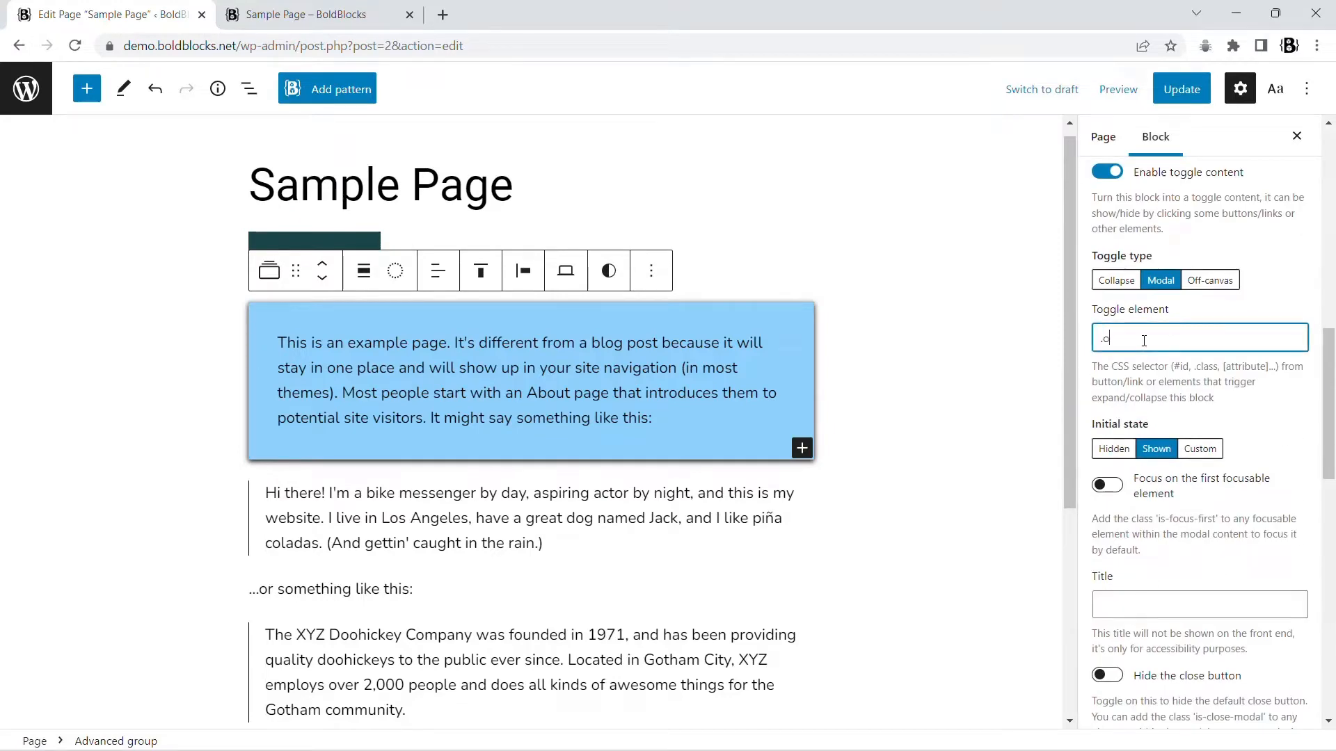
pyautogui.click(1182, 88)
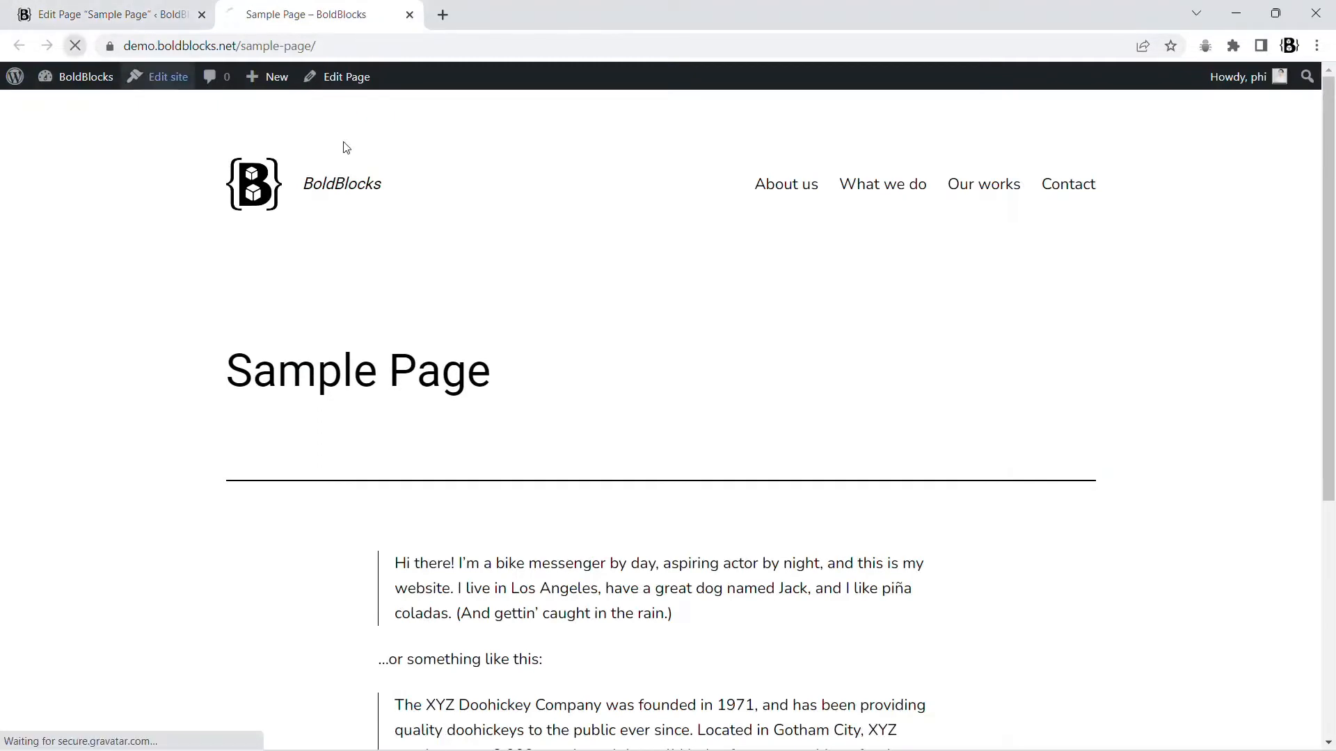
# Set the modal's Initial state to Hidden, update, and confirm only the button shows live.
pyautogui.click(443, 575)
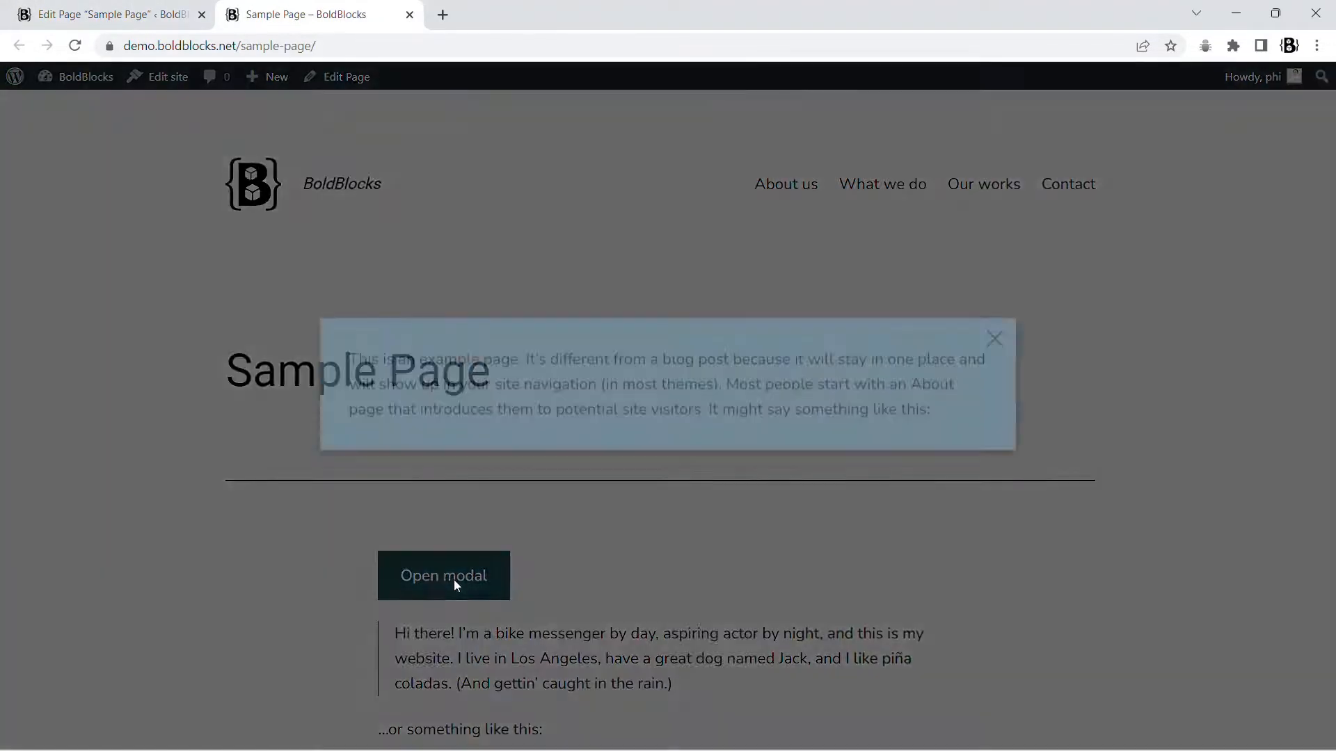
pyautogui.click(994, 339)
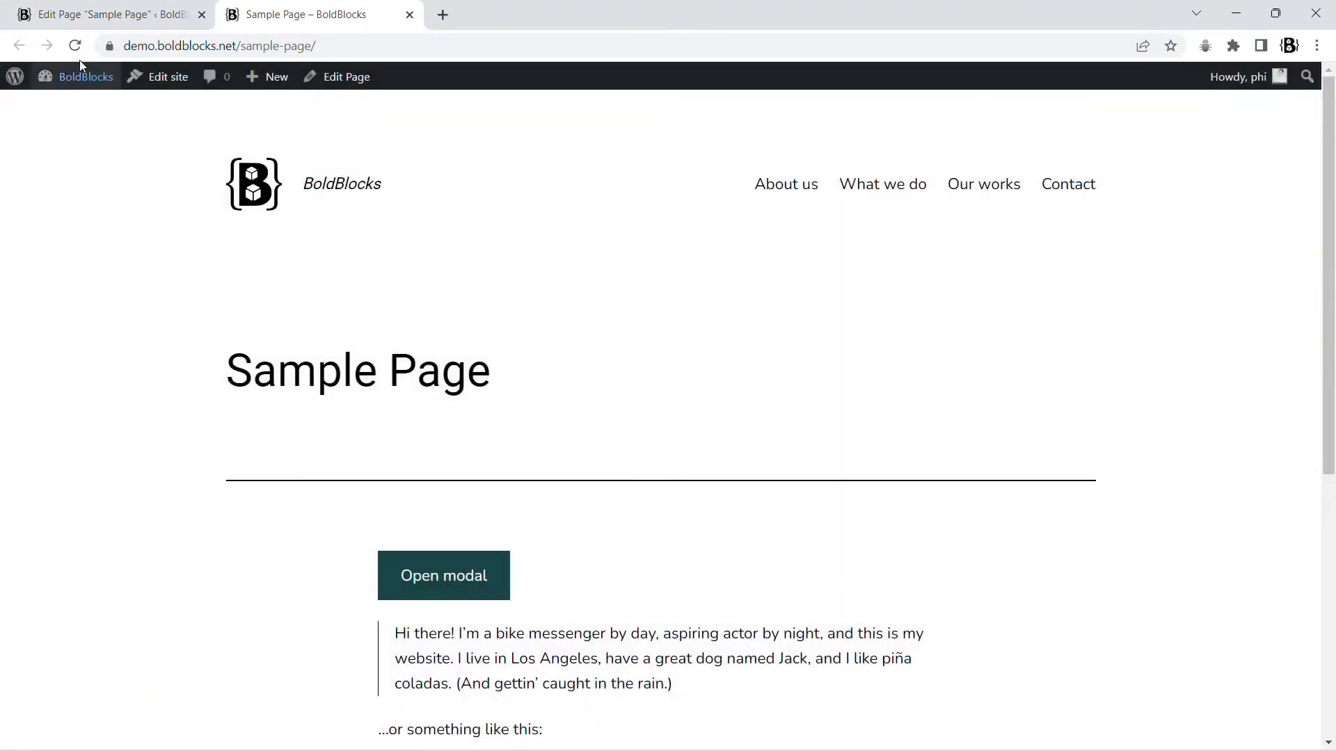
pyautogui.click(346, 77)
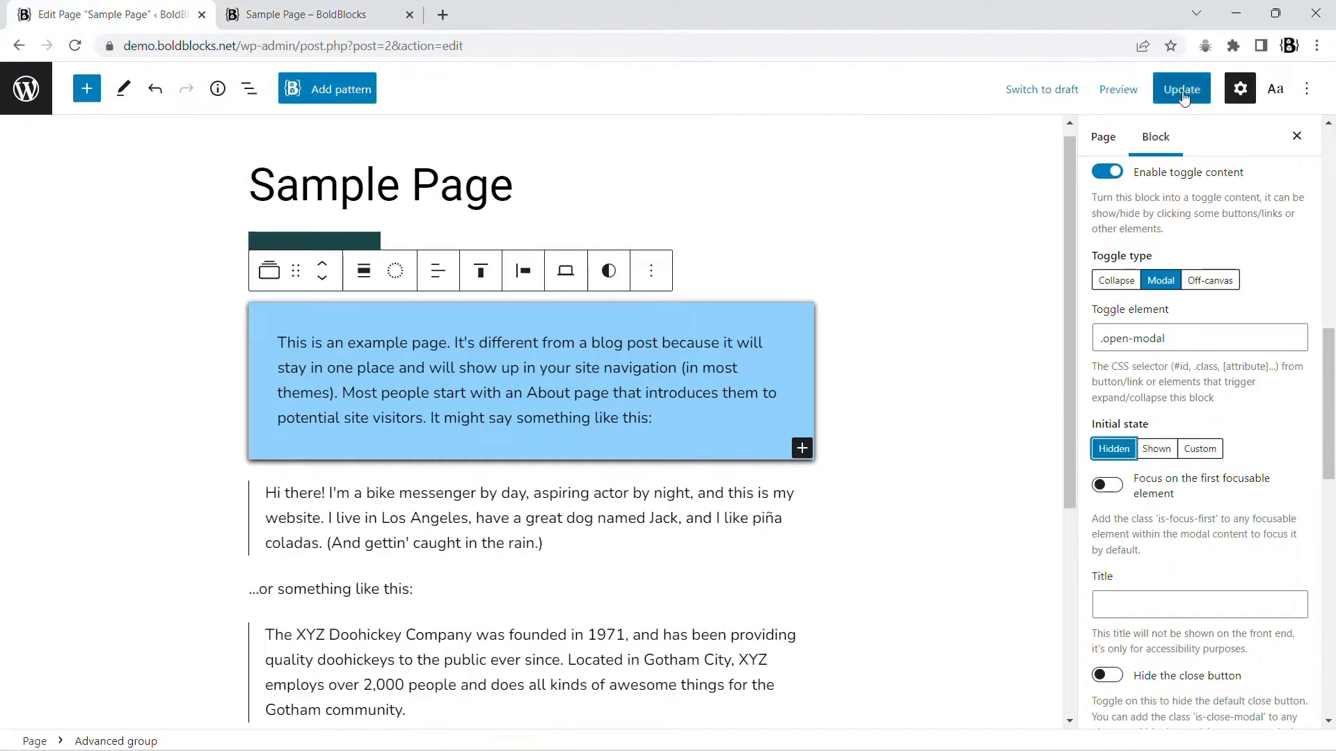
pyautogui.click(1182, 88)
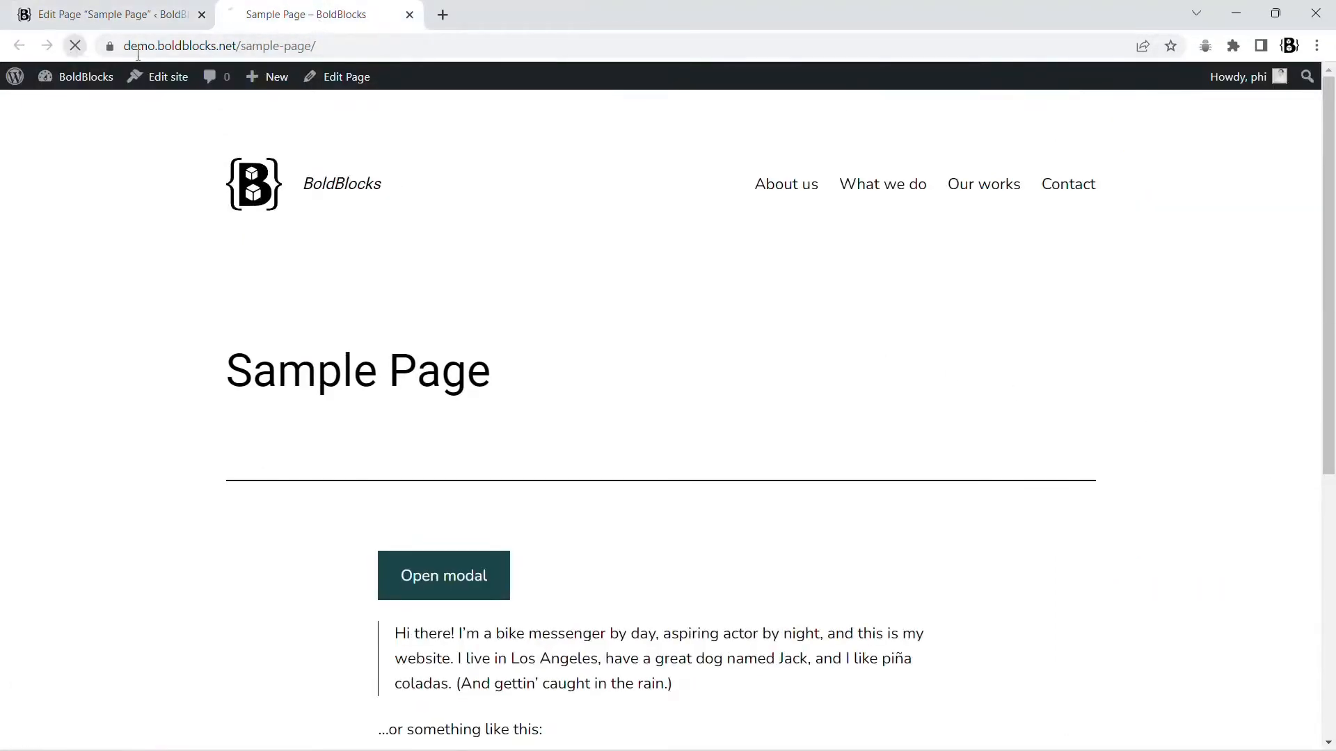
pyautogui.click(443, 575)
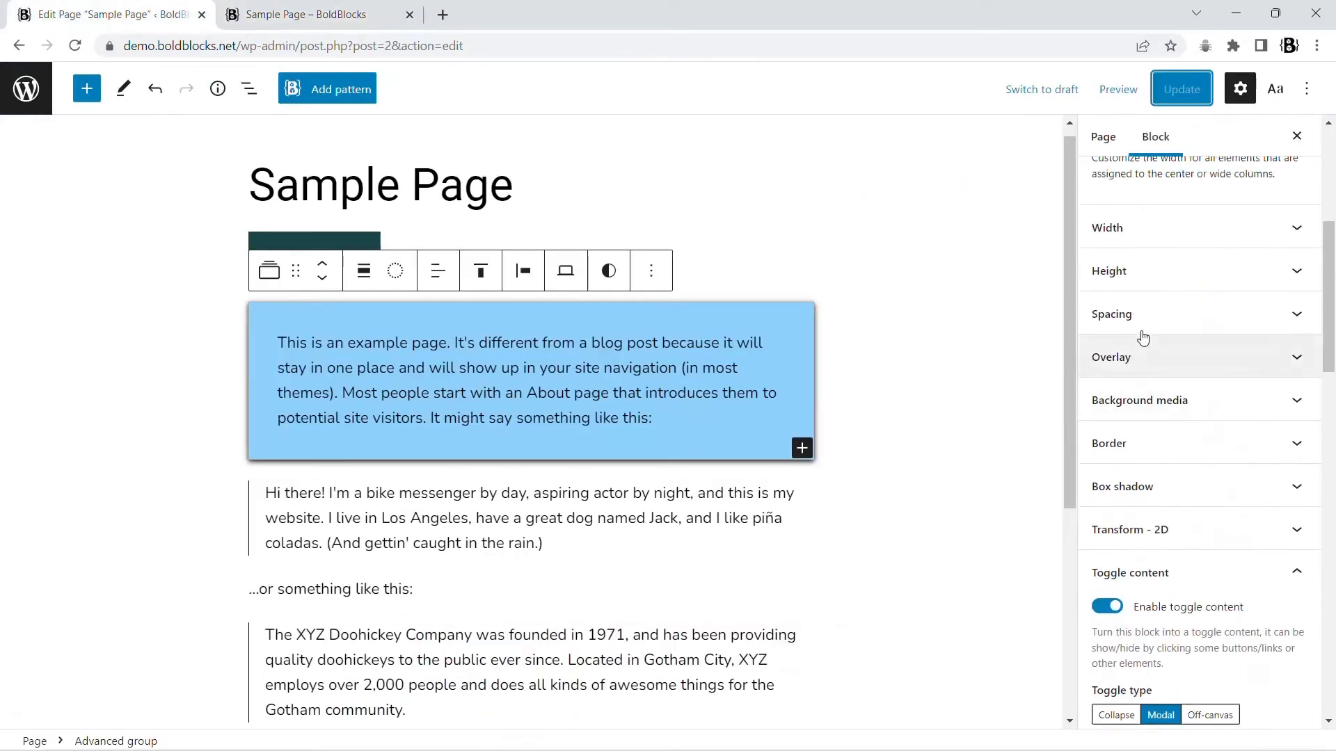
# Test opening the modal from the button live and adjust its on-screen placement.
pyautogui.click(1110, 313)
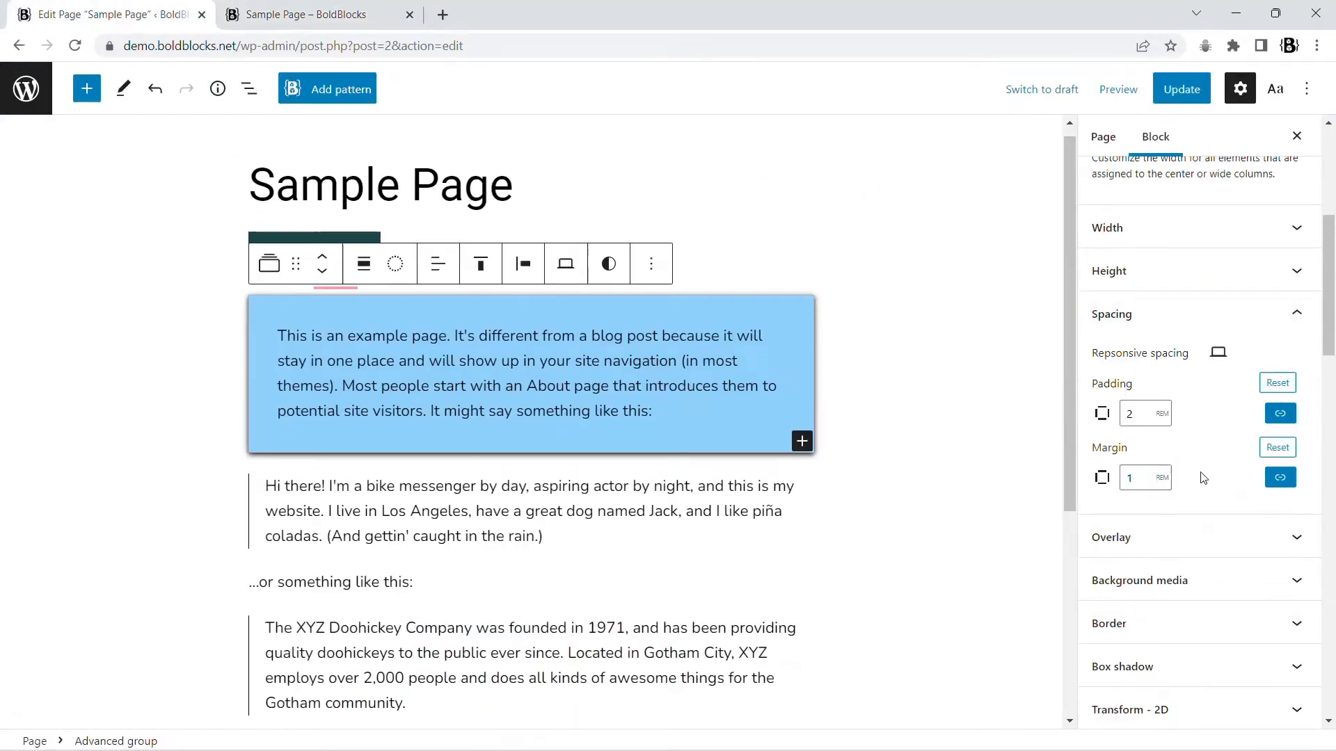
pyautogui.click(315, 14)
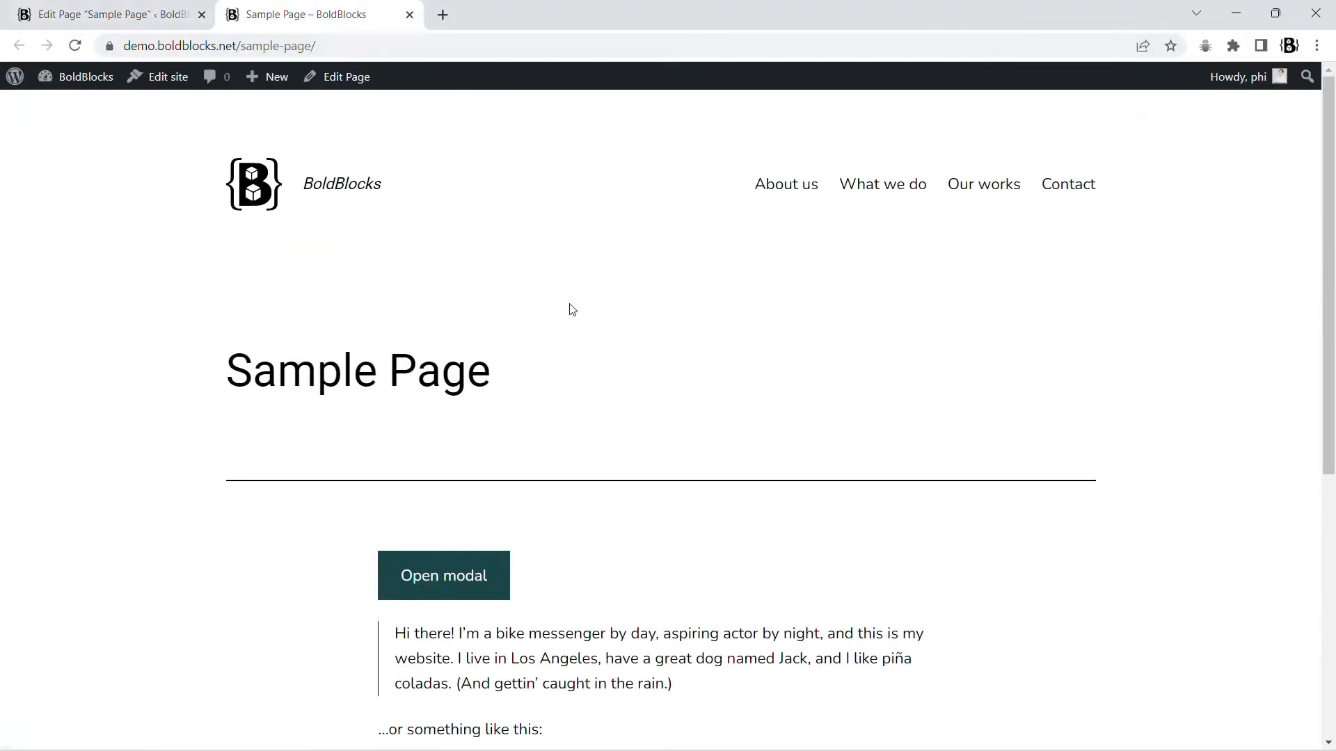
pyautogui.click(443, 574)
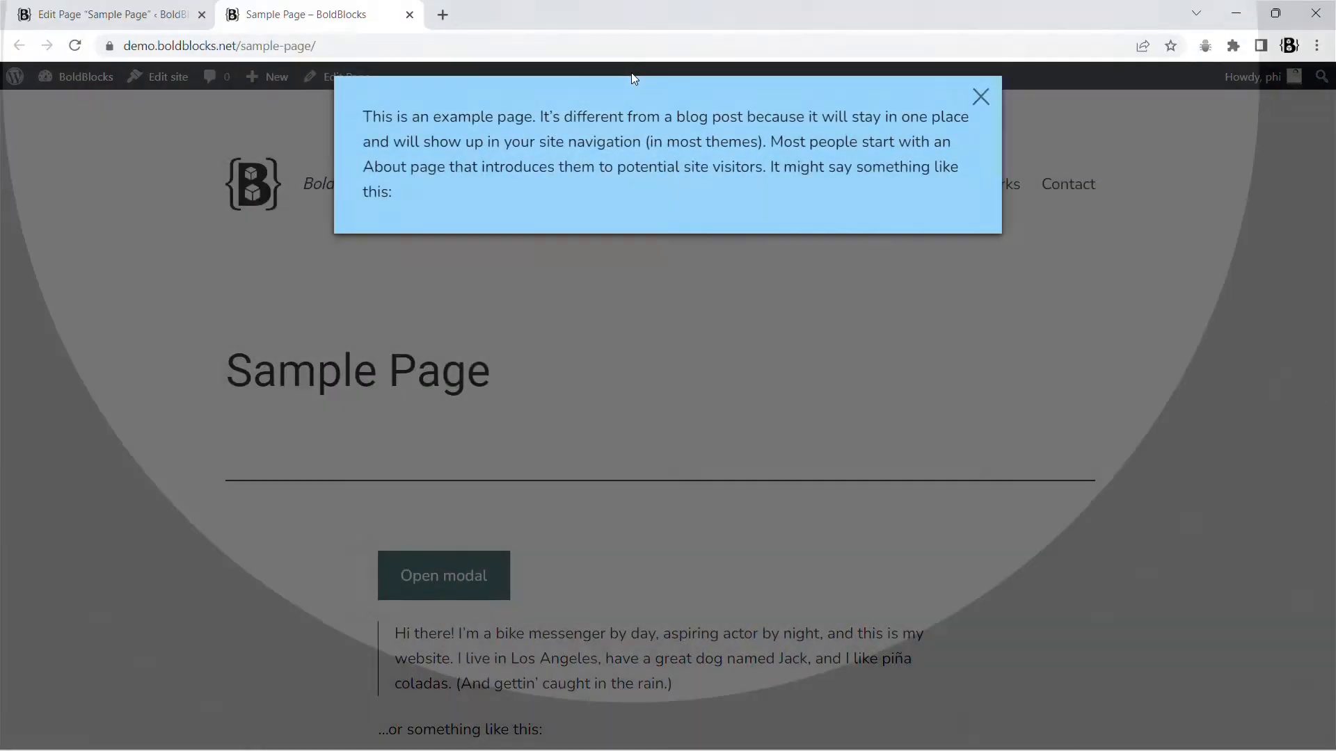
pyautogui.click(101, 14)
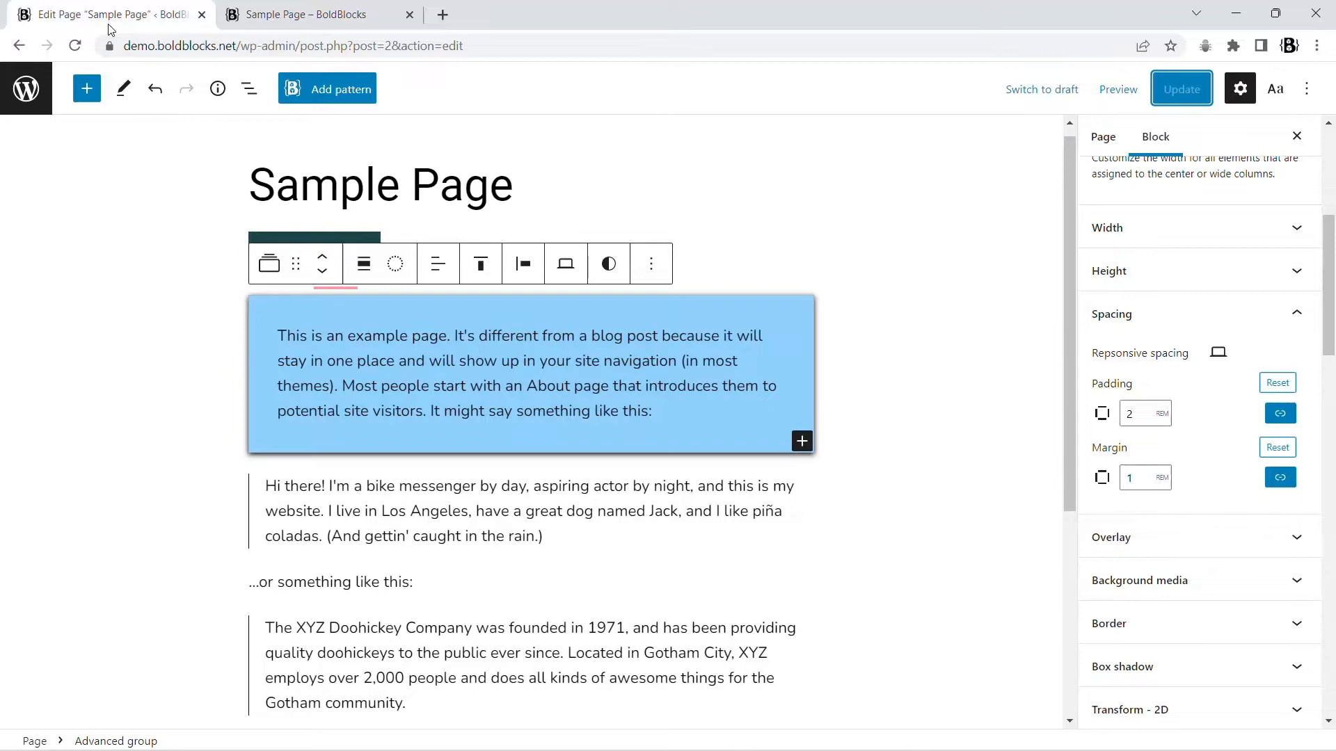
pyautogui.click(1155, 137)
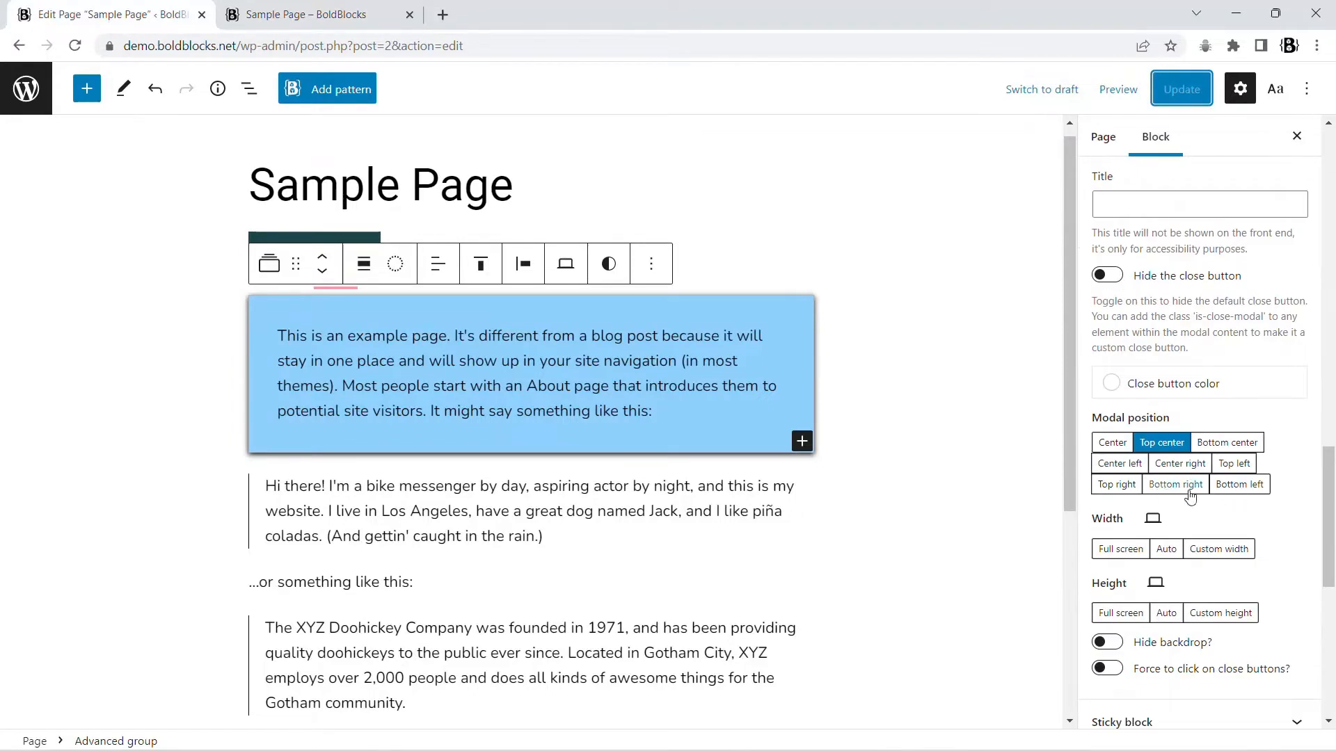
pyautogui.click(302, 14)
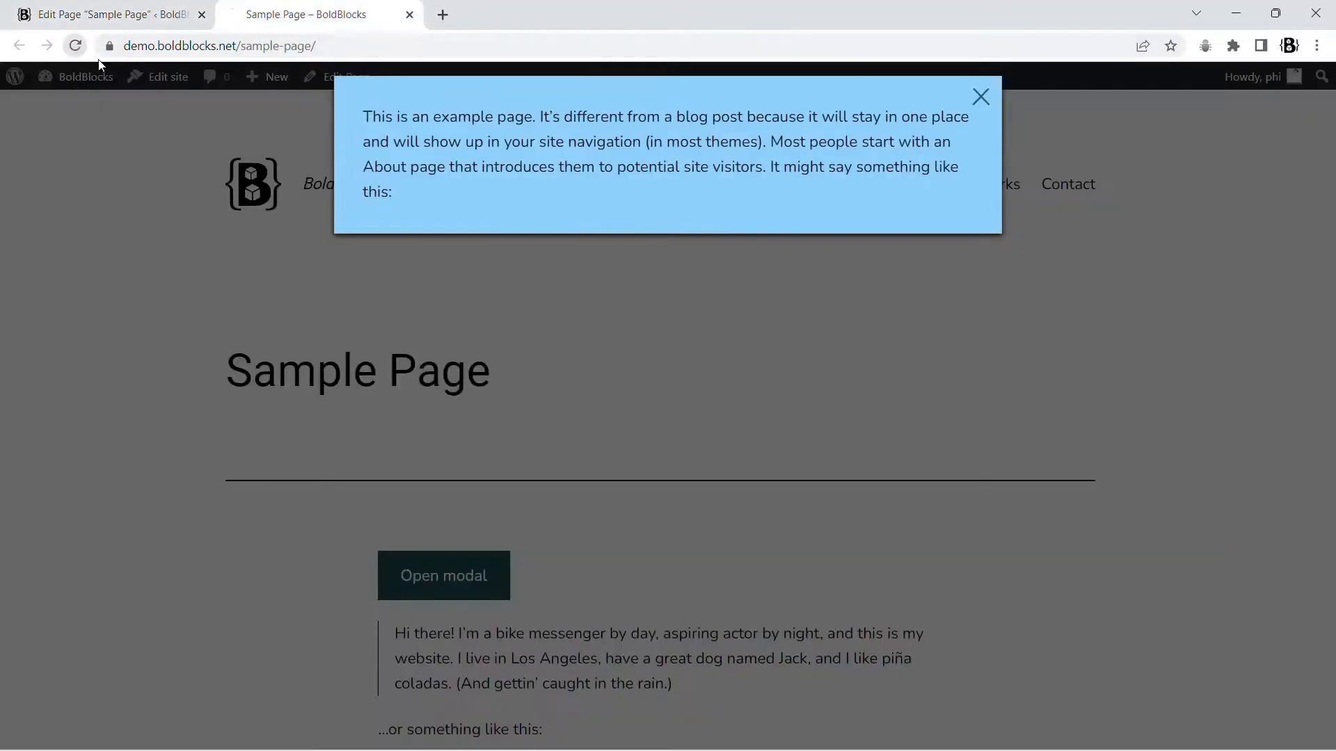
pyautogui.click(980, 96)
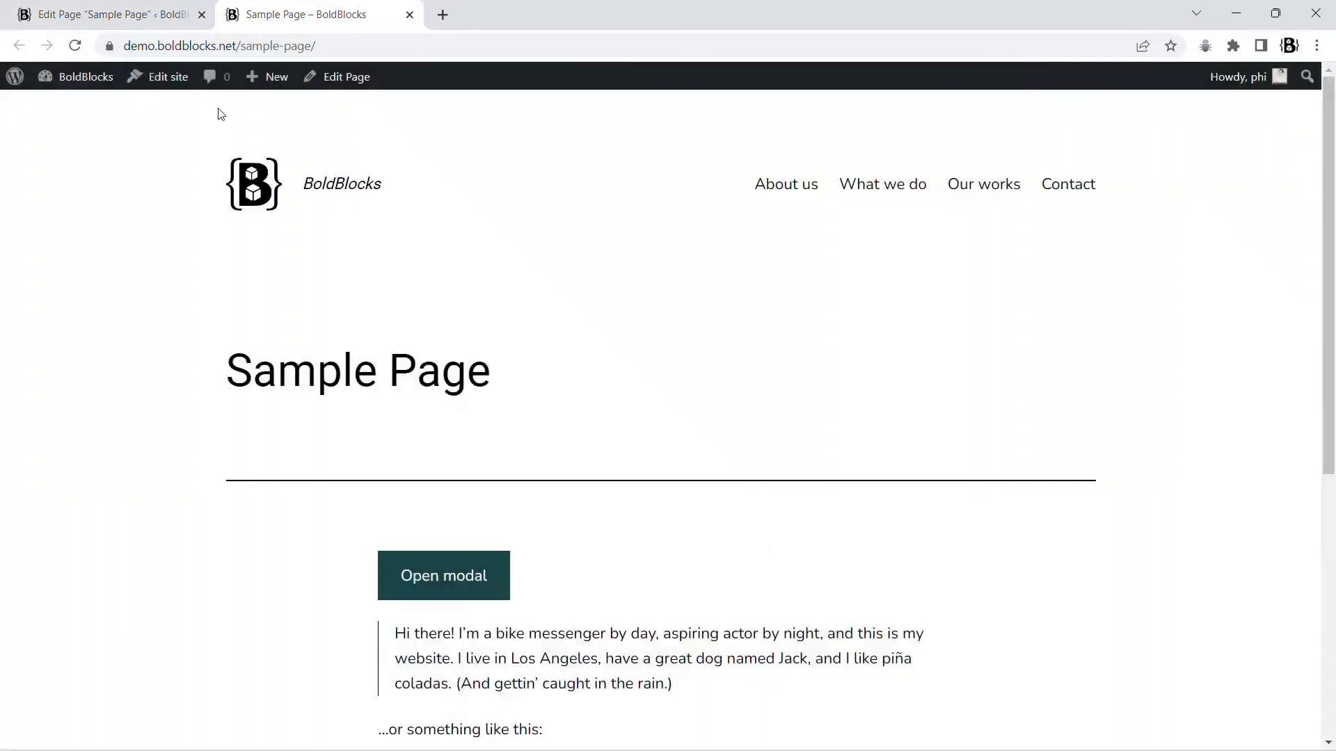
# Turn off the dimmed backdrop behind the modal, save, and check it on the live page.
pyautogui.click(345, 77)
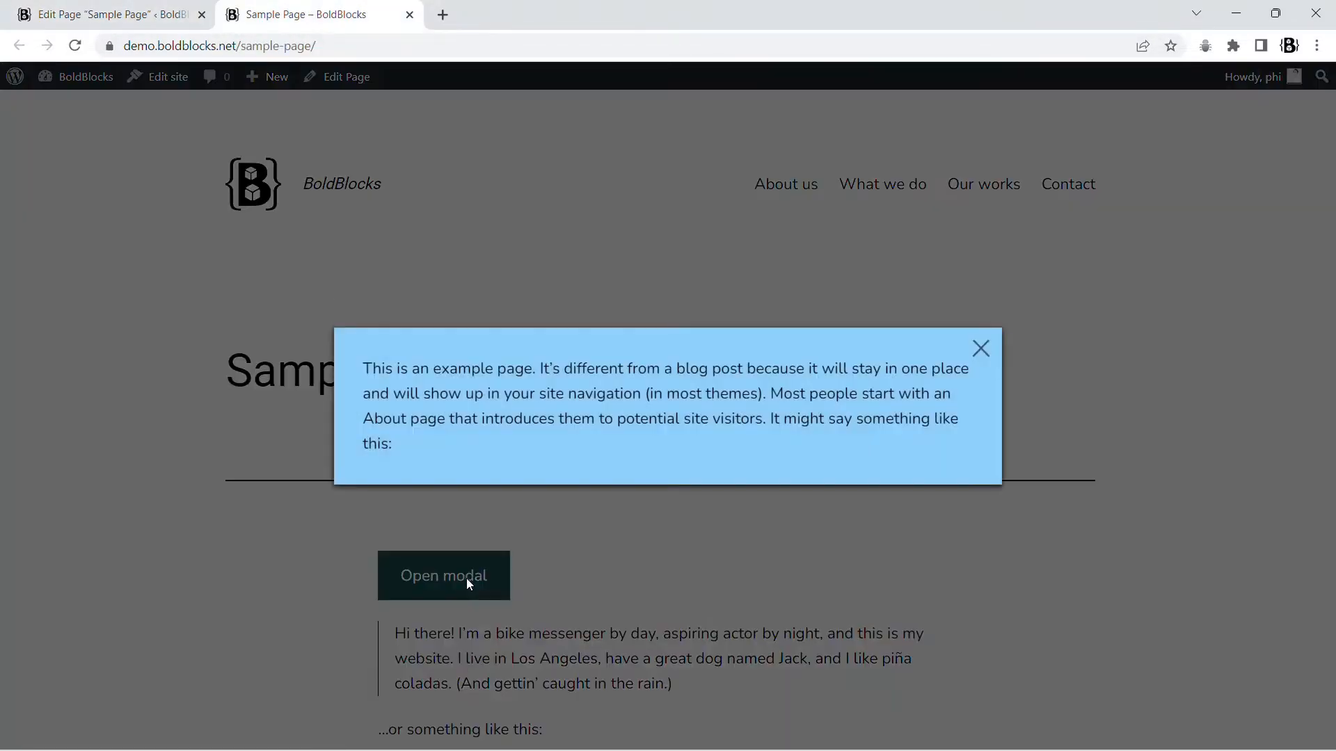
pyautogui.click(345, 77)
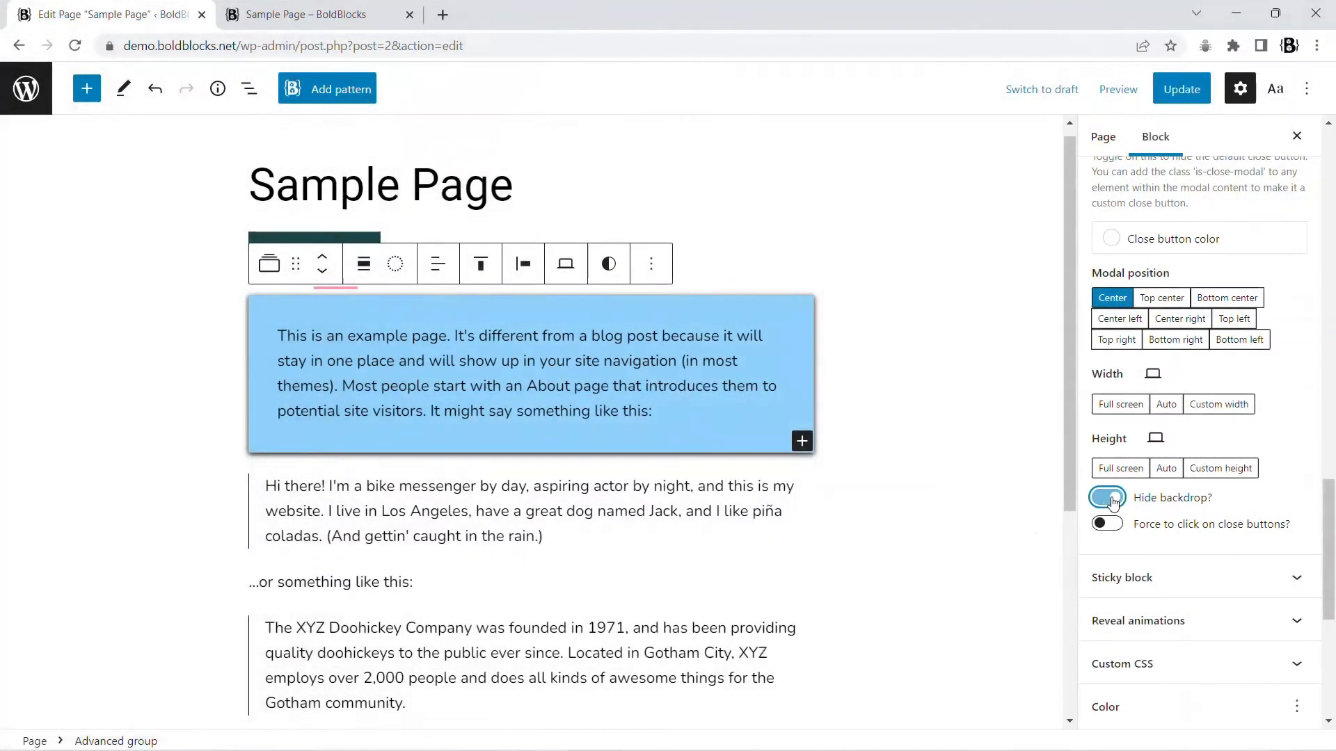
pyautogui.click(306, 14)
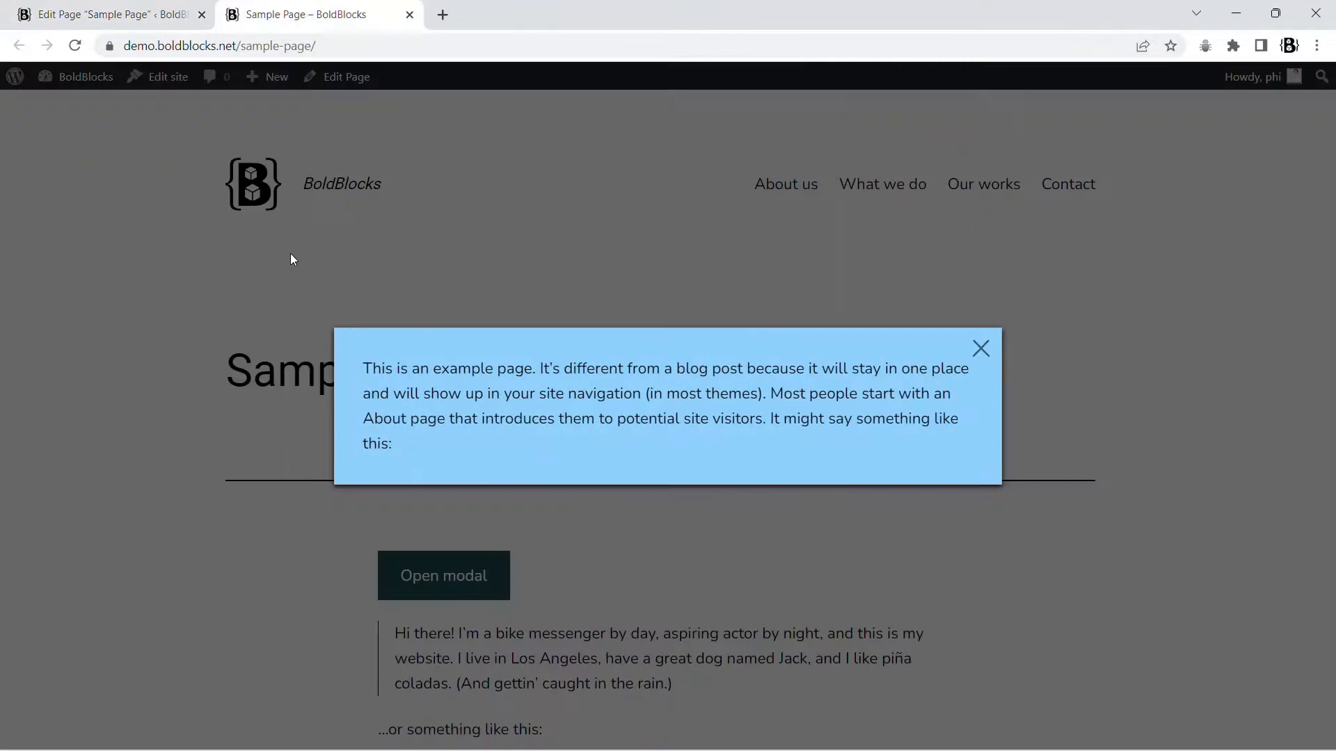
pyautogui.click(981, 347)
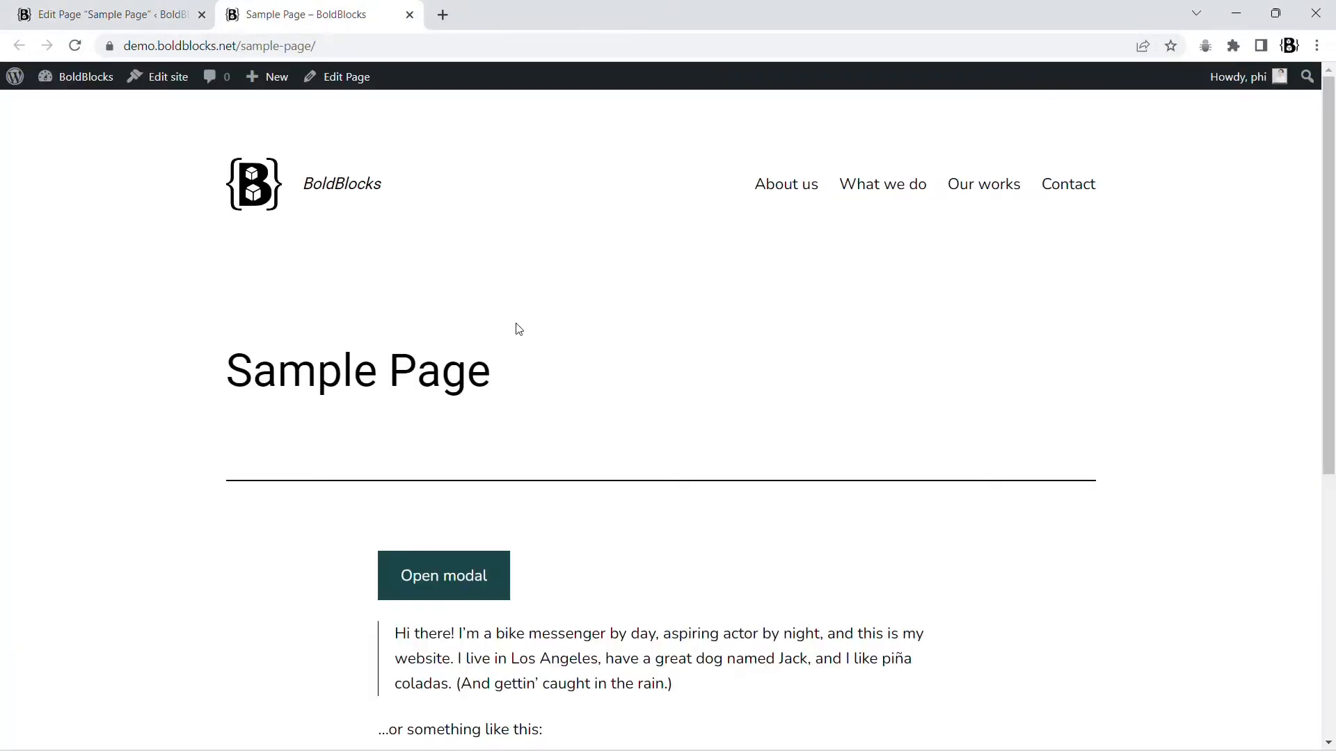
pyautogui.click(443, 575)
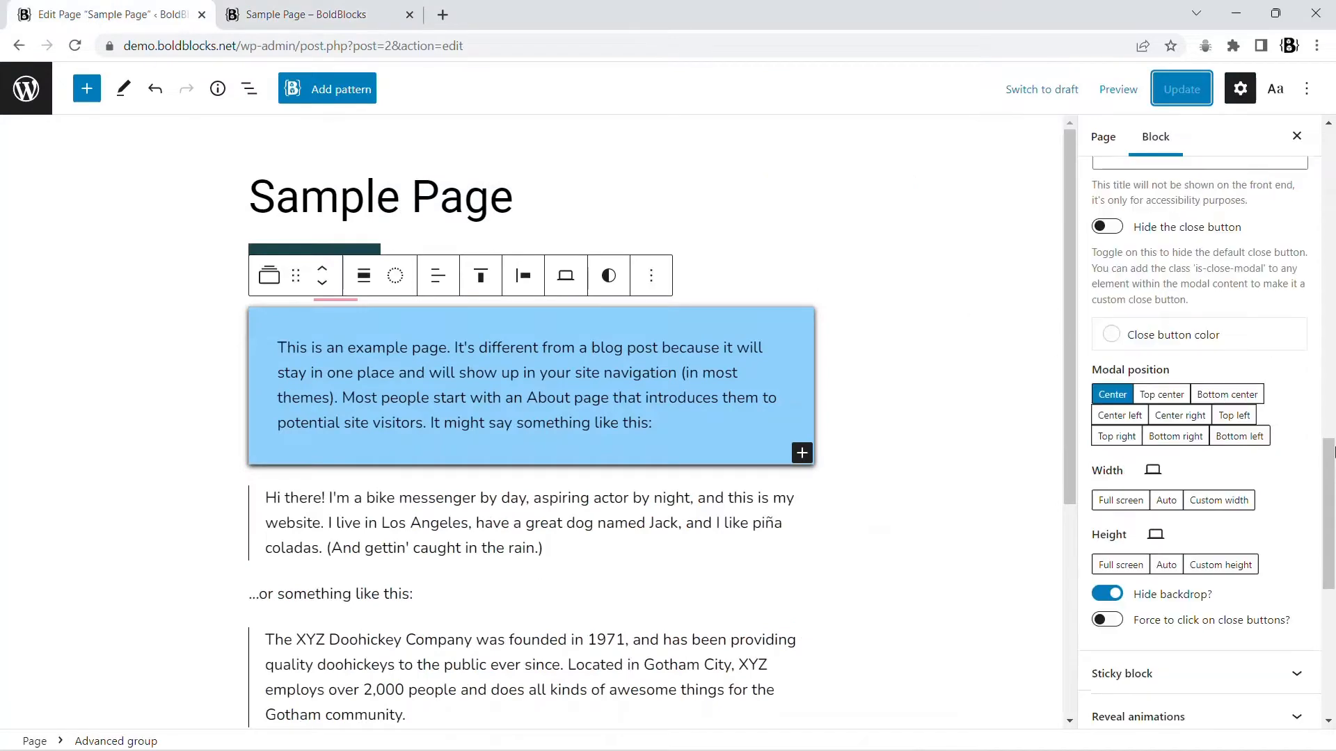
pyautogui.click(306, 14)
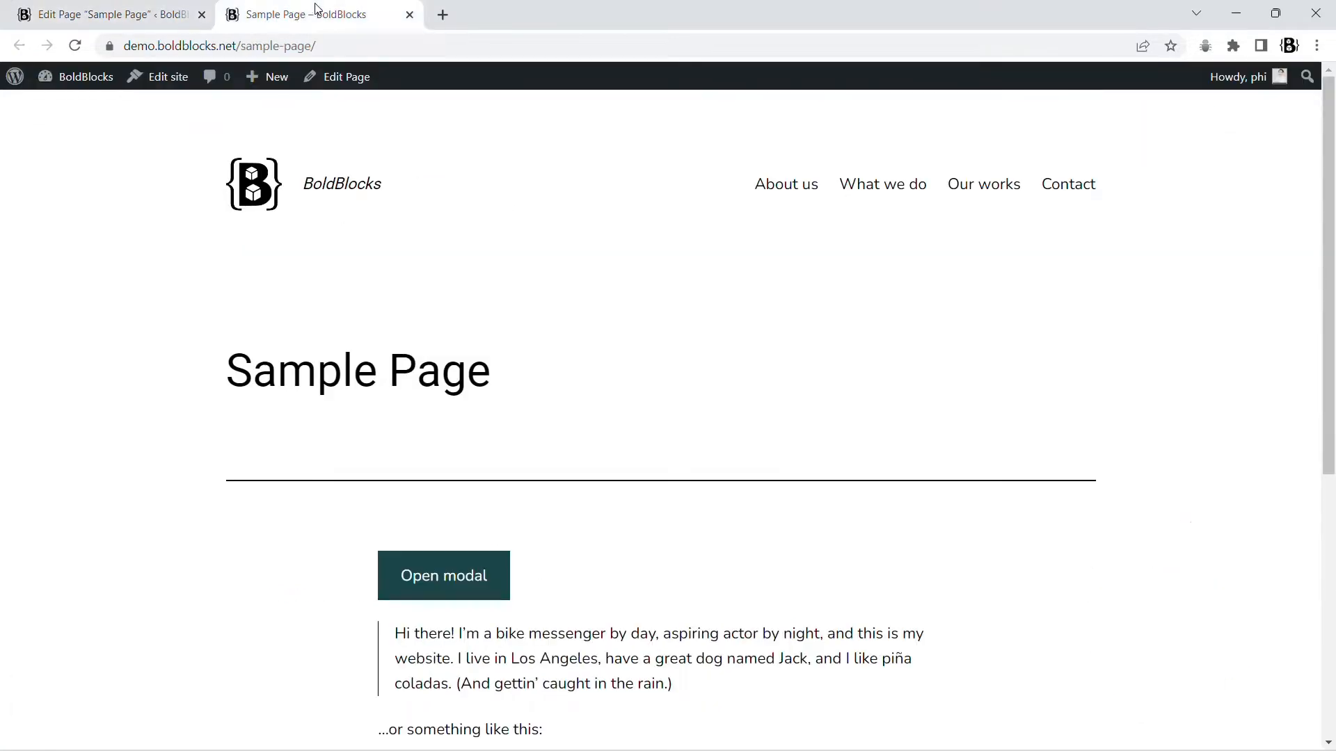
# Give the Close modal button the is-close-modal class and dismiss the panel with it live.
pyautogui.click(442, 575)
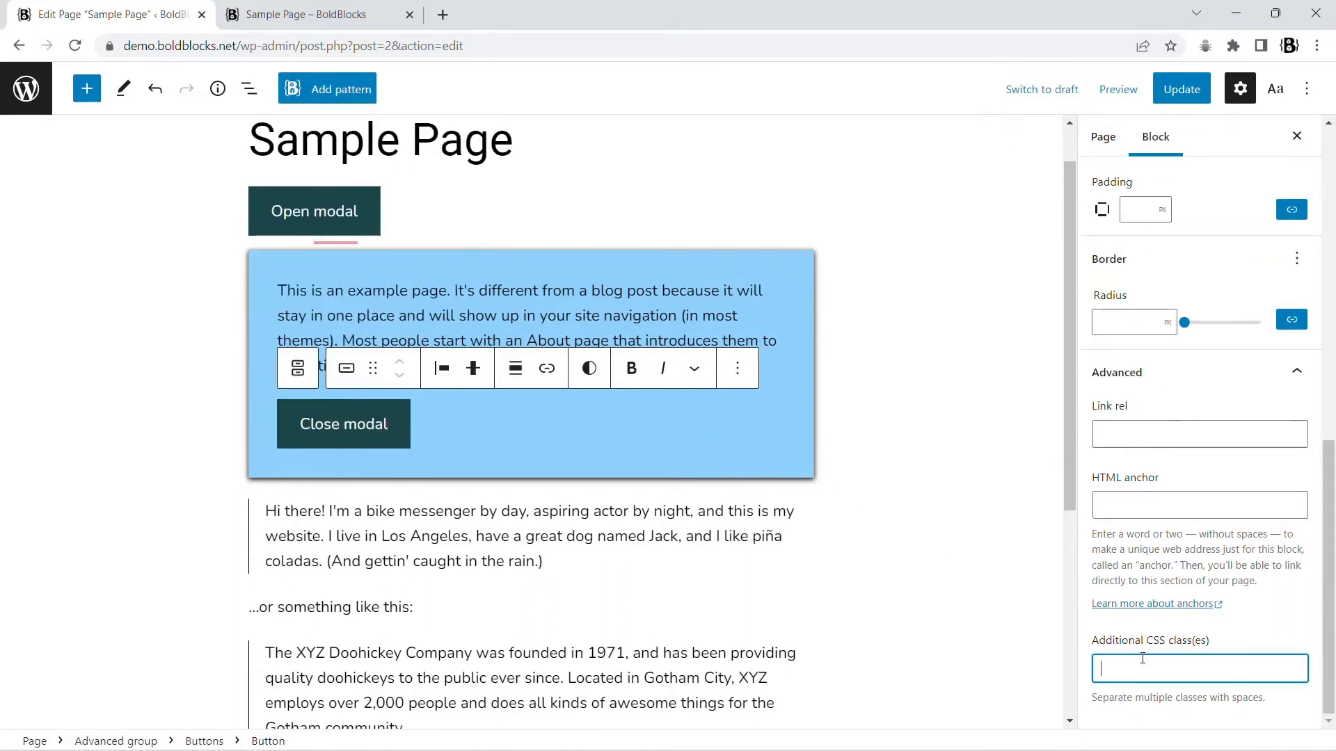
pyautogui.write('is-close-o')
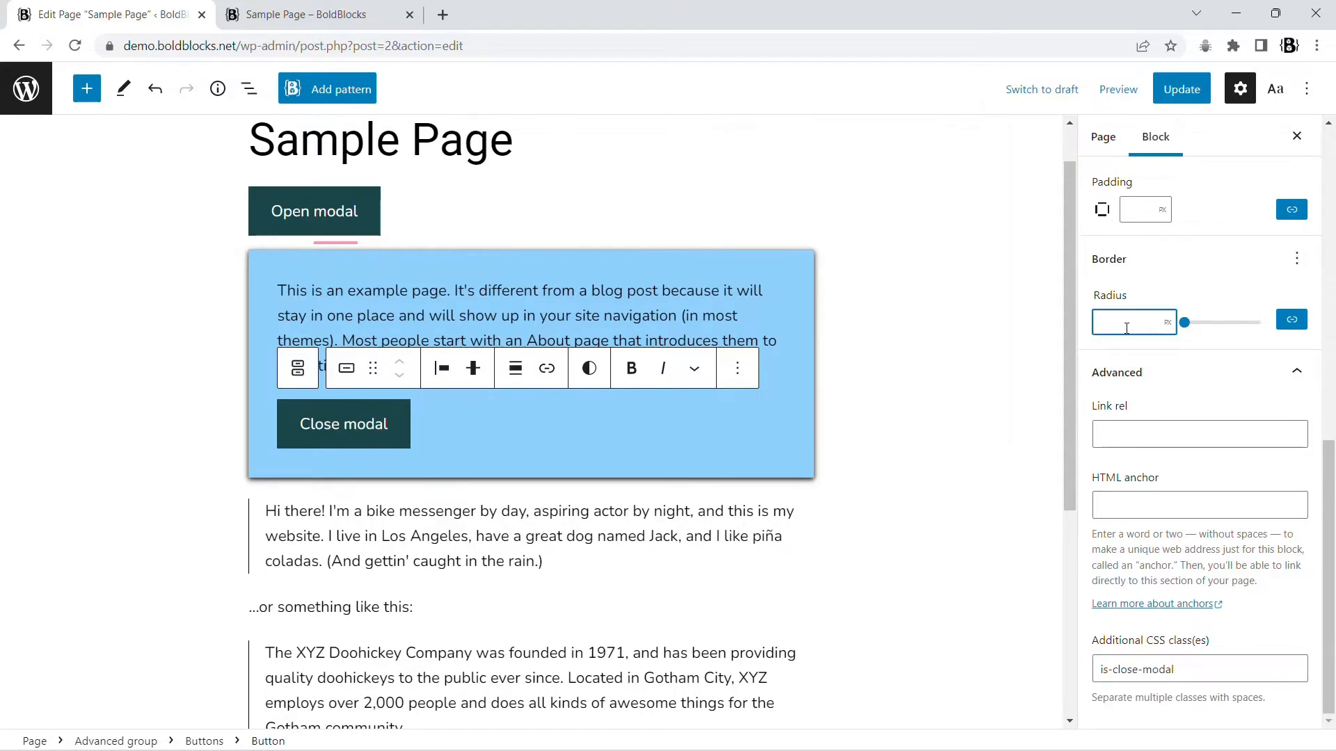
pyautogui.click(306, 14)
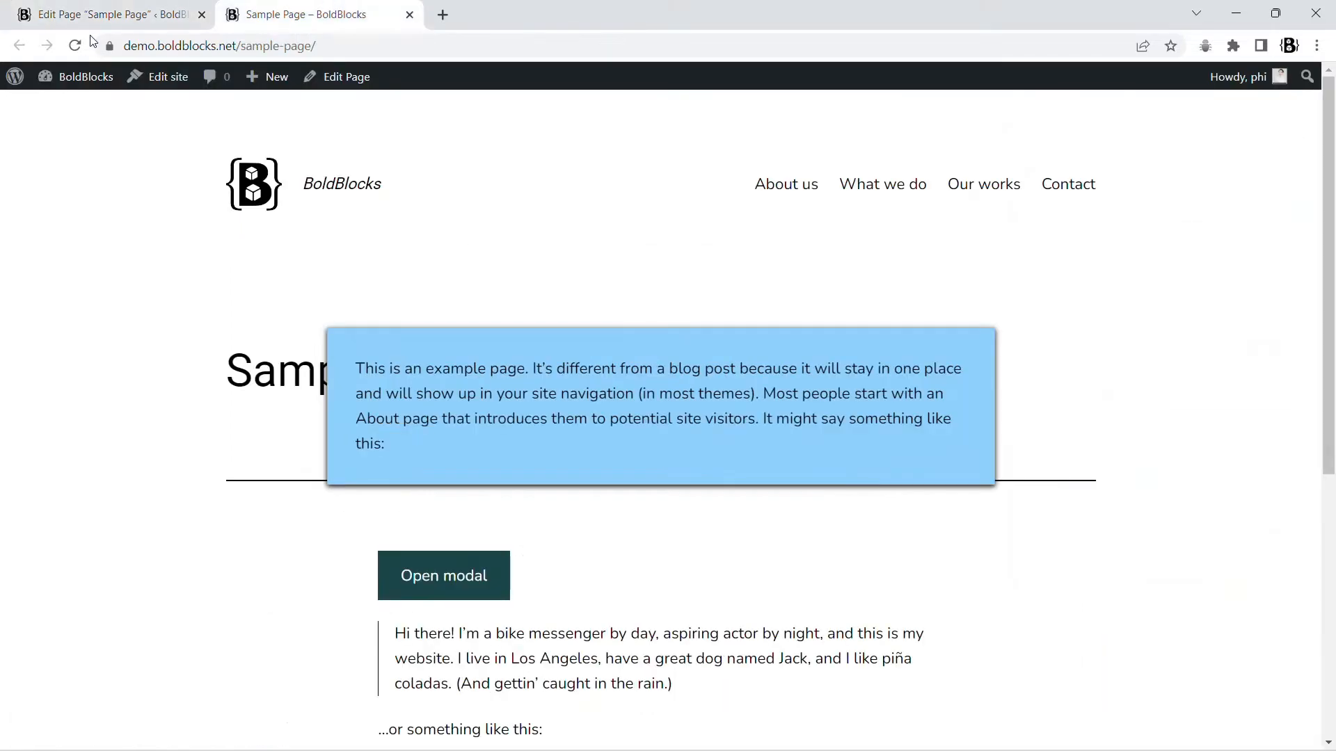
pyautogui.click(443, 575)
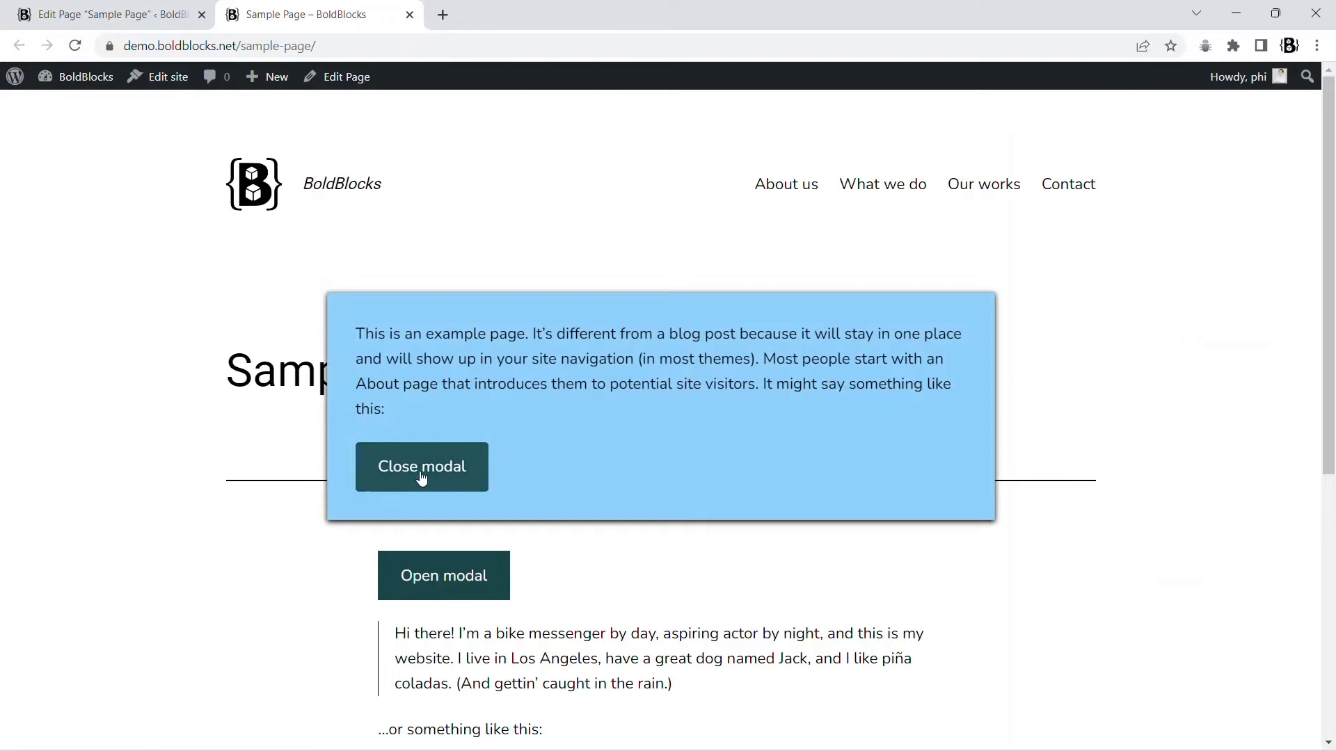
pyautogui.click(111, 14)
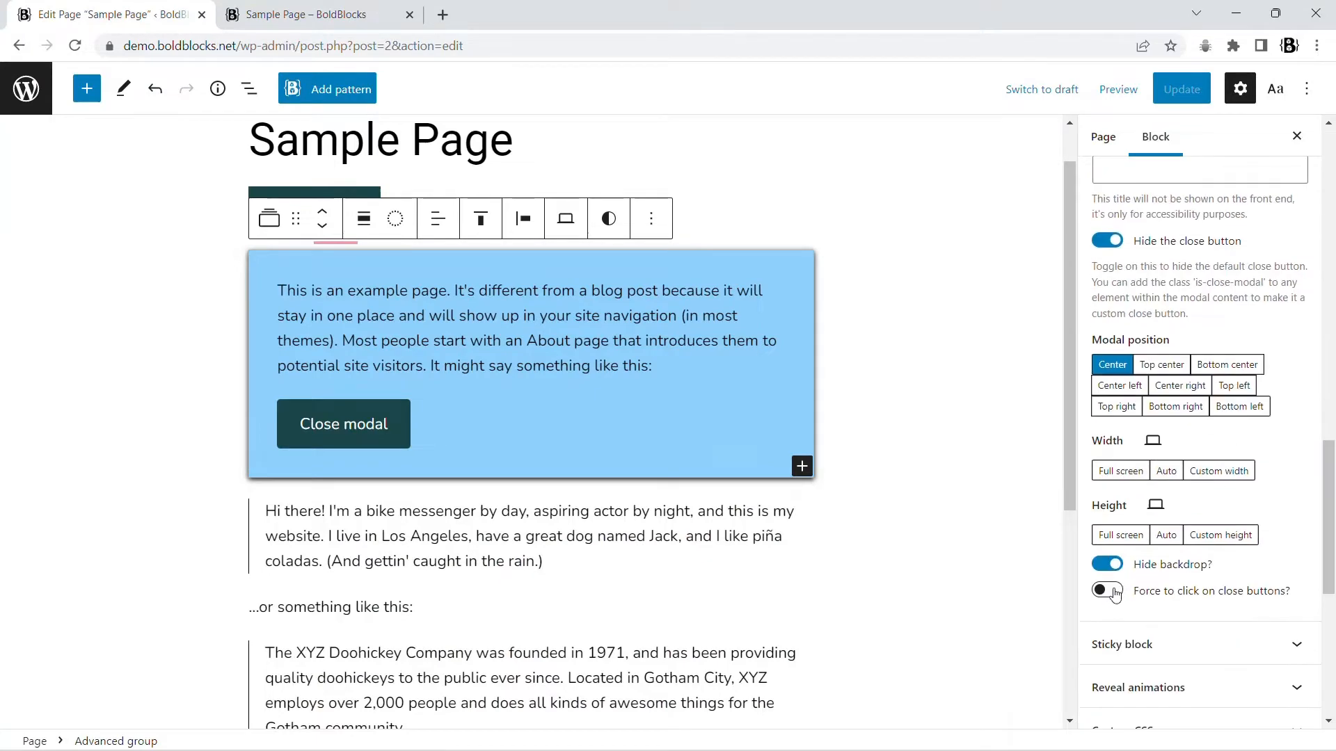
# Enable 'Force to click on close buttons?' so only close buttons dismiss the modal.
pyautogui.click(1107, 591)
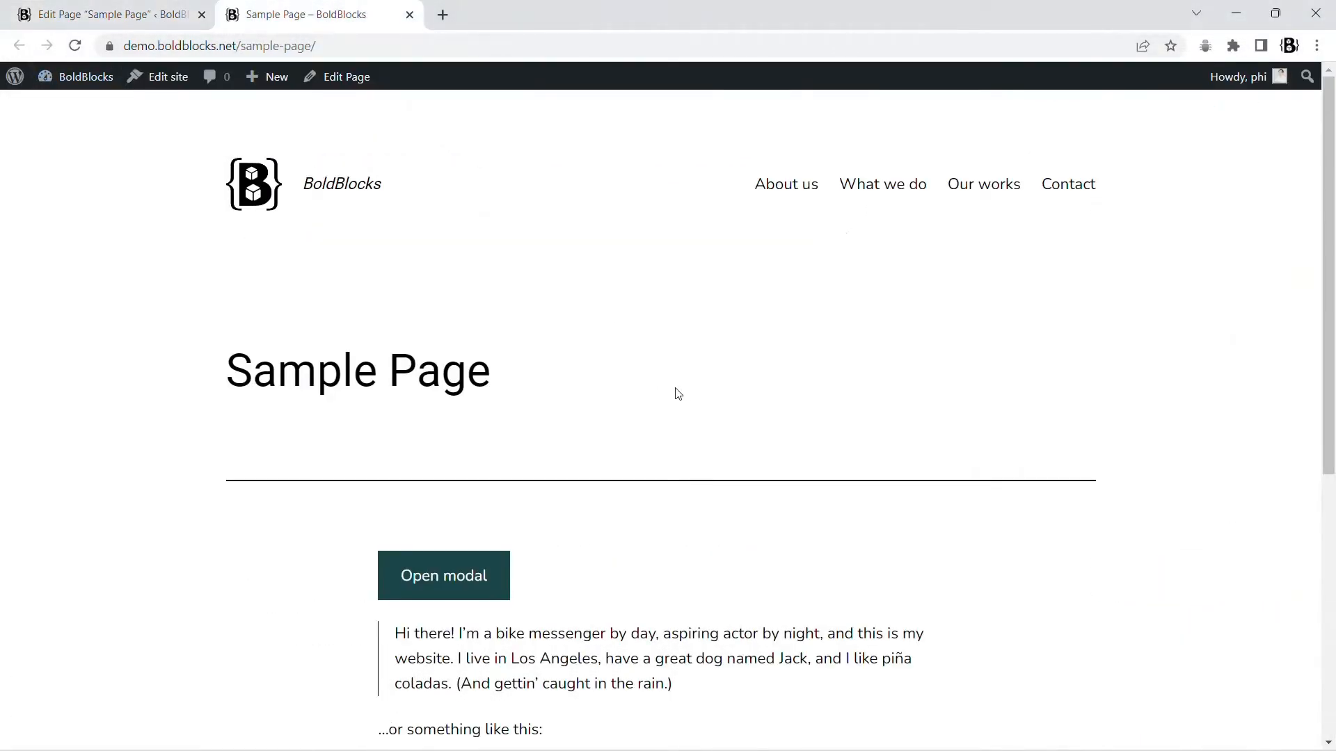
# Enable 'Focus on the first focusable element', update, and open and close the modal live.
pyautogui.click(443, 575)
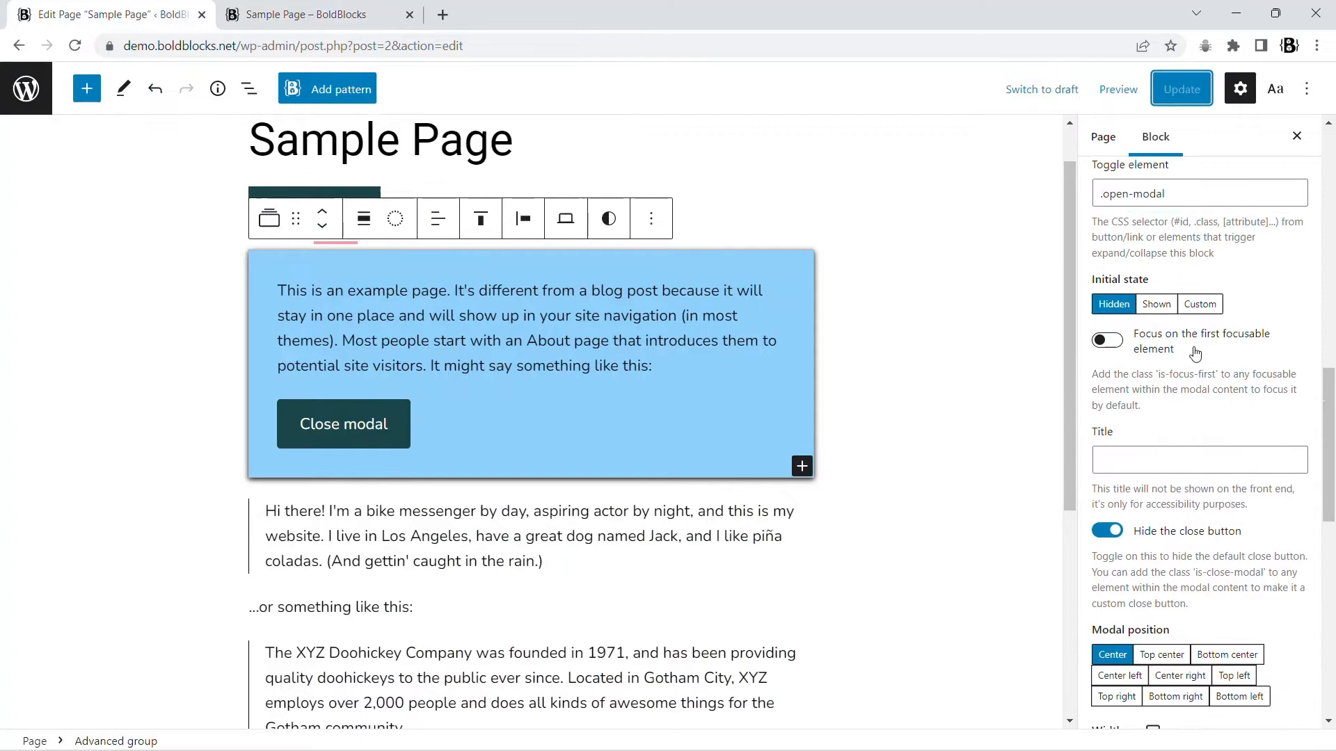
pyautogui.click(1107, 339)
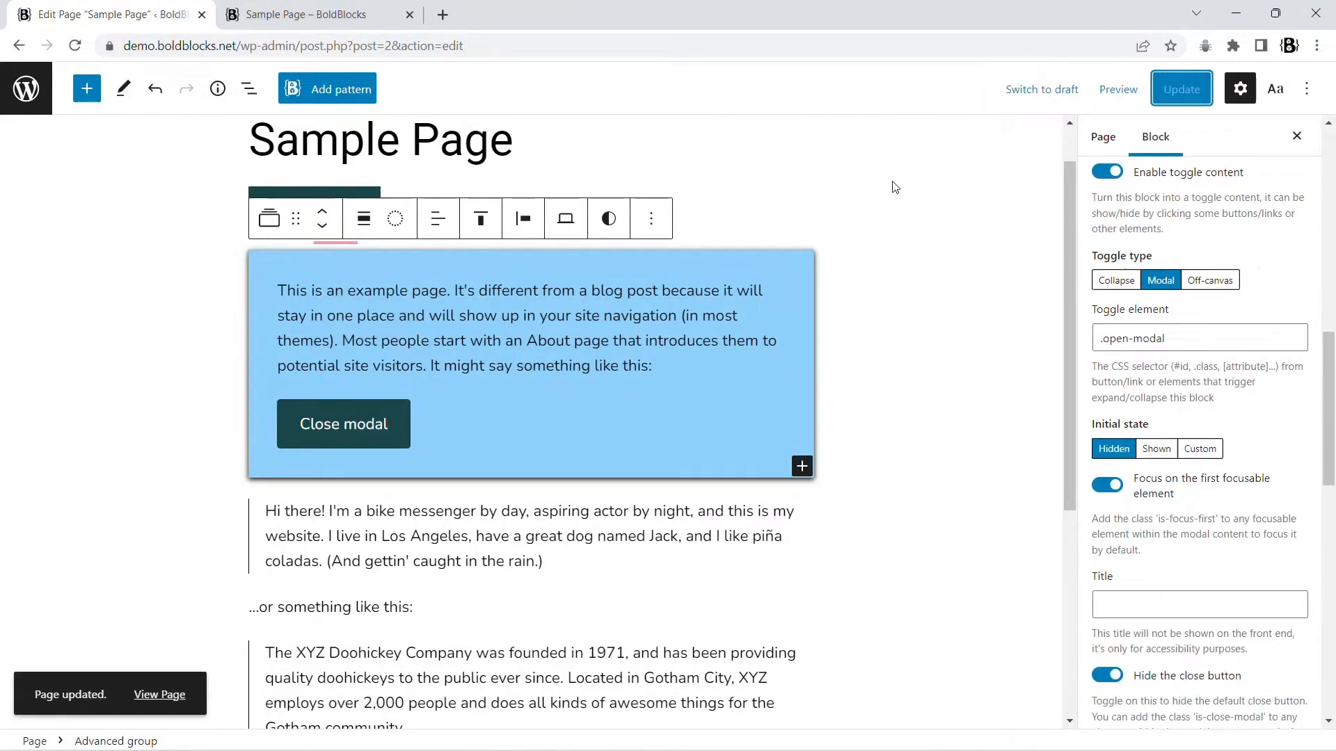
pyautogui.click(307, 14)
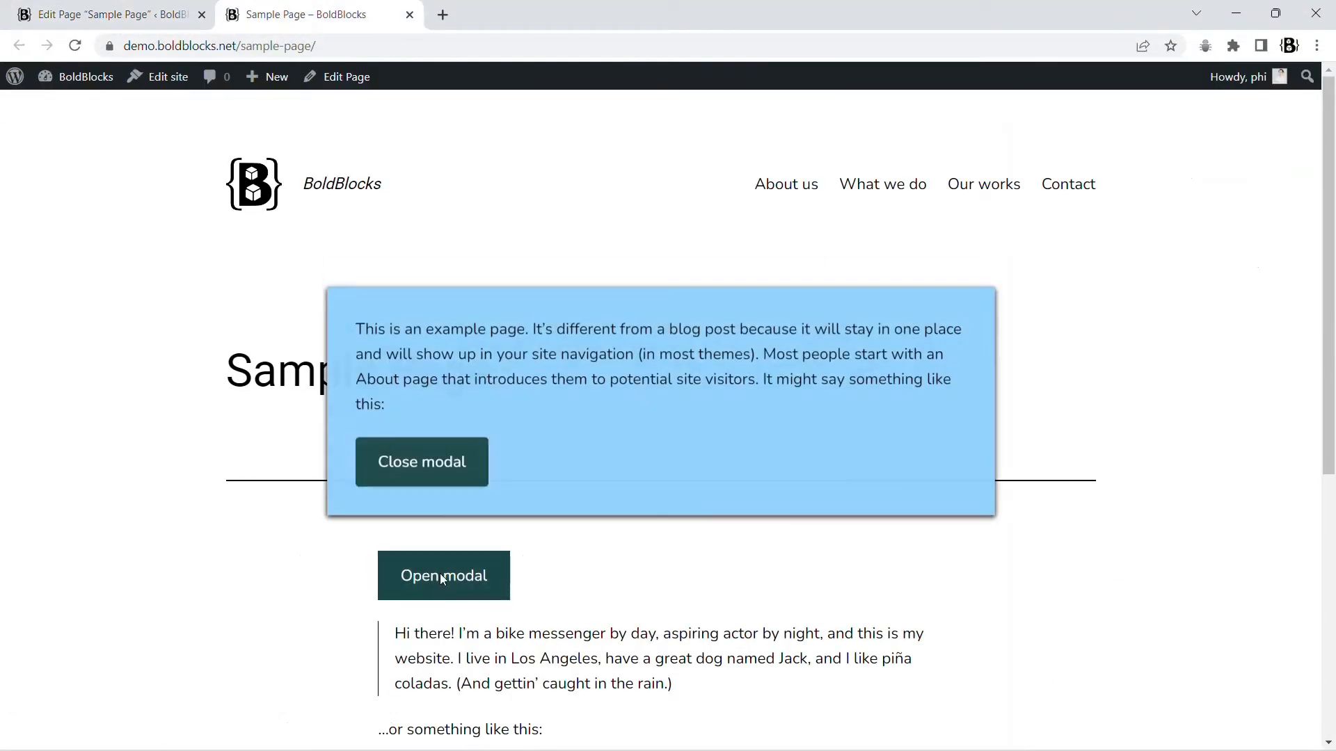
pyautogui.click(420, 462)
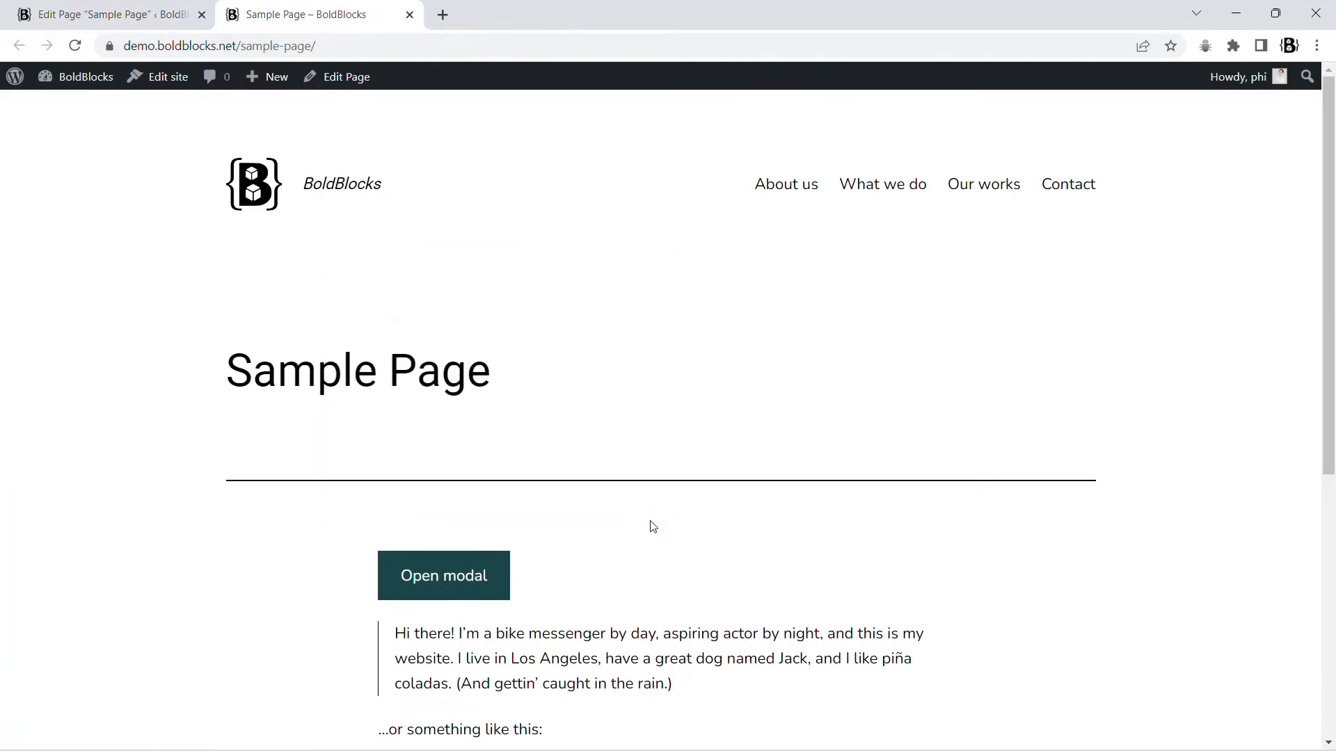
pyautogui.click(345, 77)
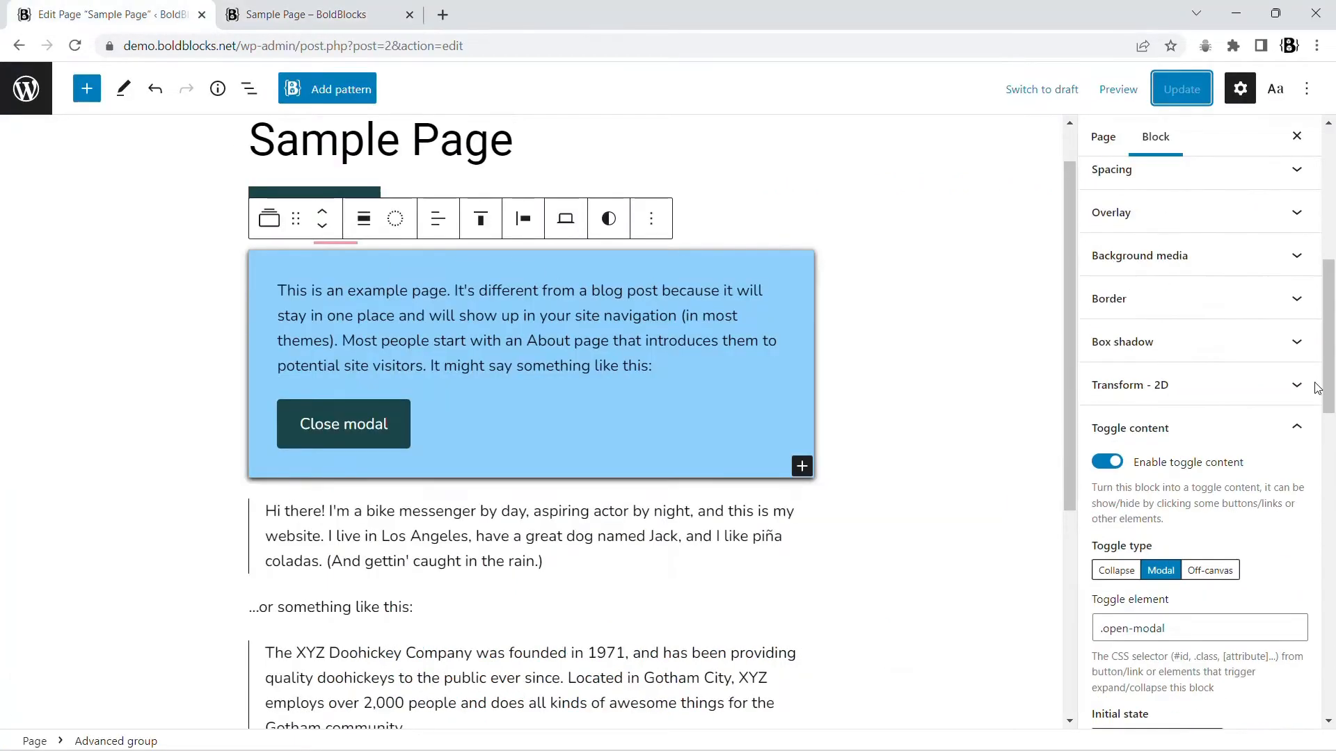
# Set a custom desktop width of 600 and Full screen width for the mobile device.
pyautogui.scroll(-3)
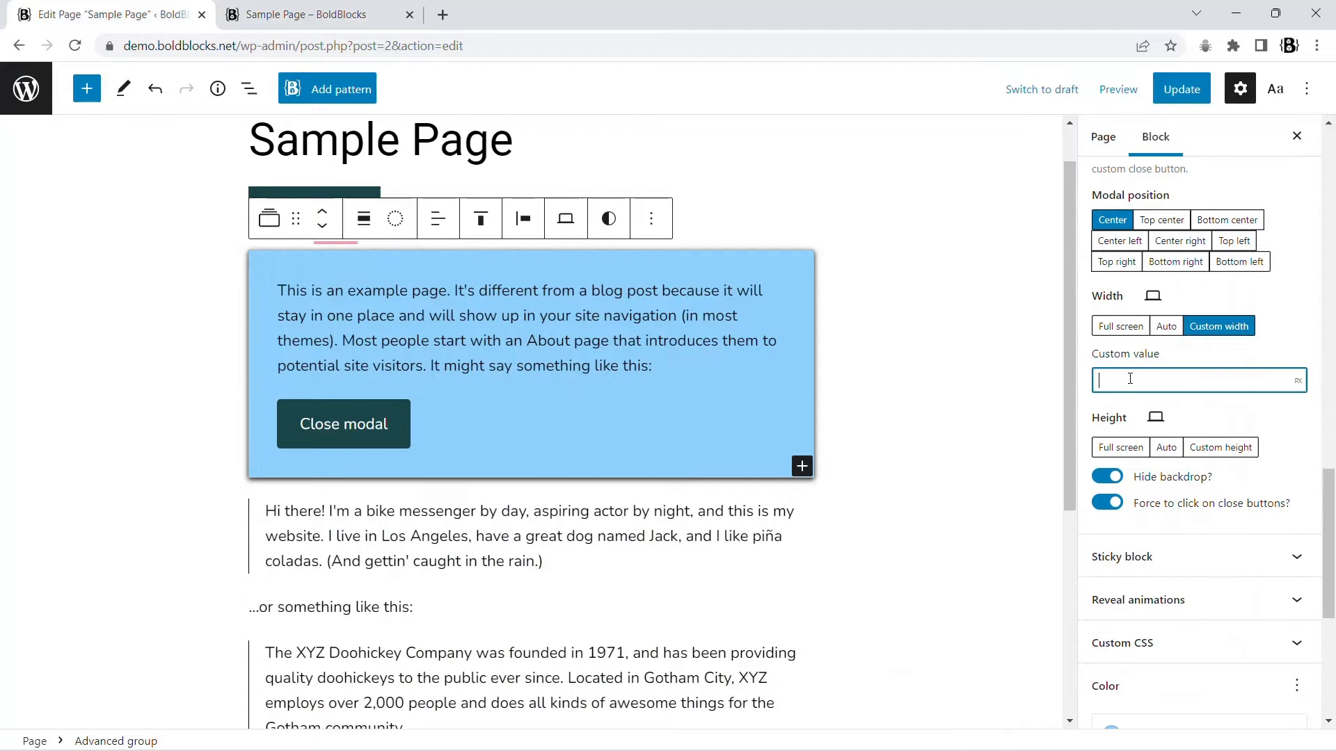
pyautogui.write('600')
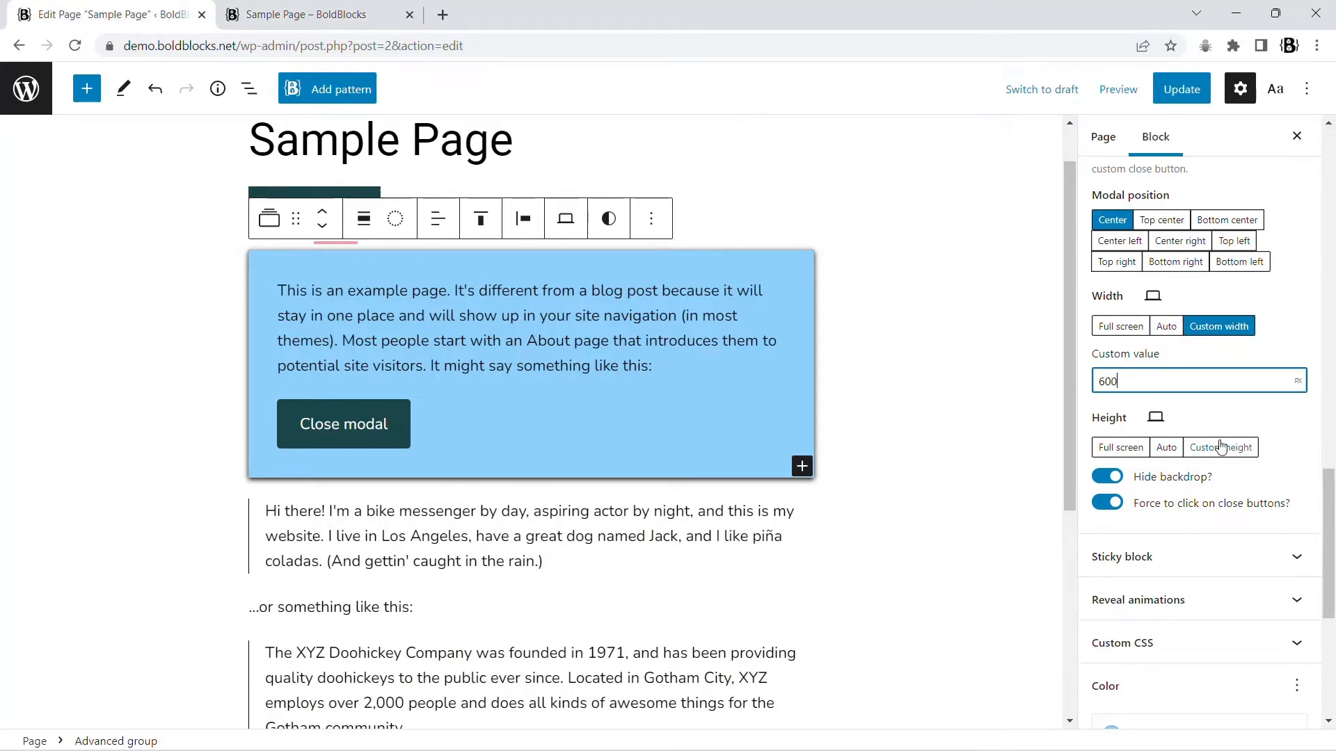
pyautogui.click(1182, 88)
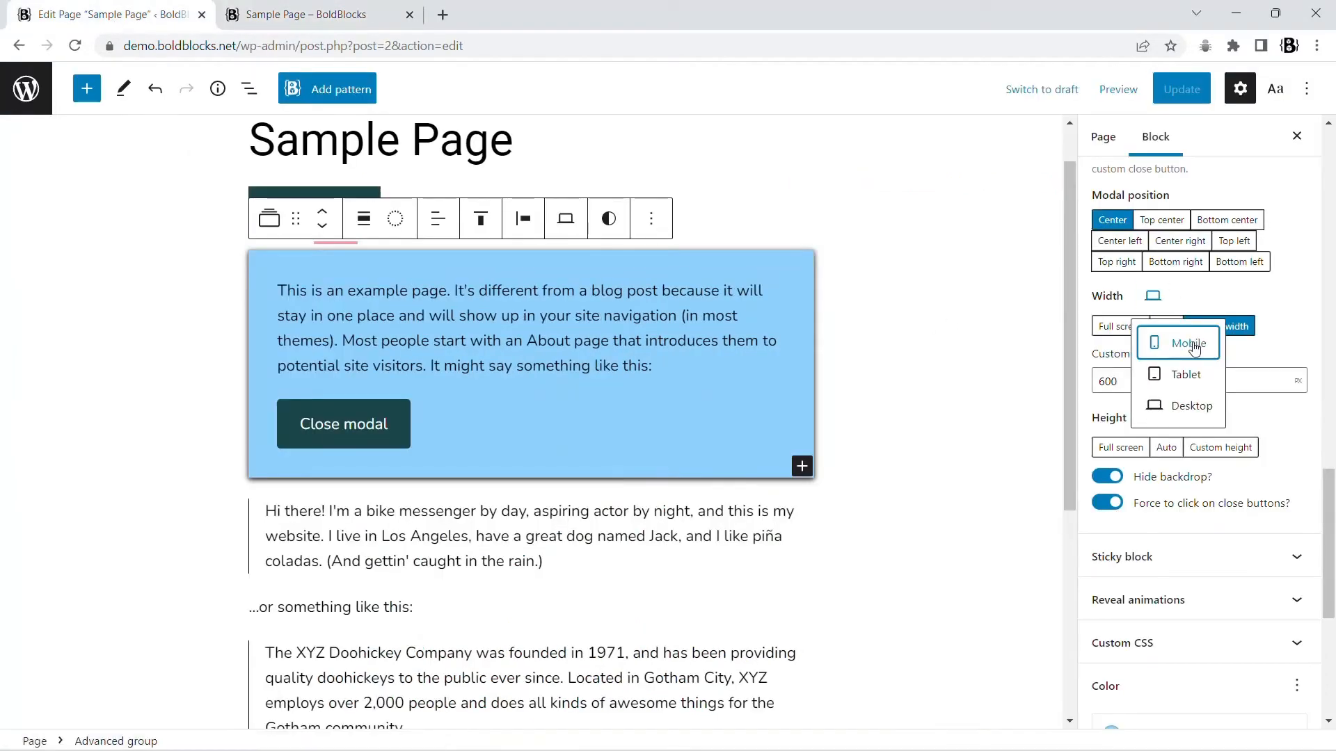
pyautogui.click(1185, 343)
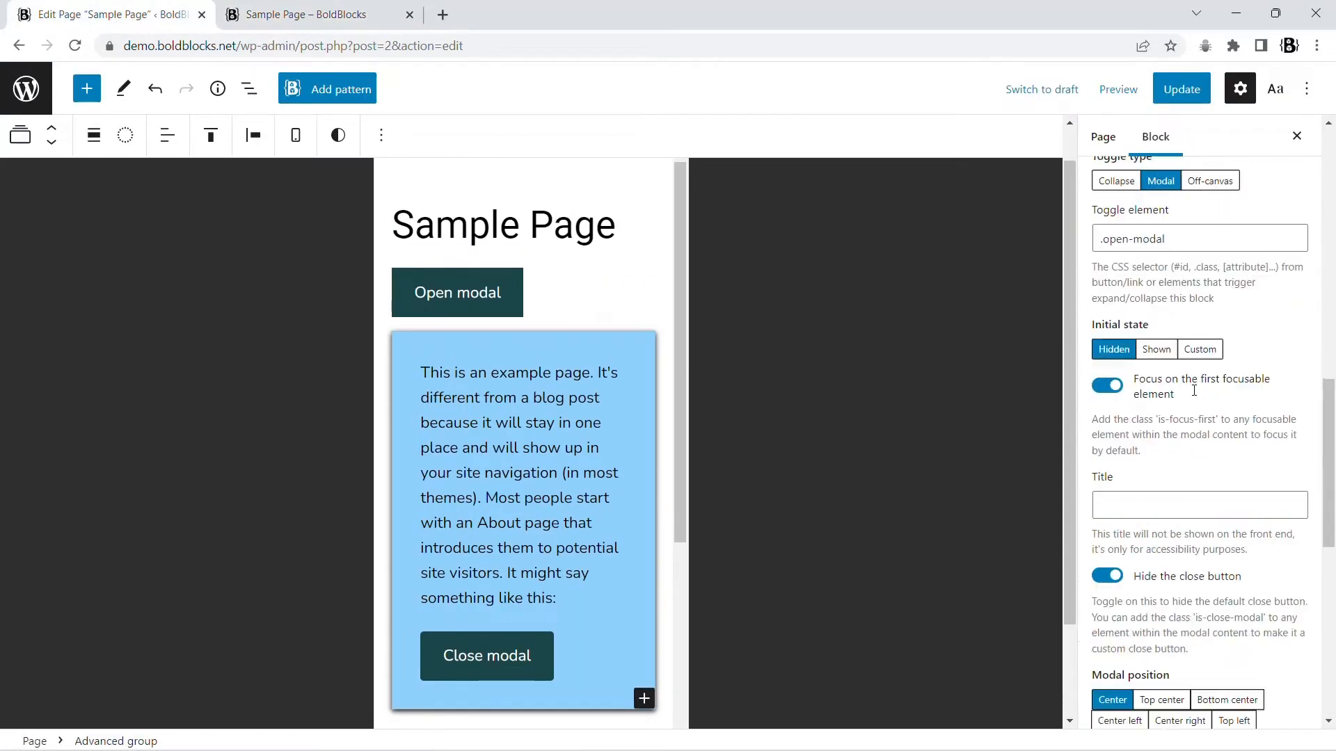
pyautogui.scroll(-3)
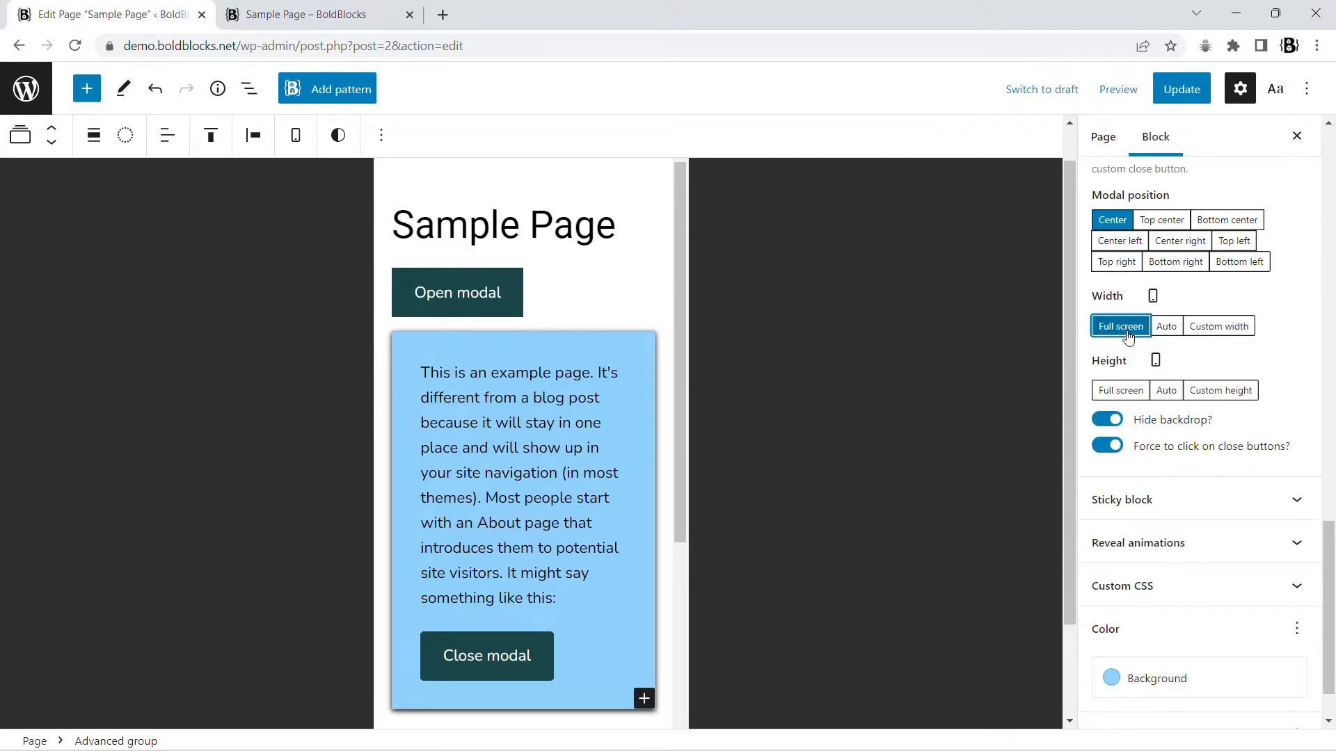
pyautogui.click(310, 14)
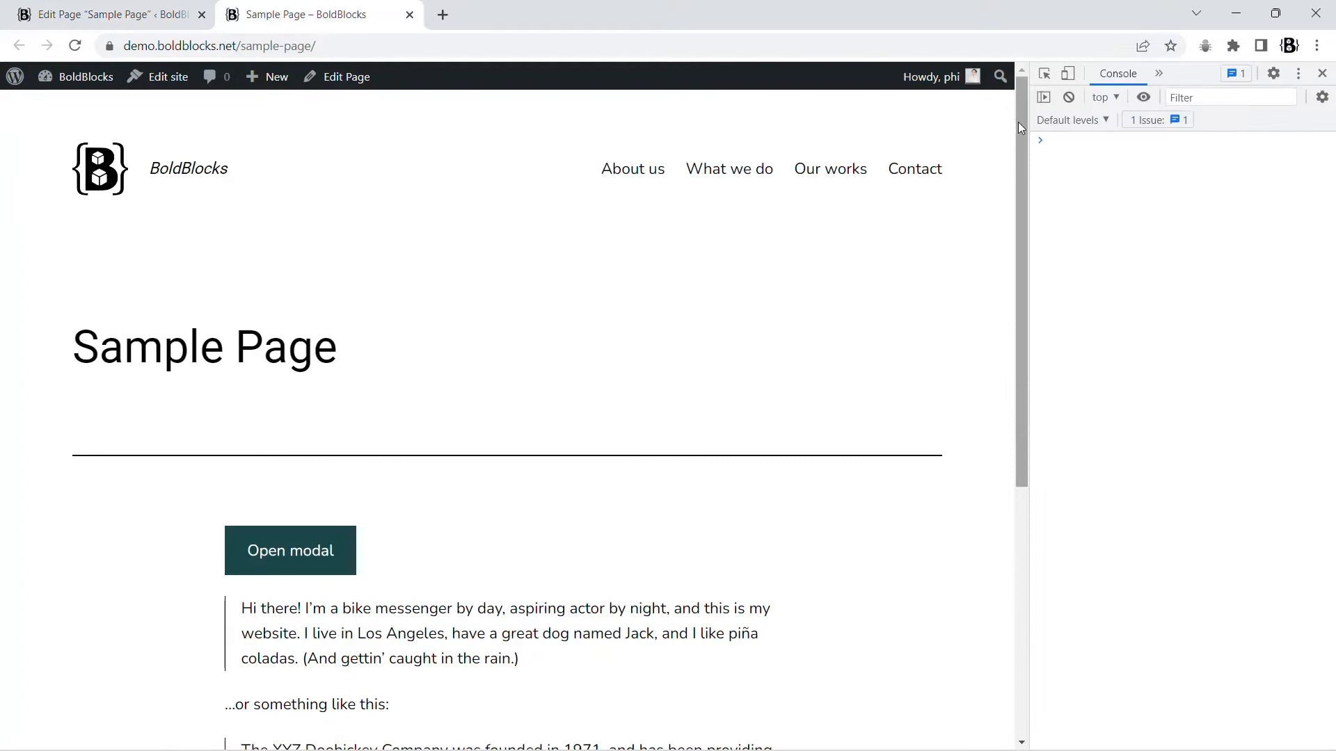
# Zero the mobile margin, centre the text, update, and check phone-size and desktop previews.
pyautogui.click(1069, 73)
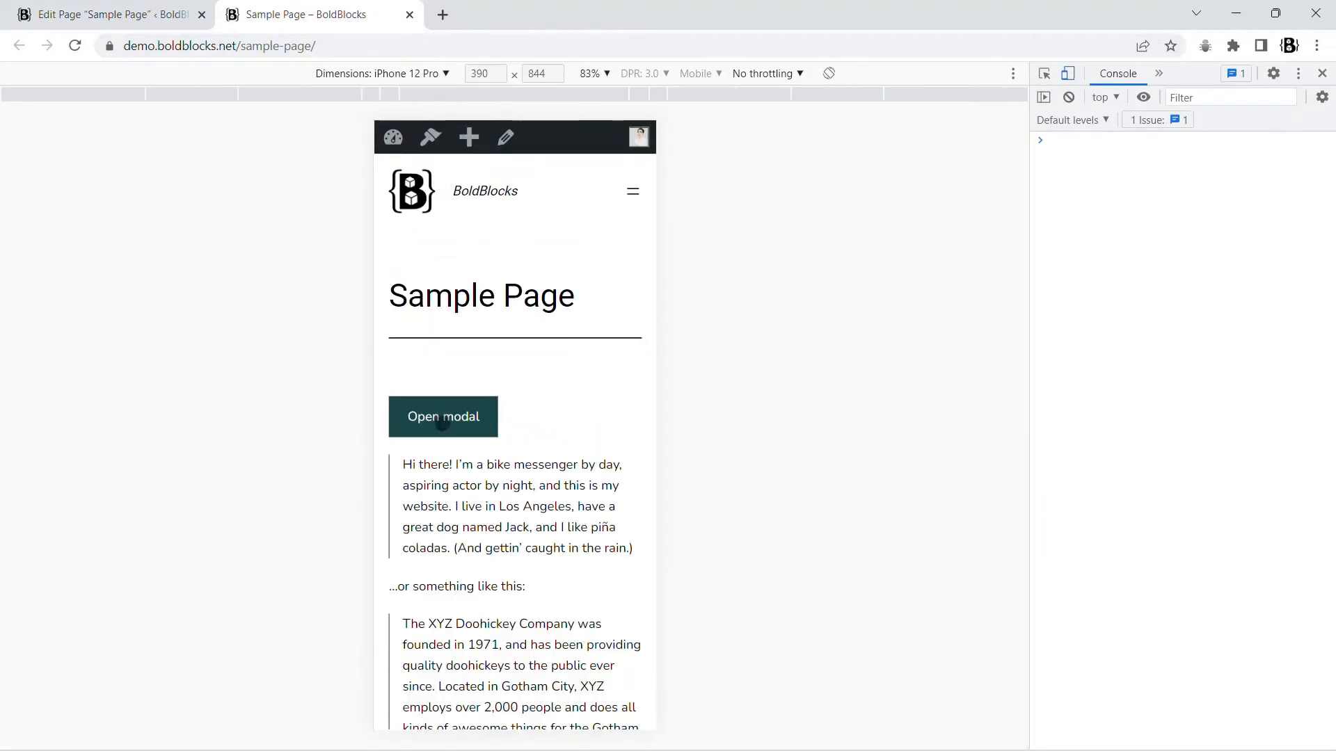
pyautogui.click(107, 14)
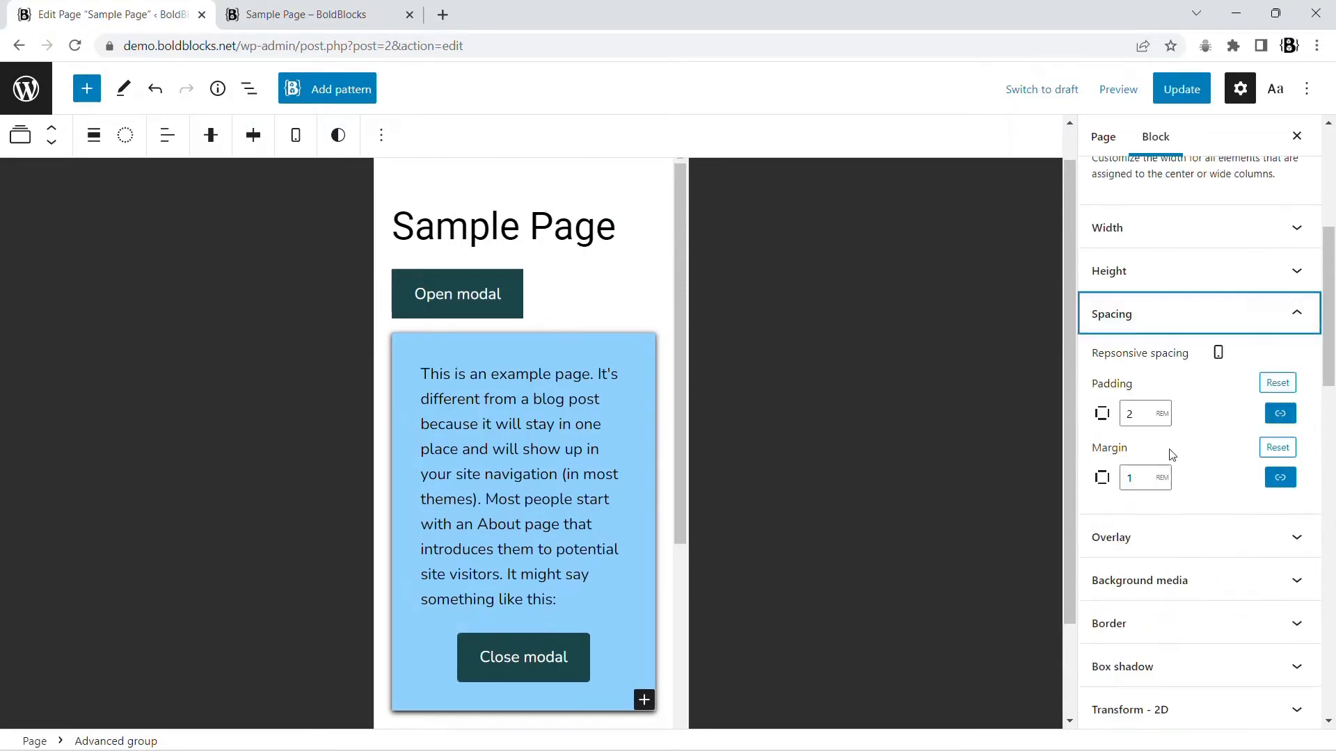
pyautogui.click(306, 14)
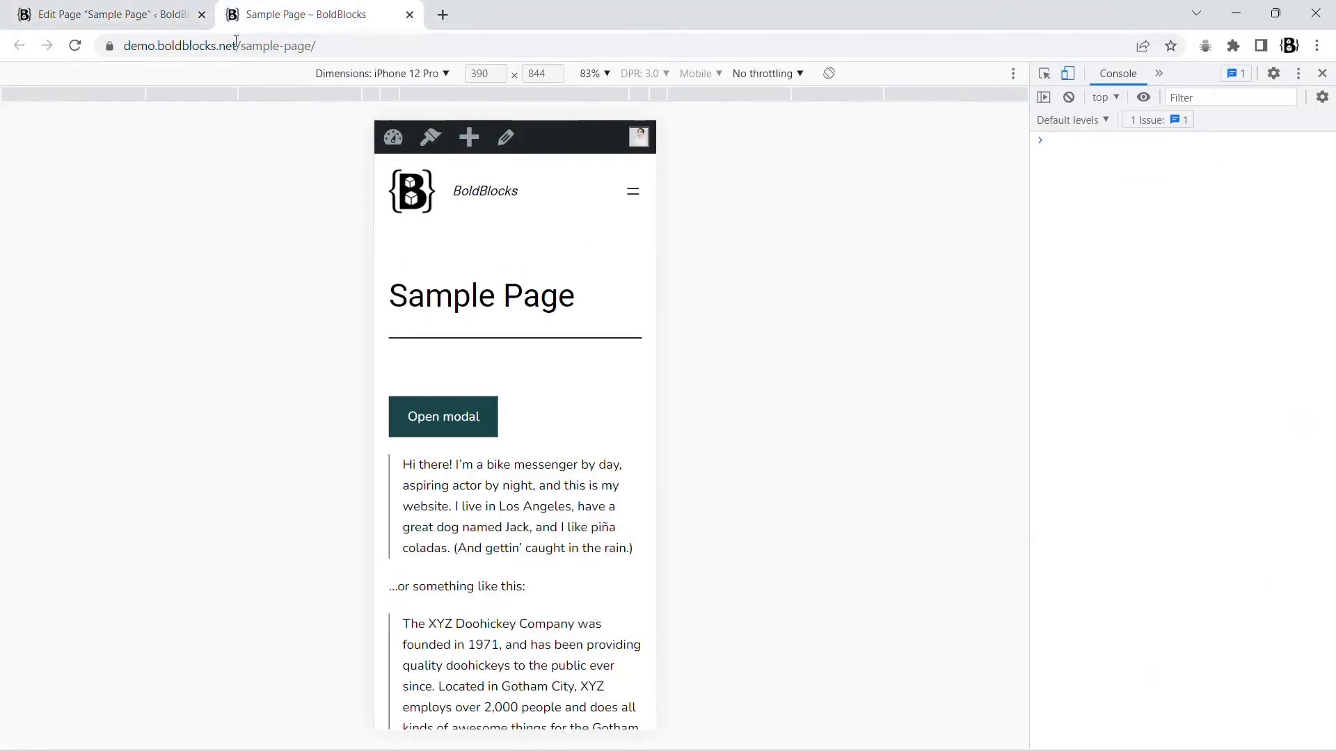
pyautogui.click(443, 416)
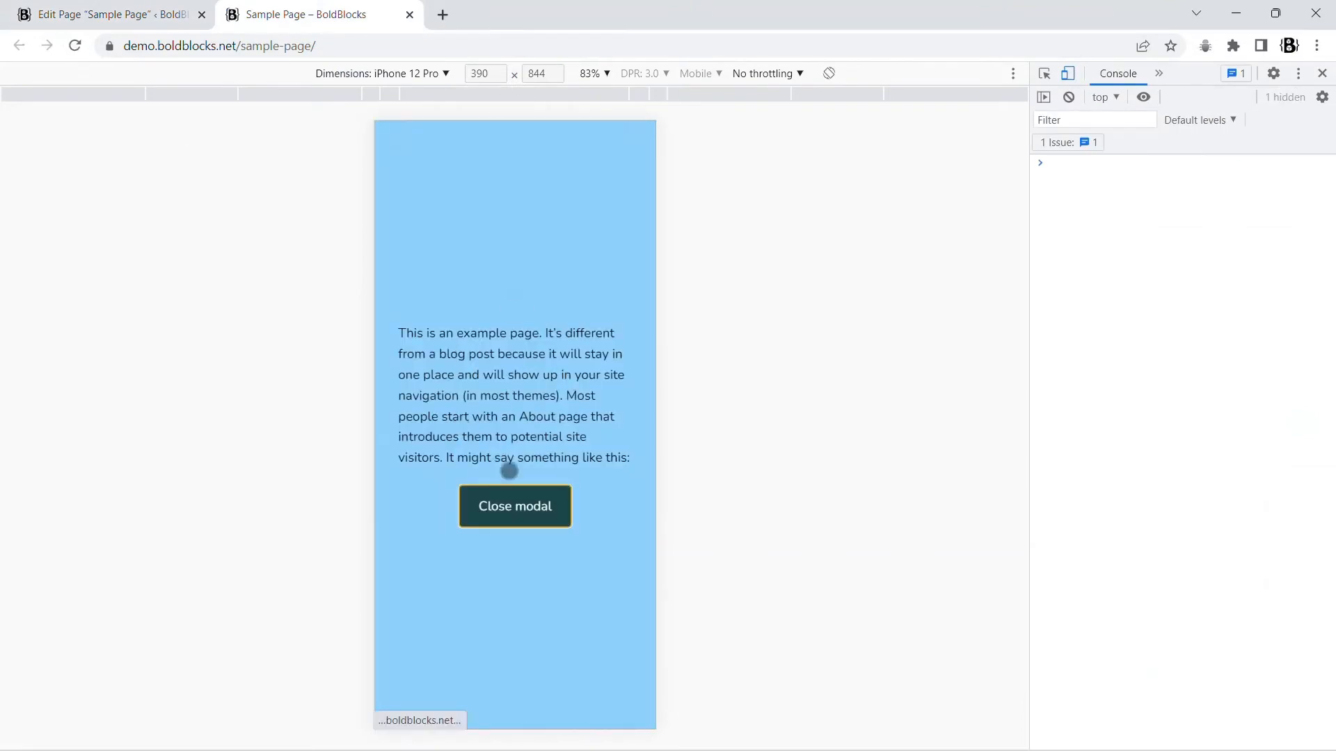
pyautogui.click(107, 14)
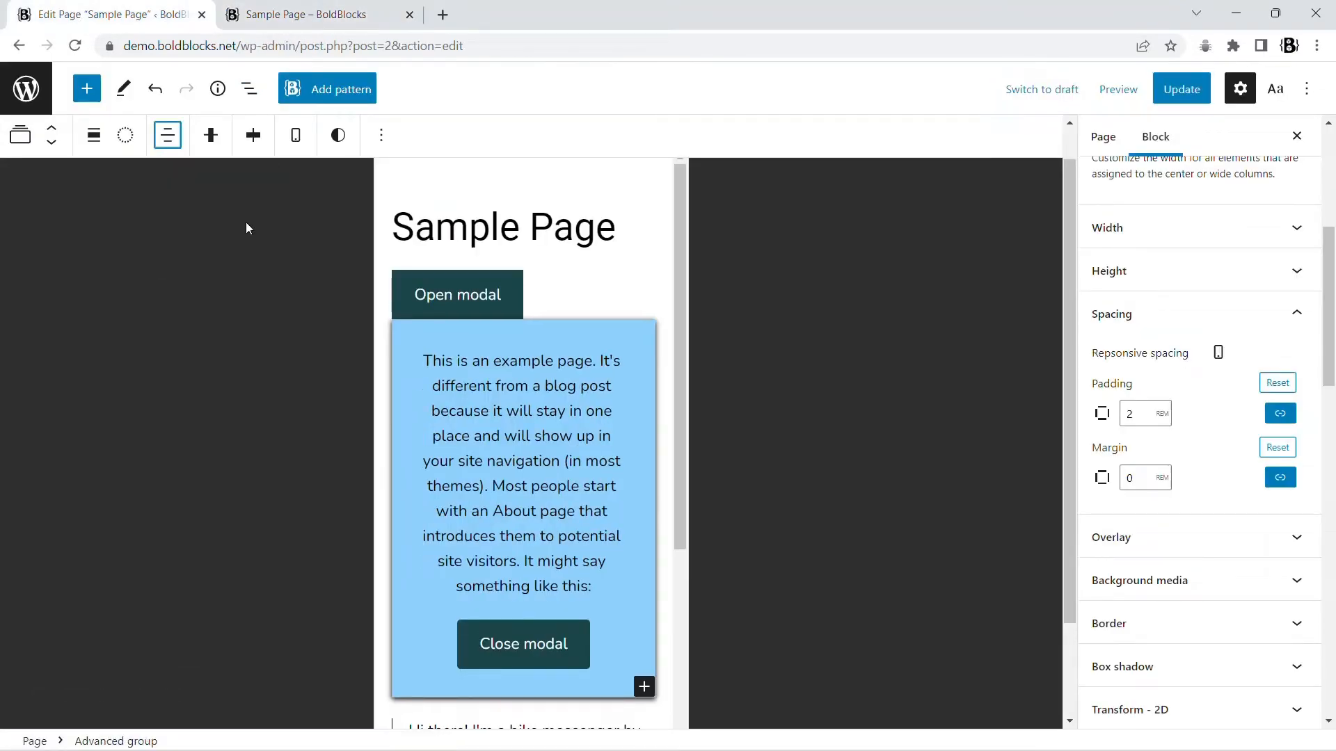
pyautogui.click(316, 14)
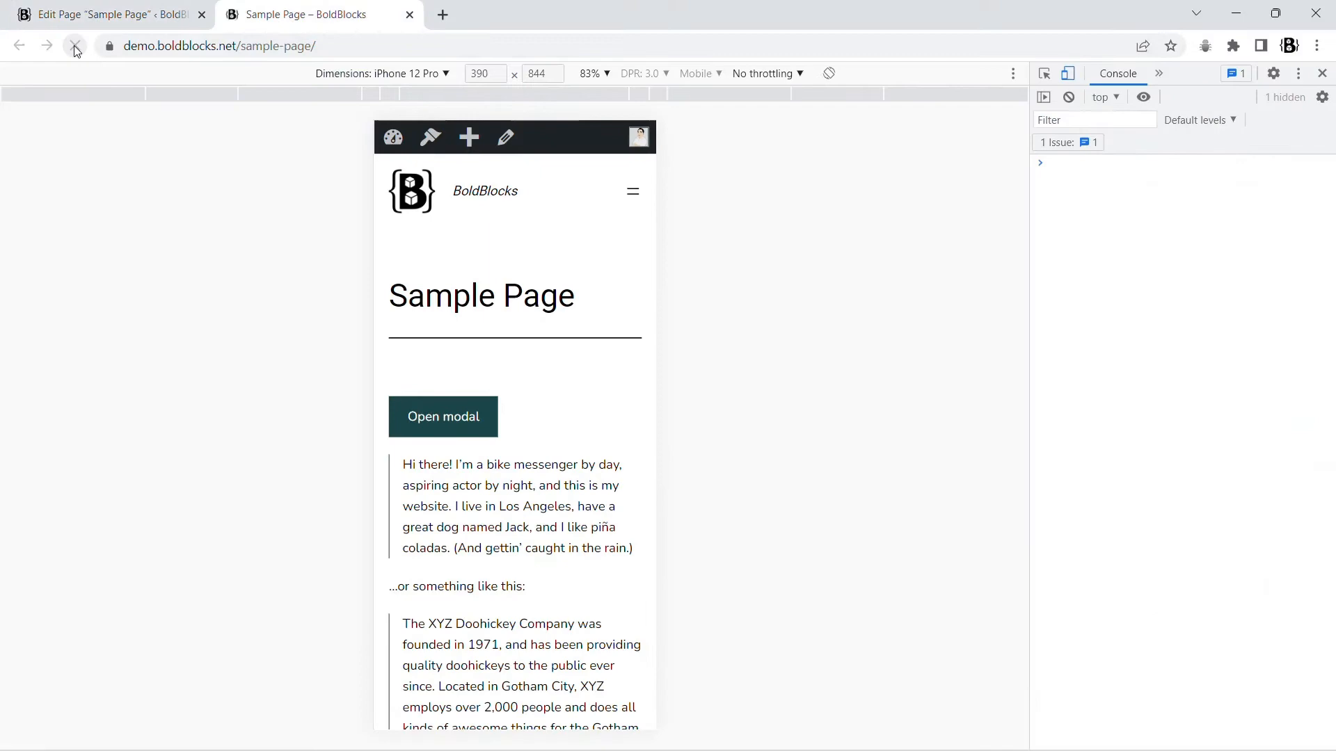
pyautogui.click(73, 45)
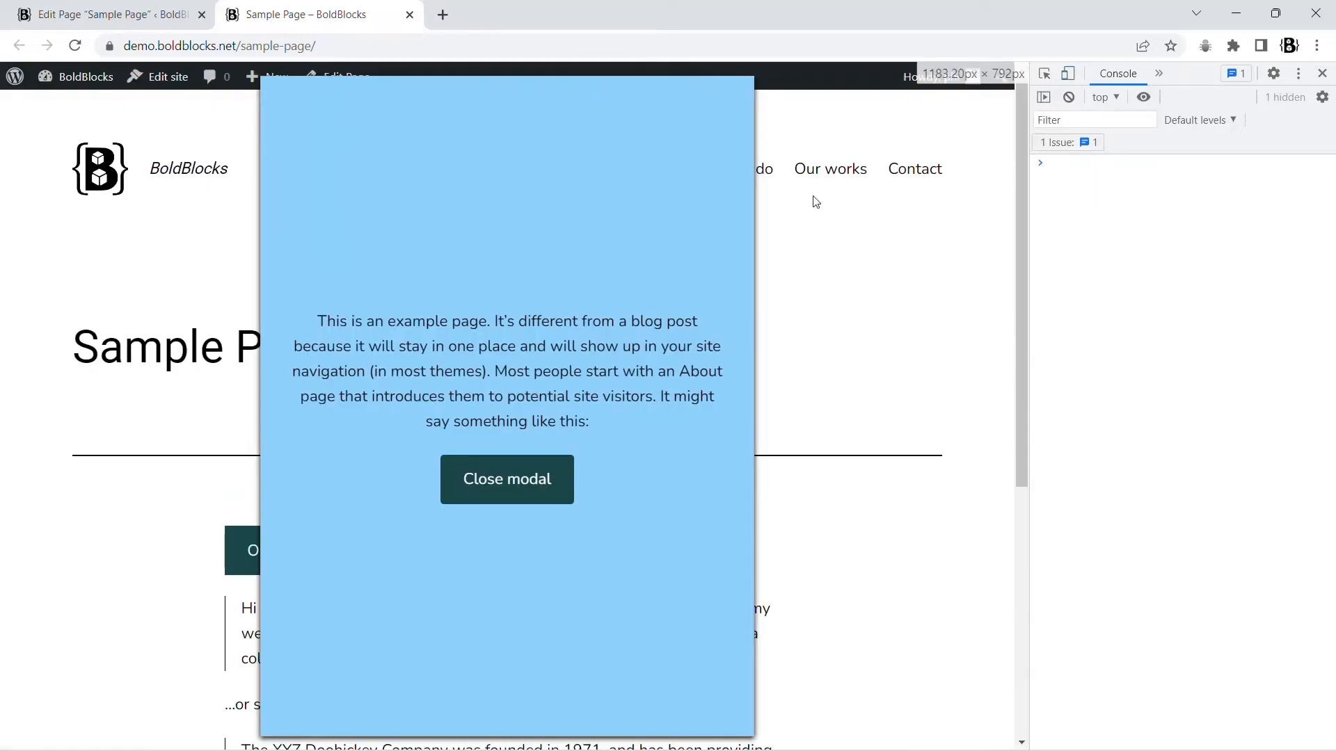
pyautogui.click(101, 14)
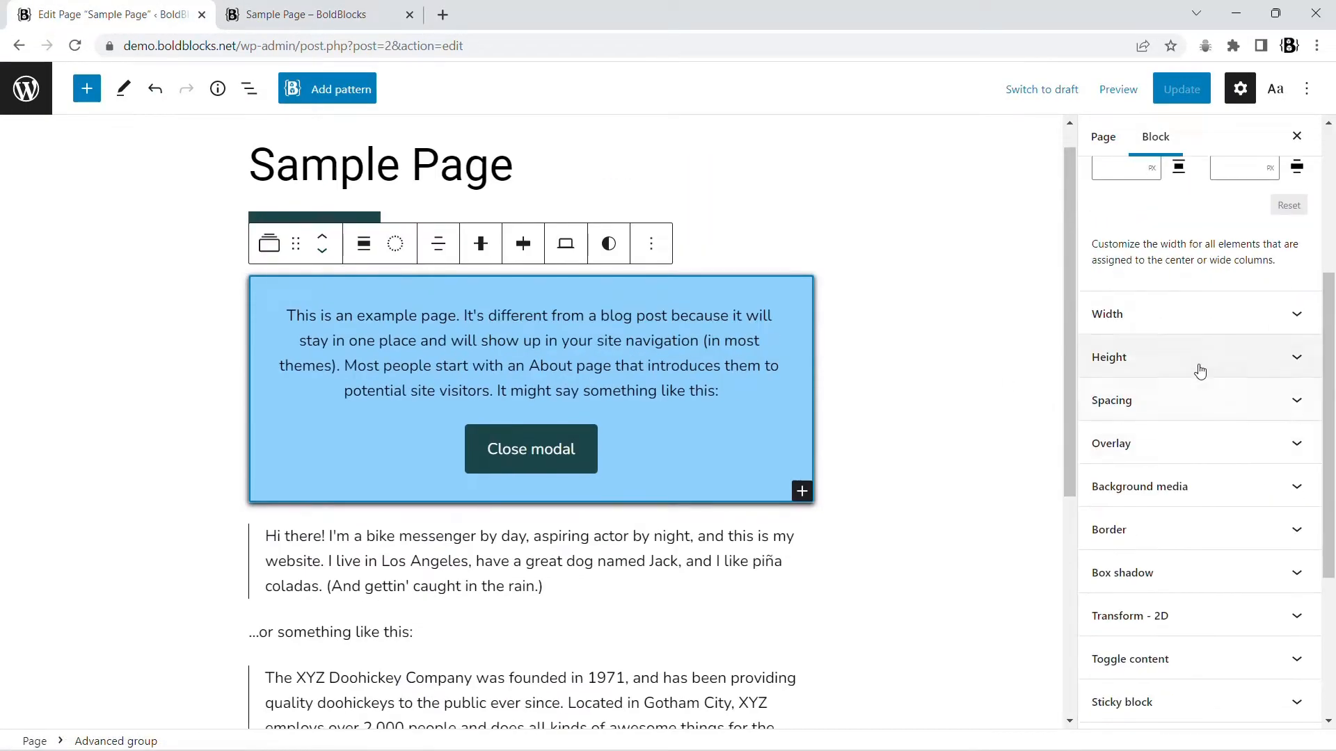
# Set the desktop modal Height to Auto, update, and verify the compact centred panel live.
pyautogui.click(1129, 658)
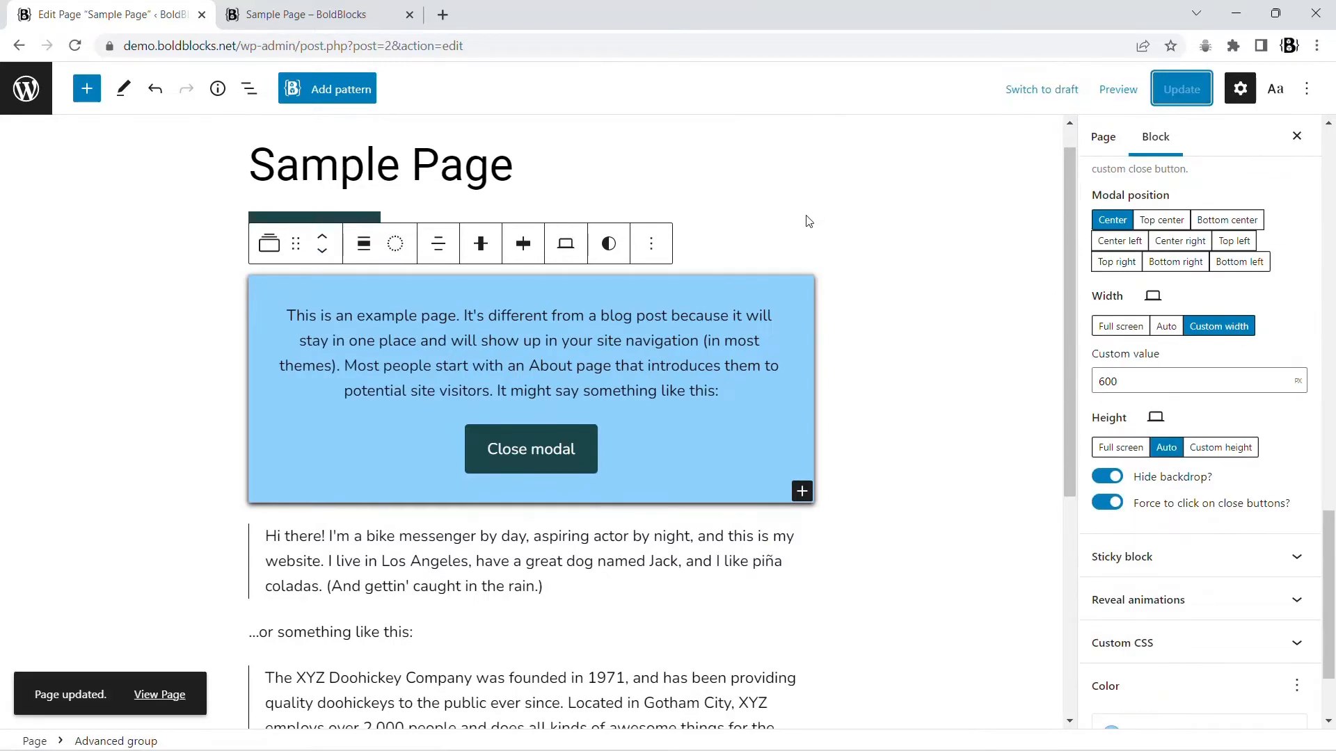
pyautogui.click(306, 14)
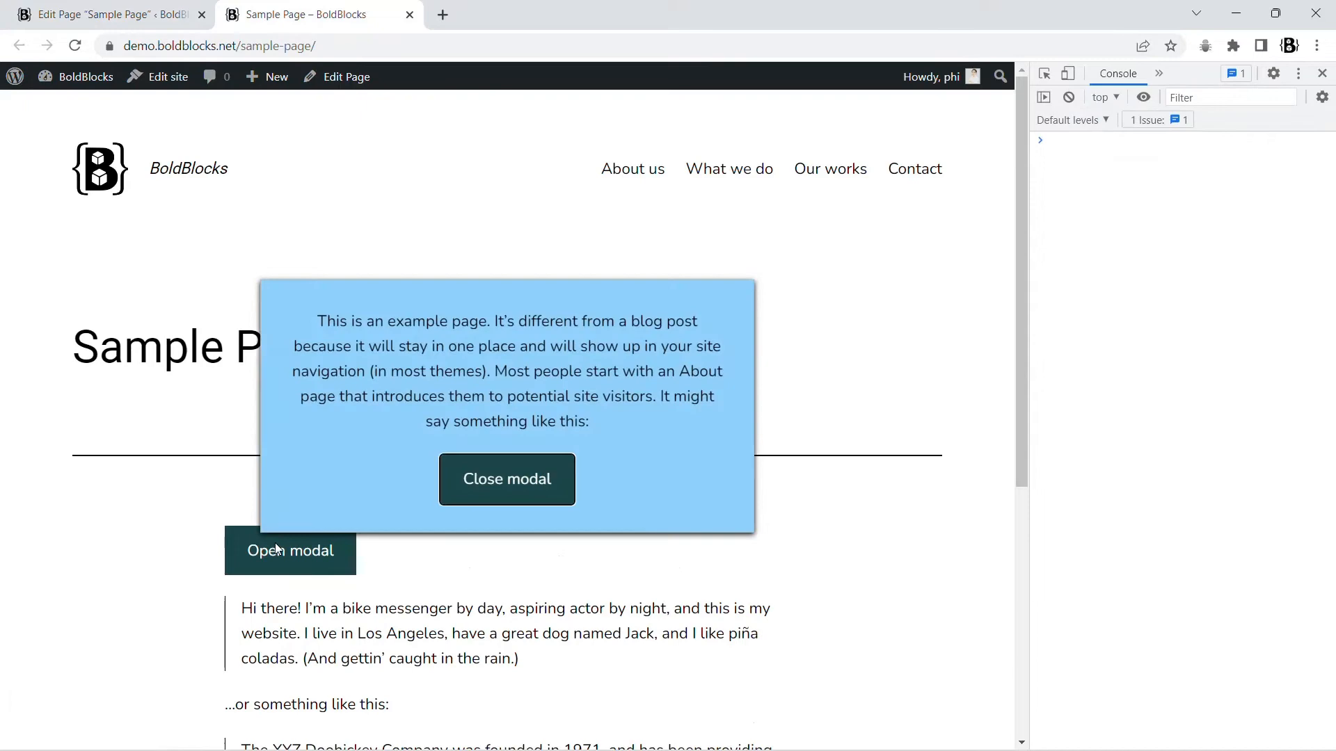
pyautogui.click(111, 14)
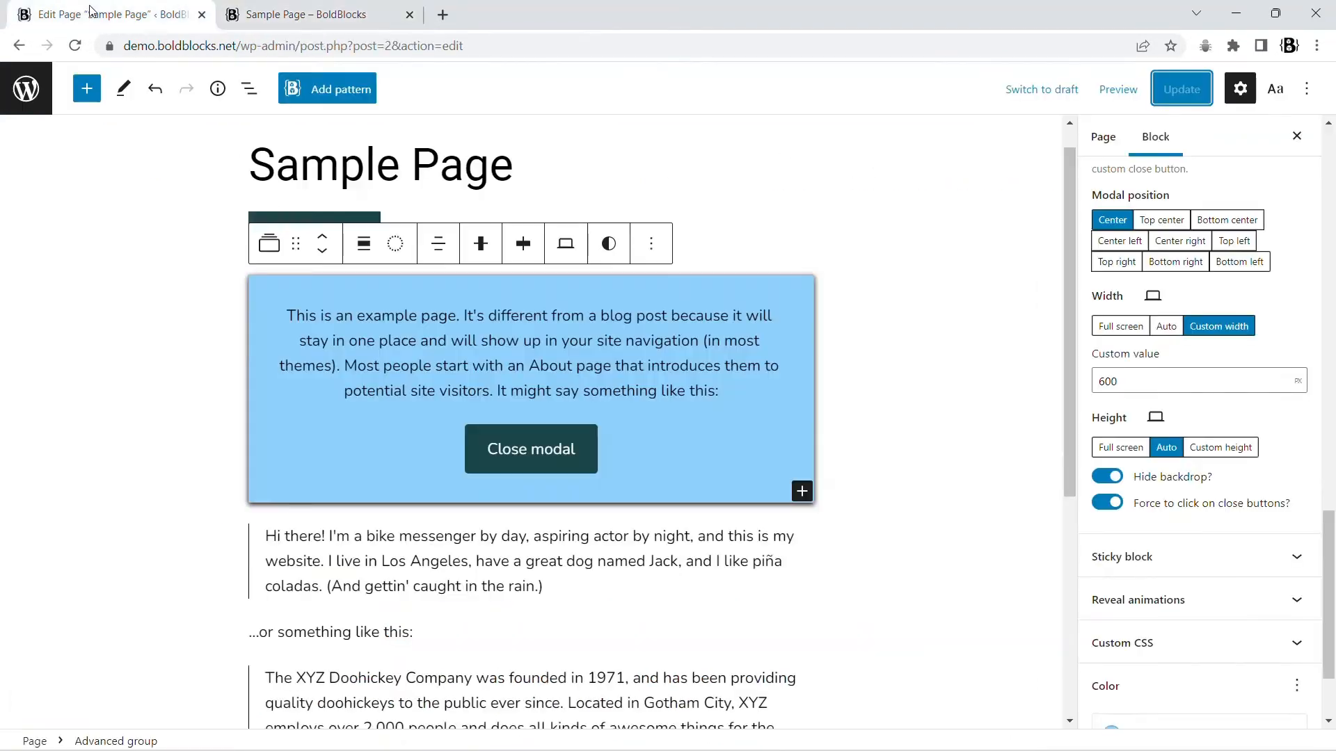
pyautogui.scroll(3)
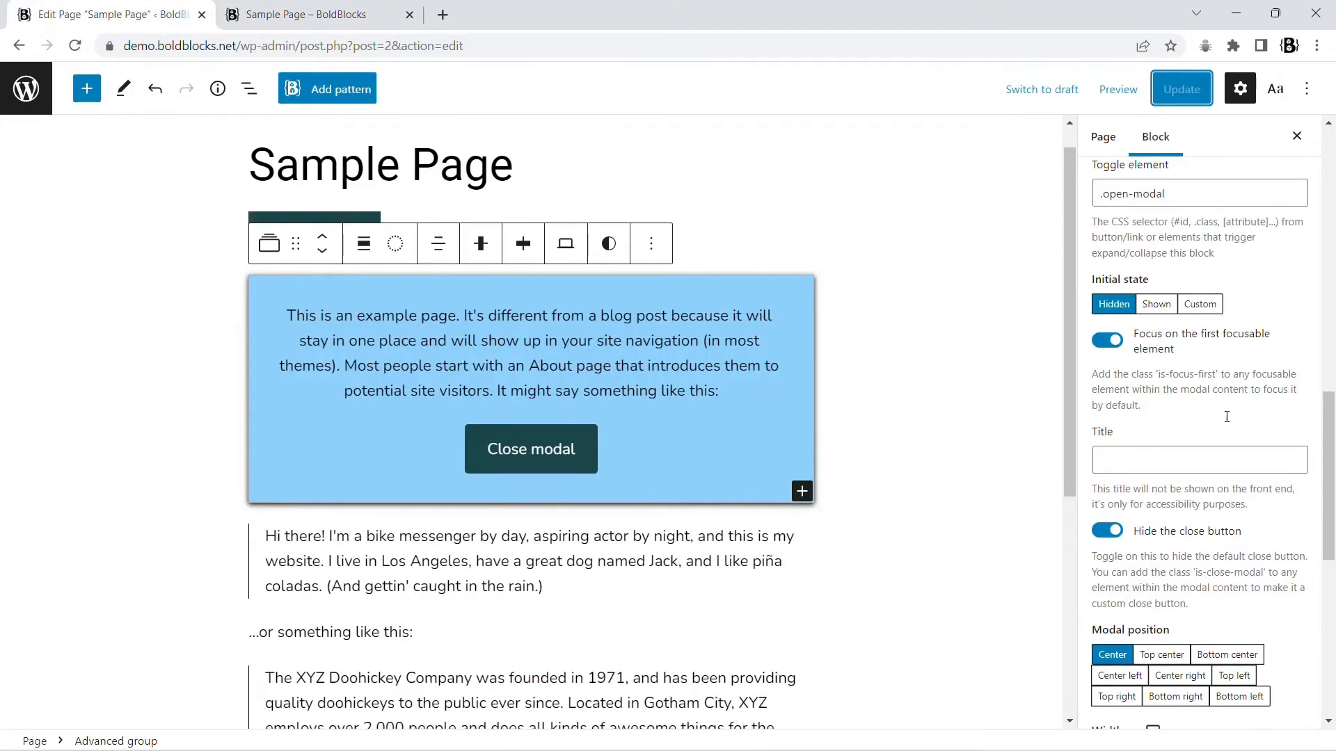
# Set Placement to Top, update, and open the panel live as a top banner.
pyautogui.scroll(-3)
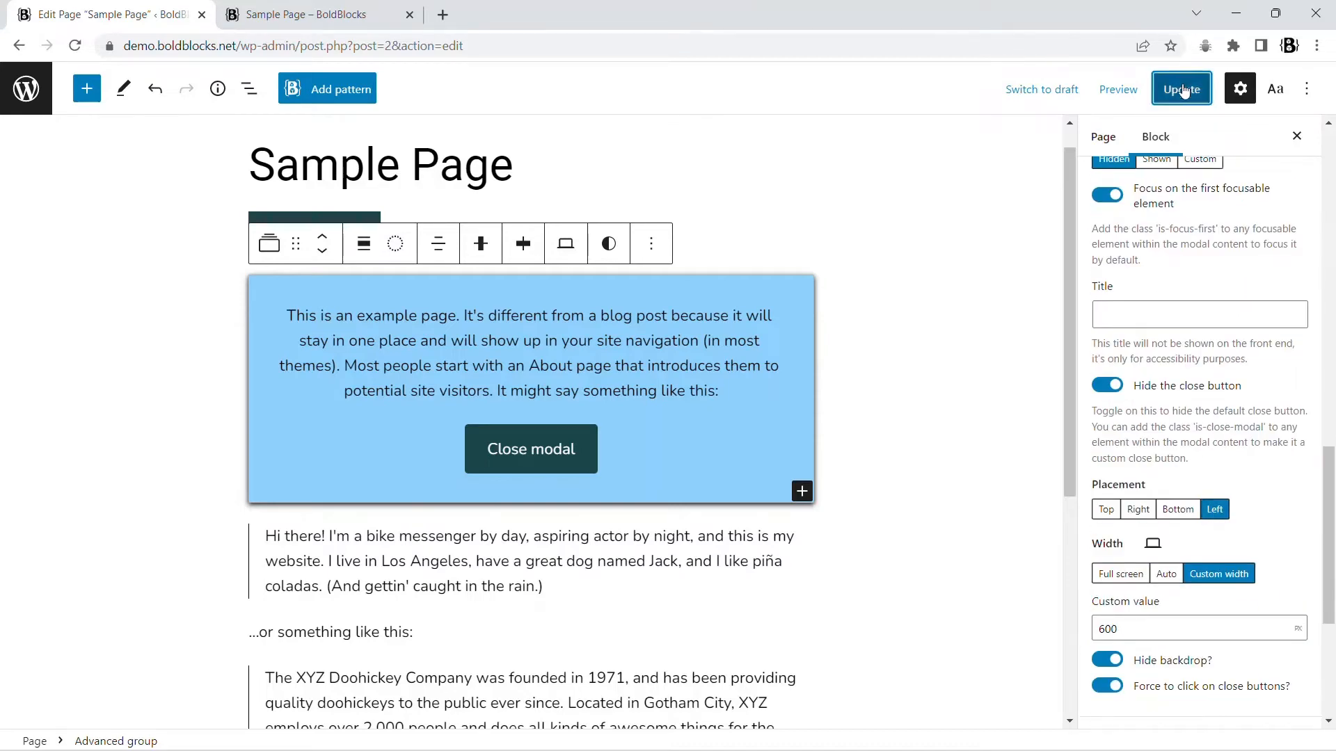
pyautogui.click(306, 13)
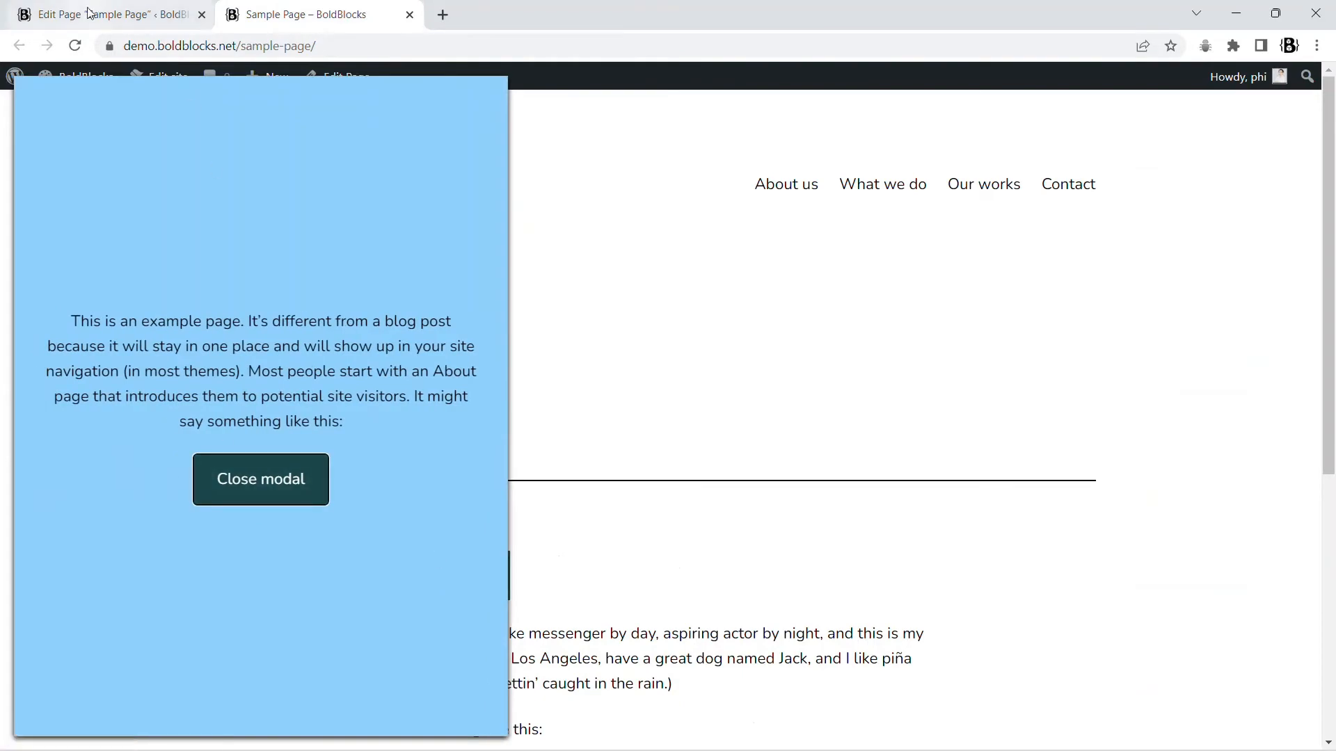
pyautogui.click(101, 14)
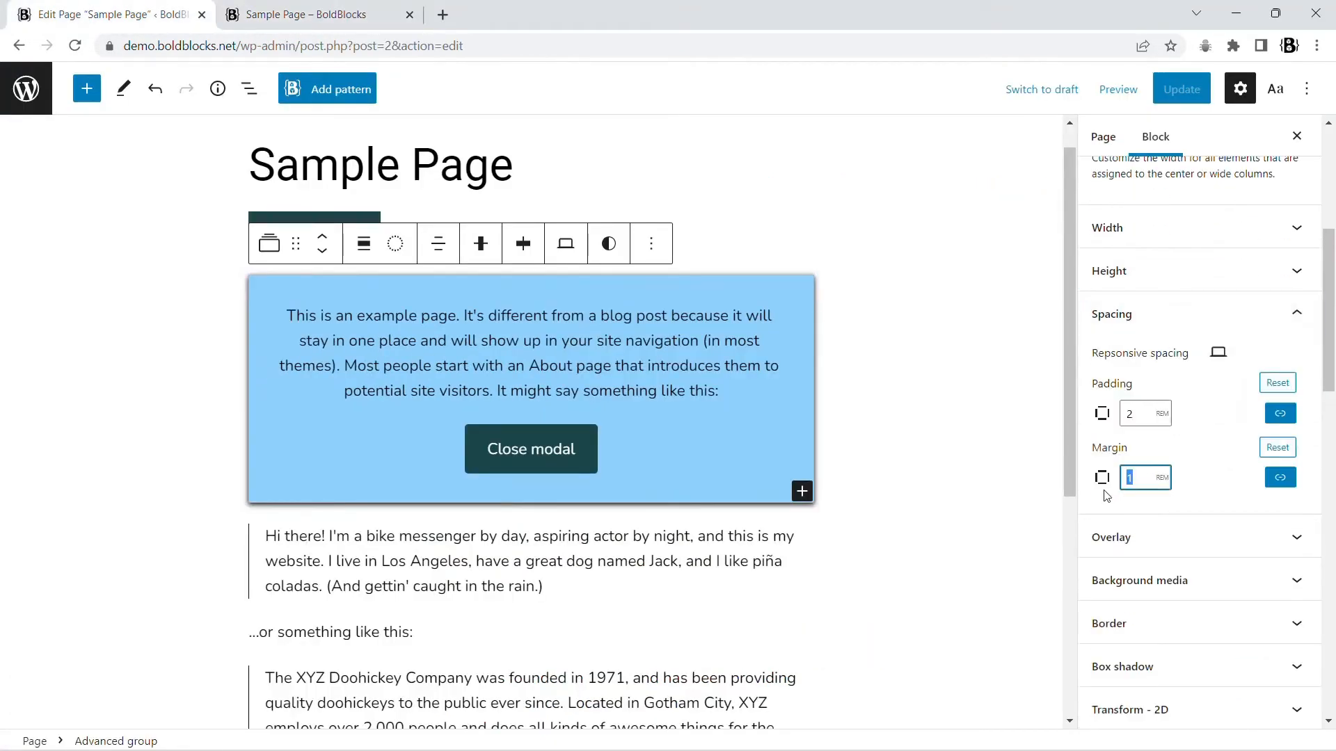
pyautogui.click(306, 14)
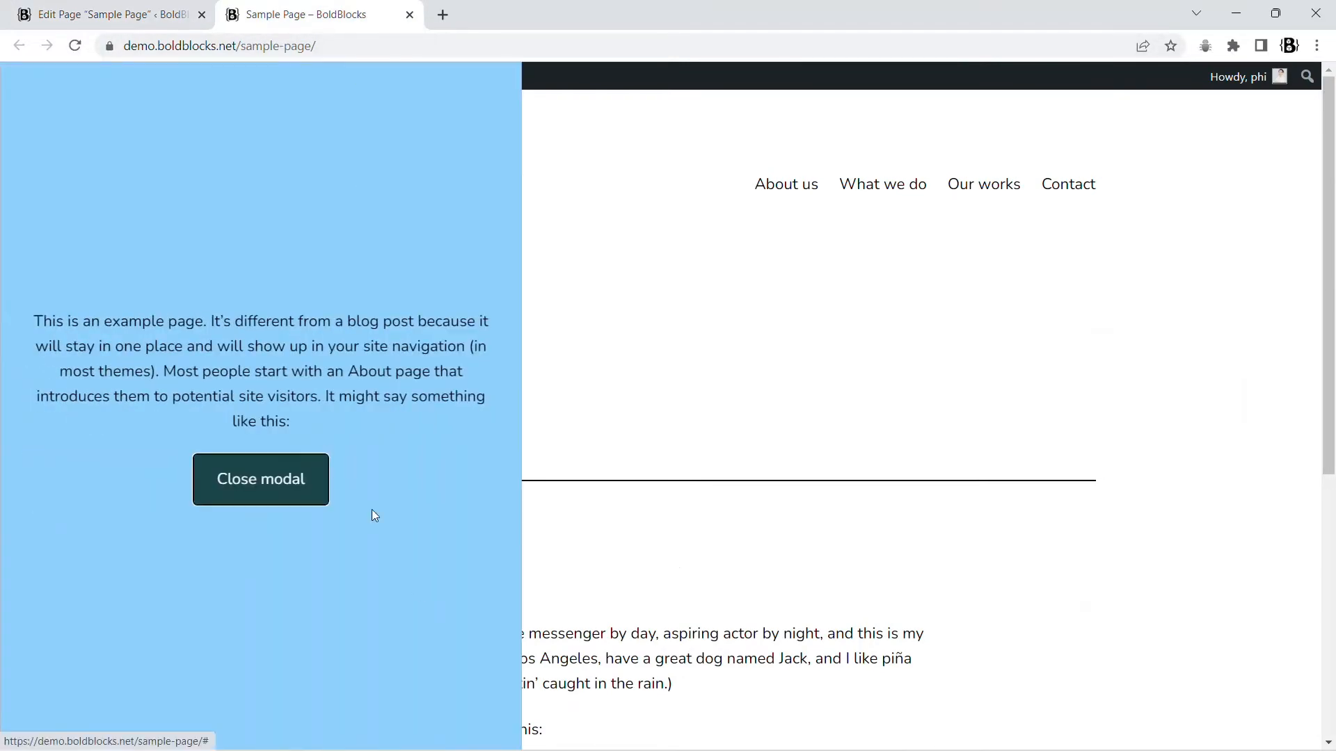
pyautogui.click(101, 14)
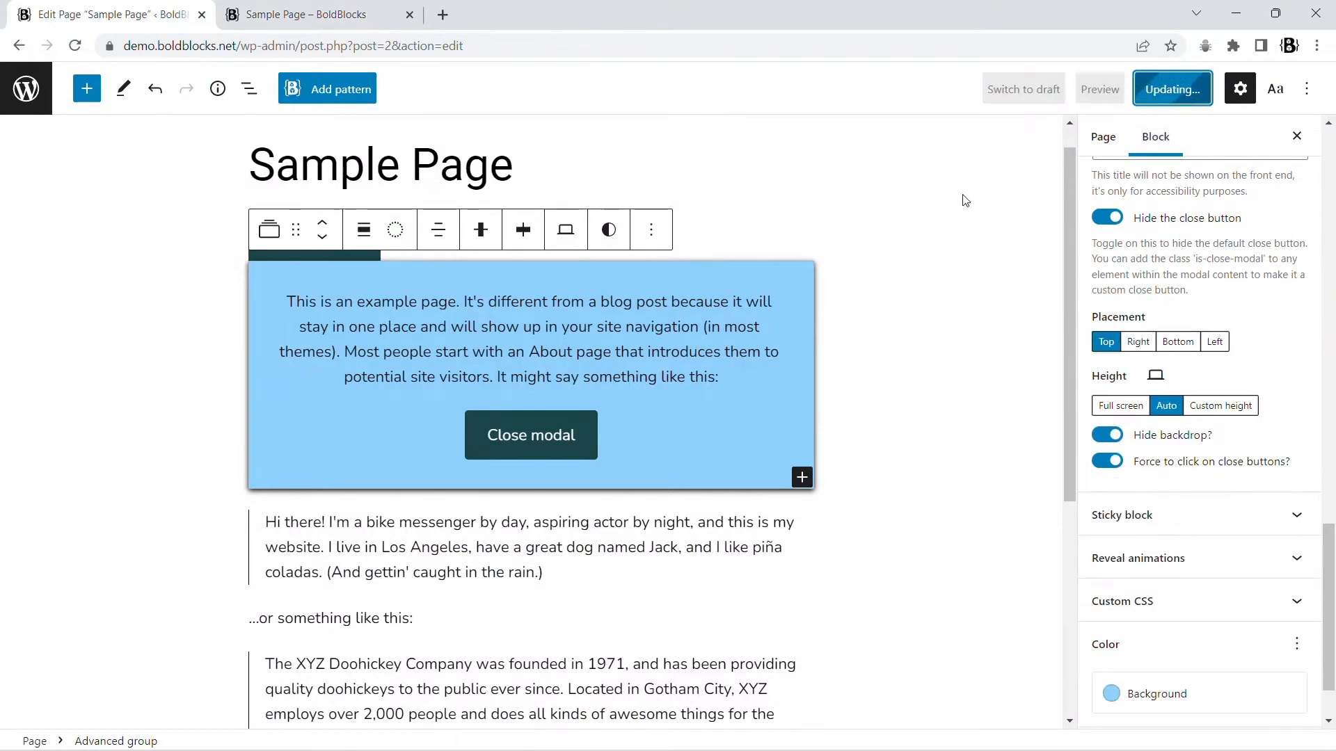
pyautogui.click(307, 14)
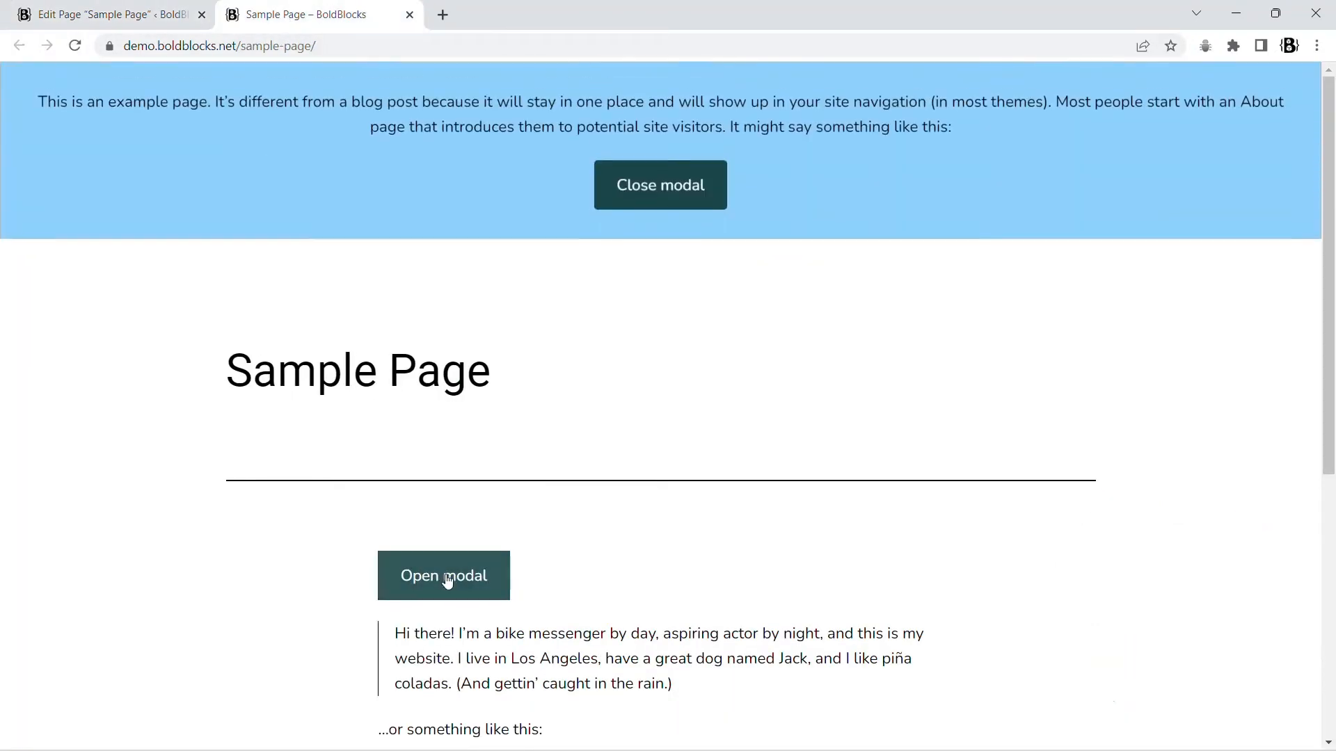
pyautogui.click(108, 14)
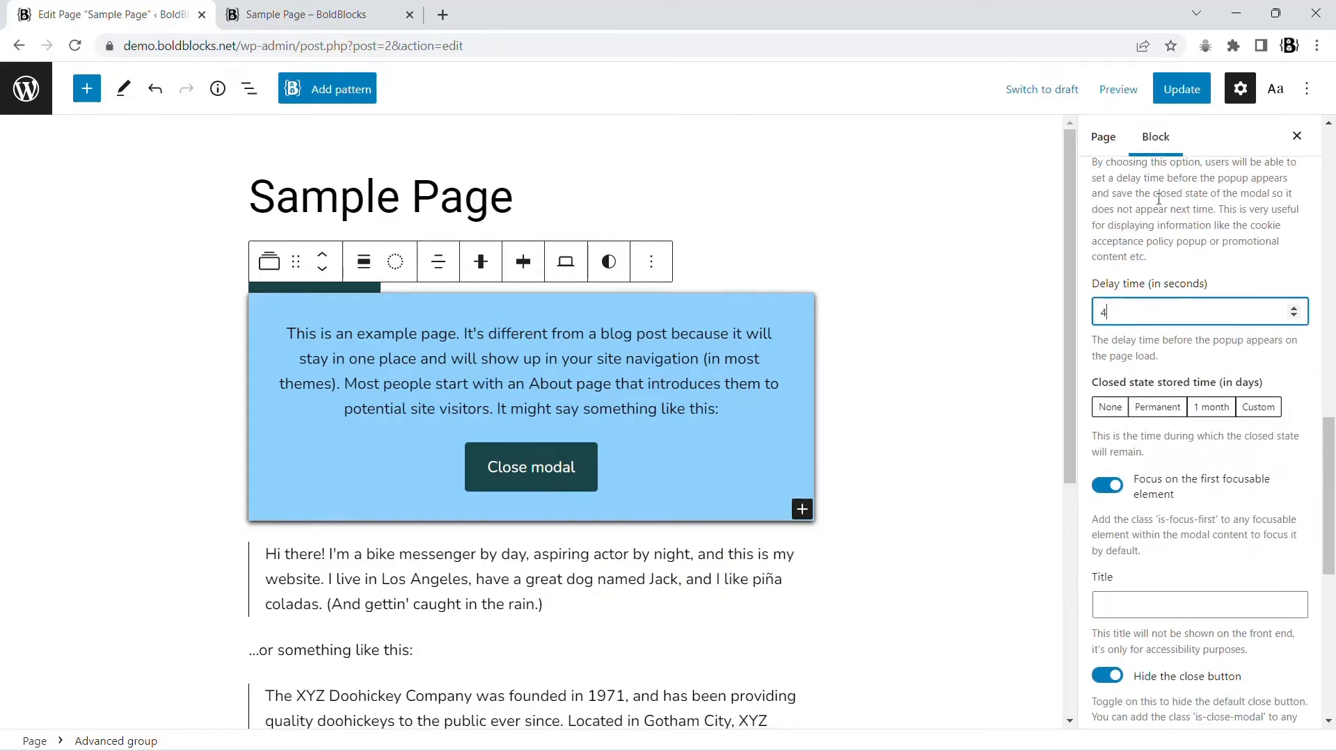
# Test the 2-second auto-open delay on the live page, dismissing the panel and reloading.
pyautogui.click(307, 13)
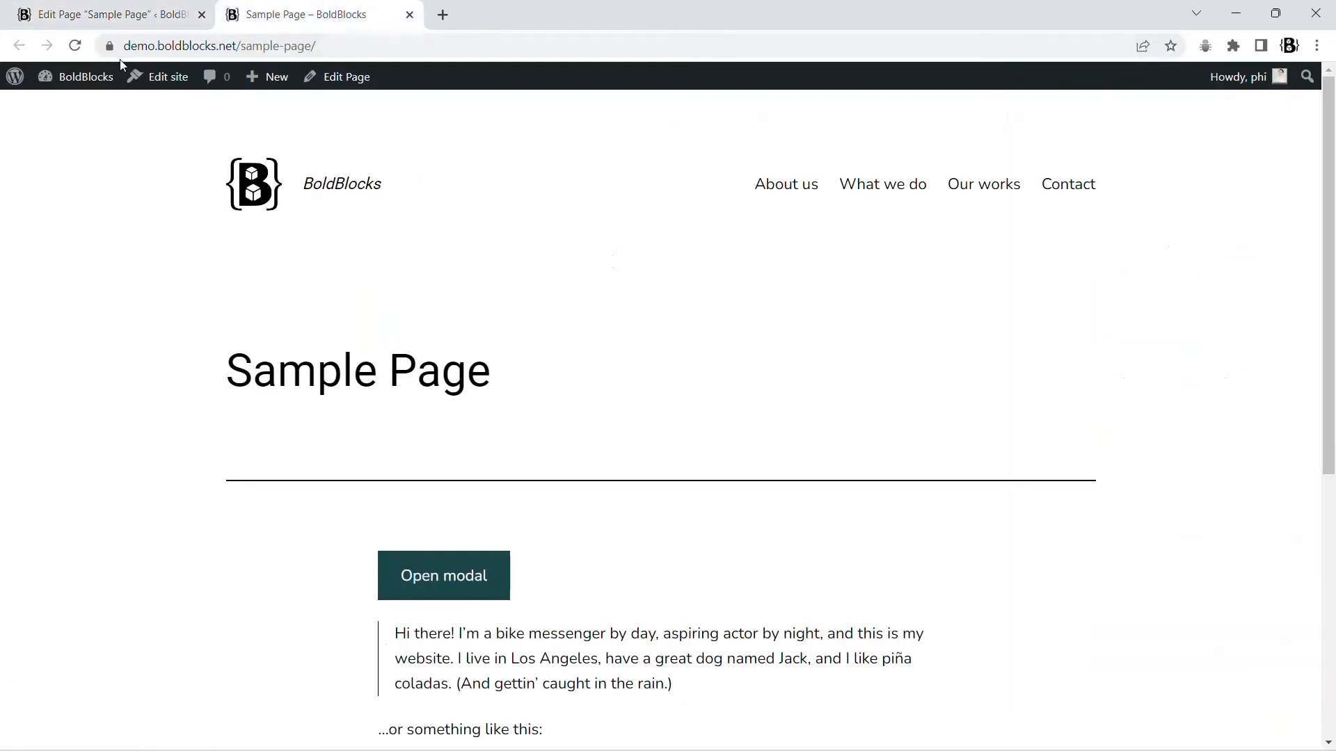
pyautogui.moveTo(58, 275)
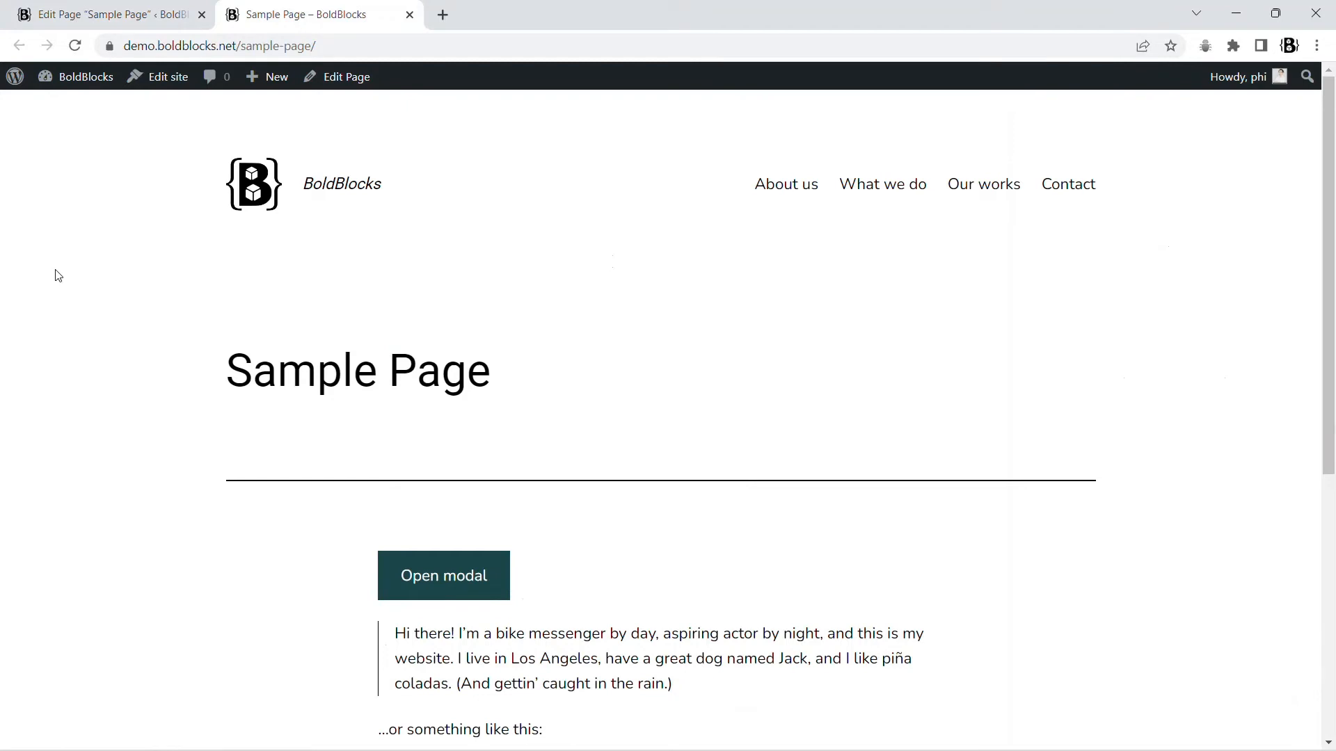
pyautogui.click(442, 574)
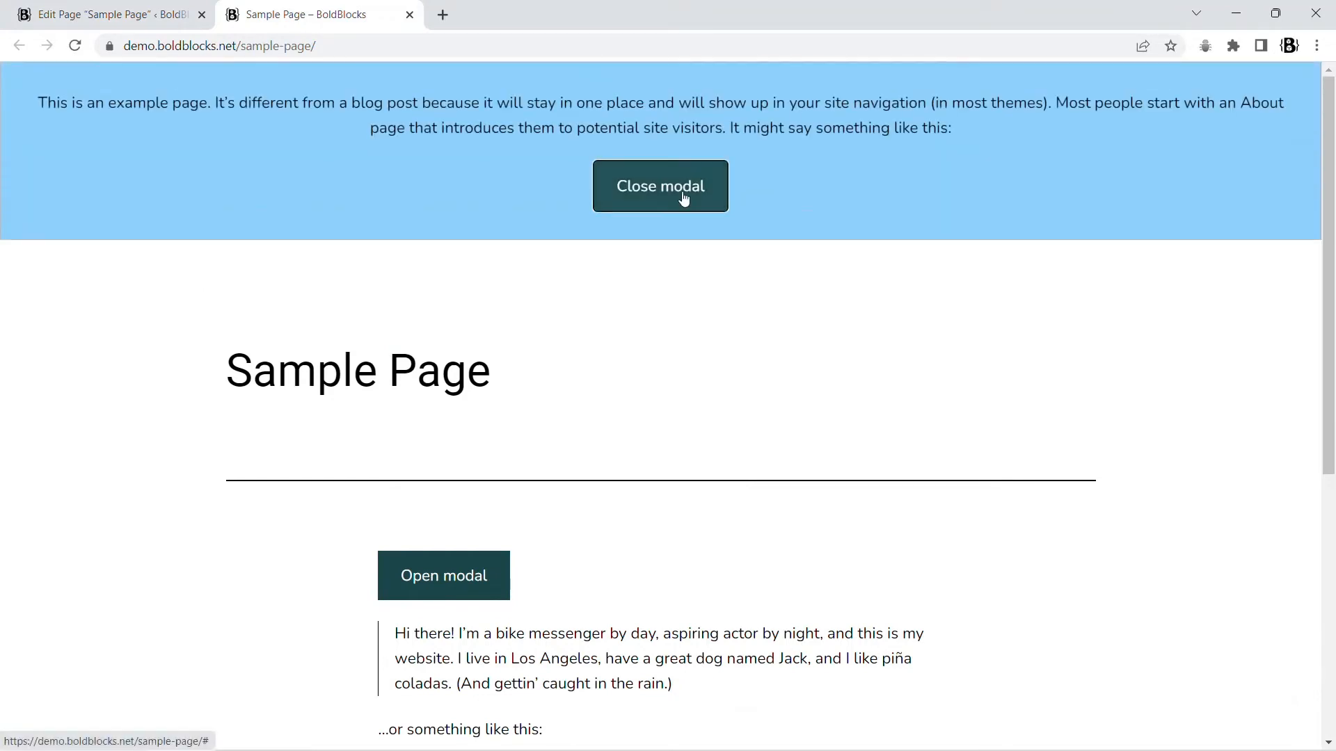
pyautogui.click(659, 185)
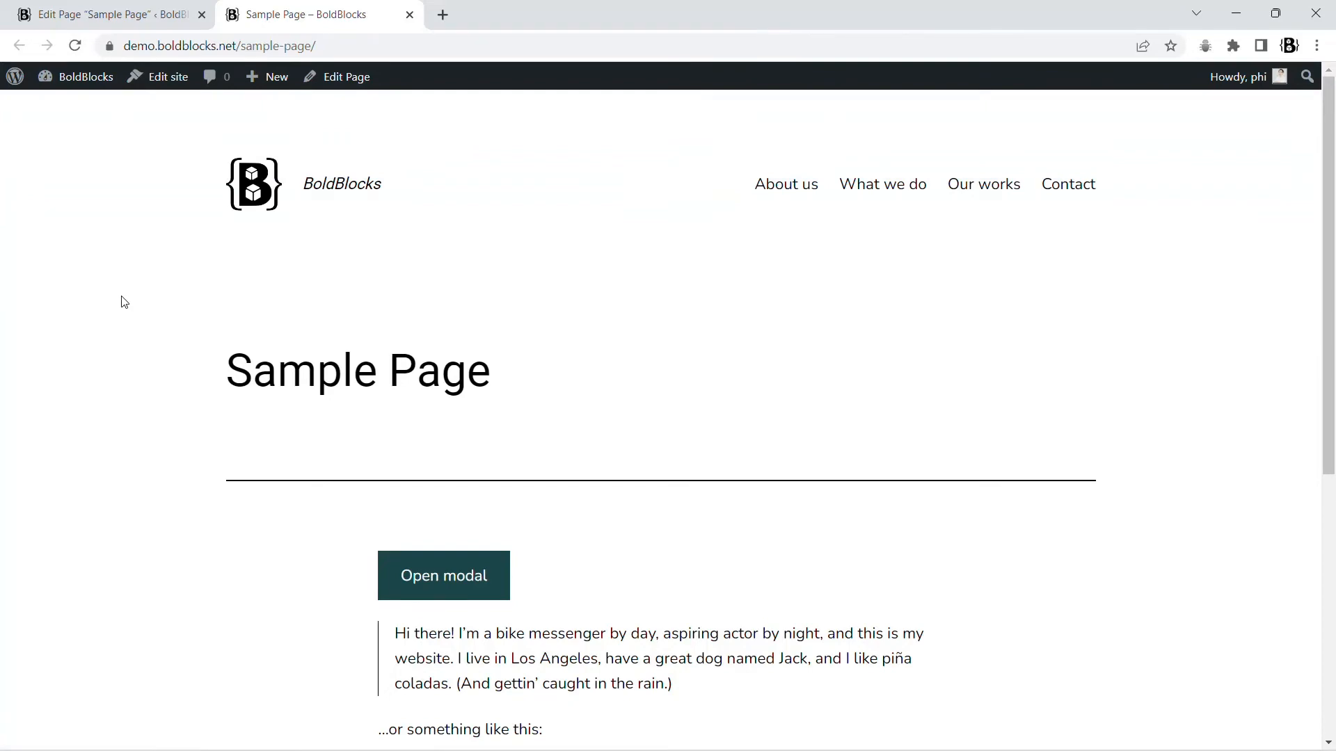
pyautogui.click(442, 575)
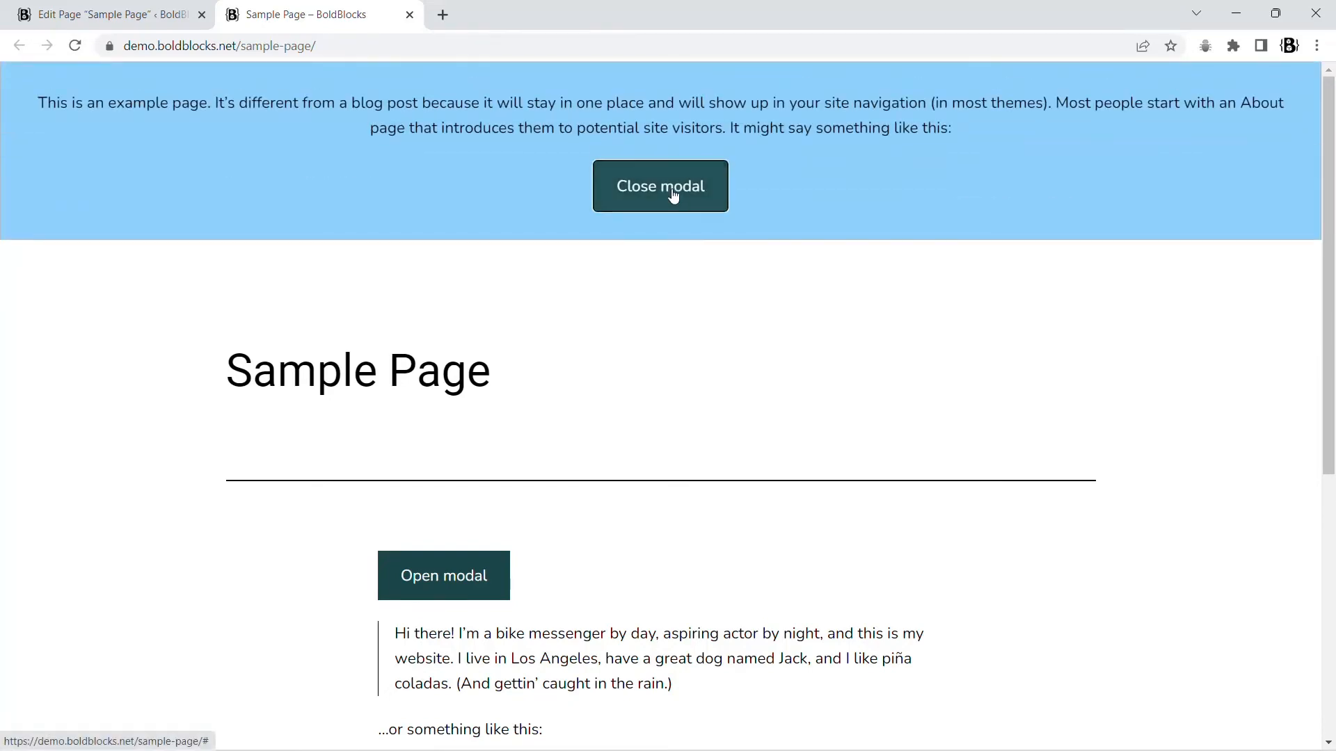
pyautogui.click(102, 14)
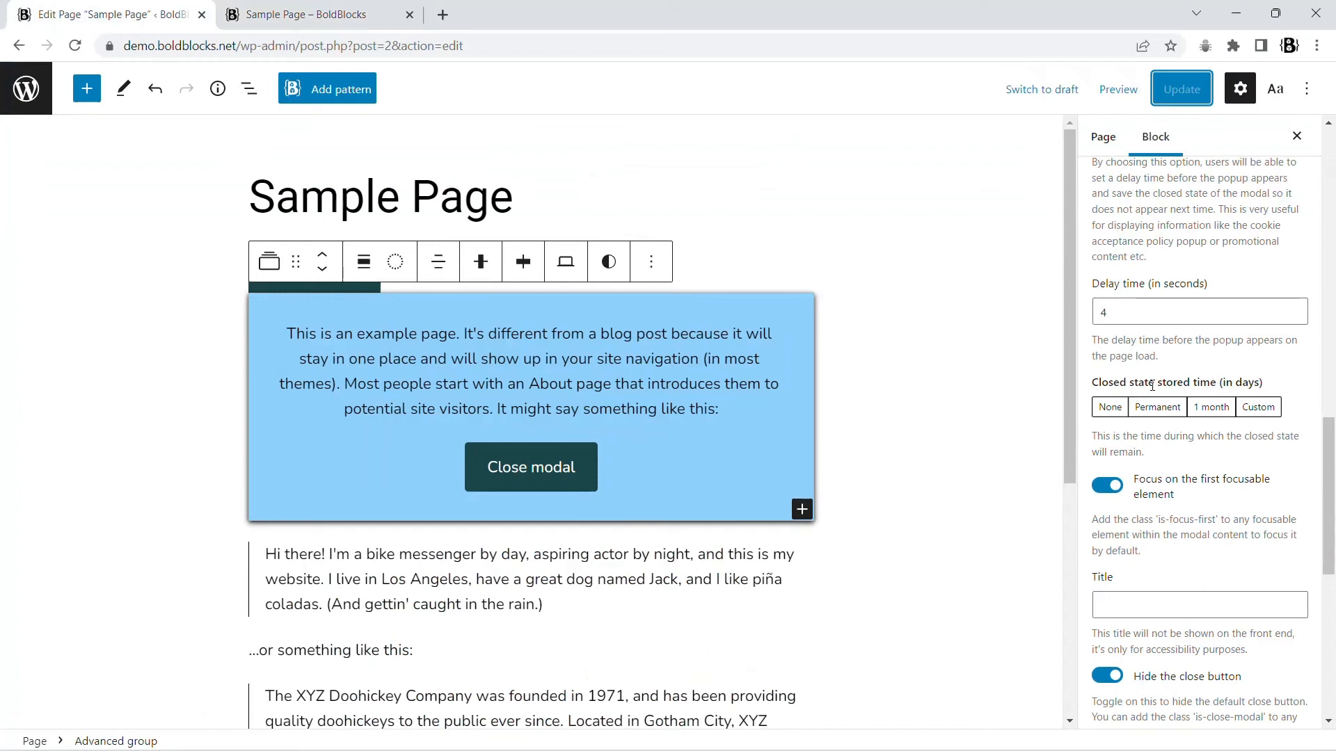
# Store the closed state permanently, update, and confirm the dismissed panel stays closed on reload.
pyautogui.click(1156, 406)
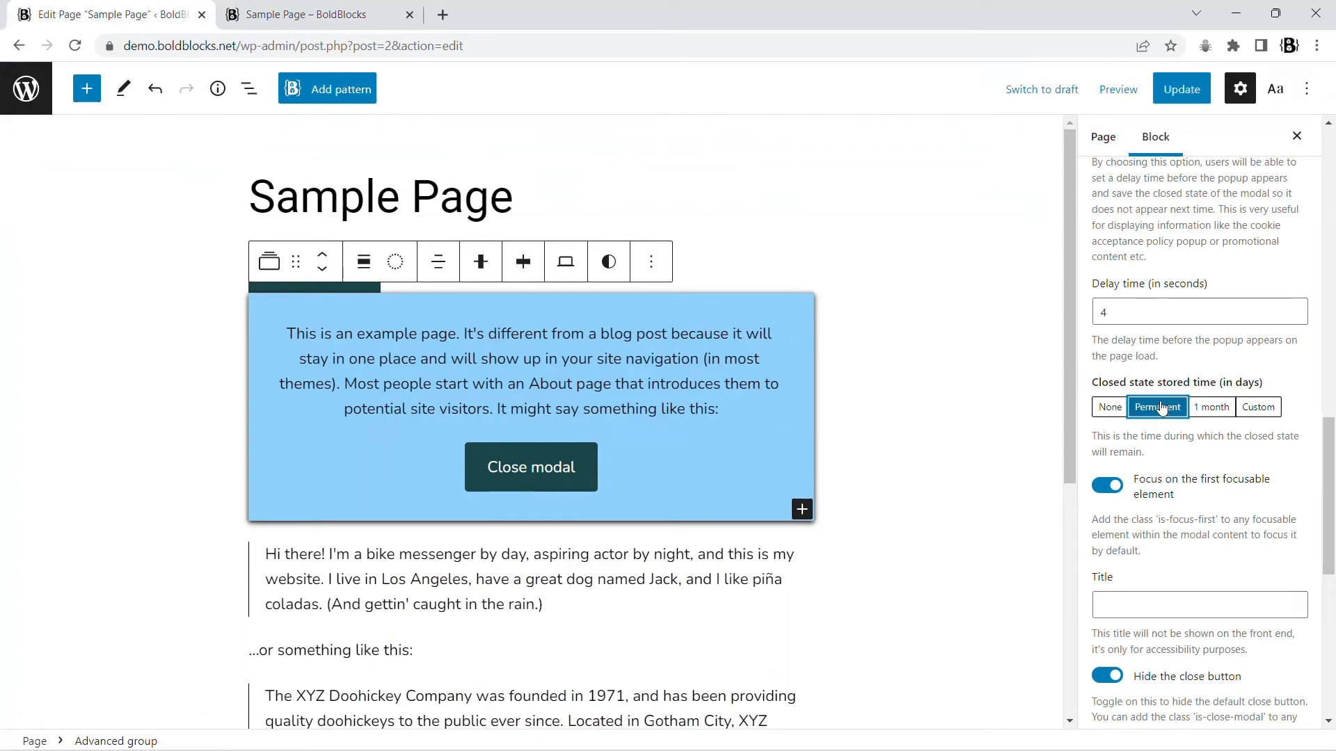
pyautogui.click(1181, 87)
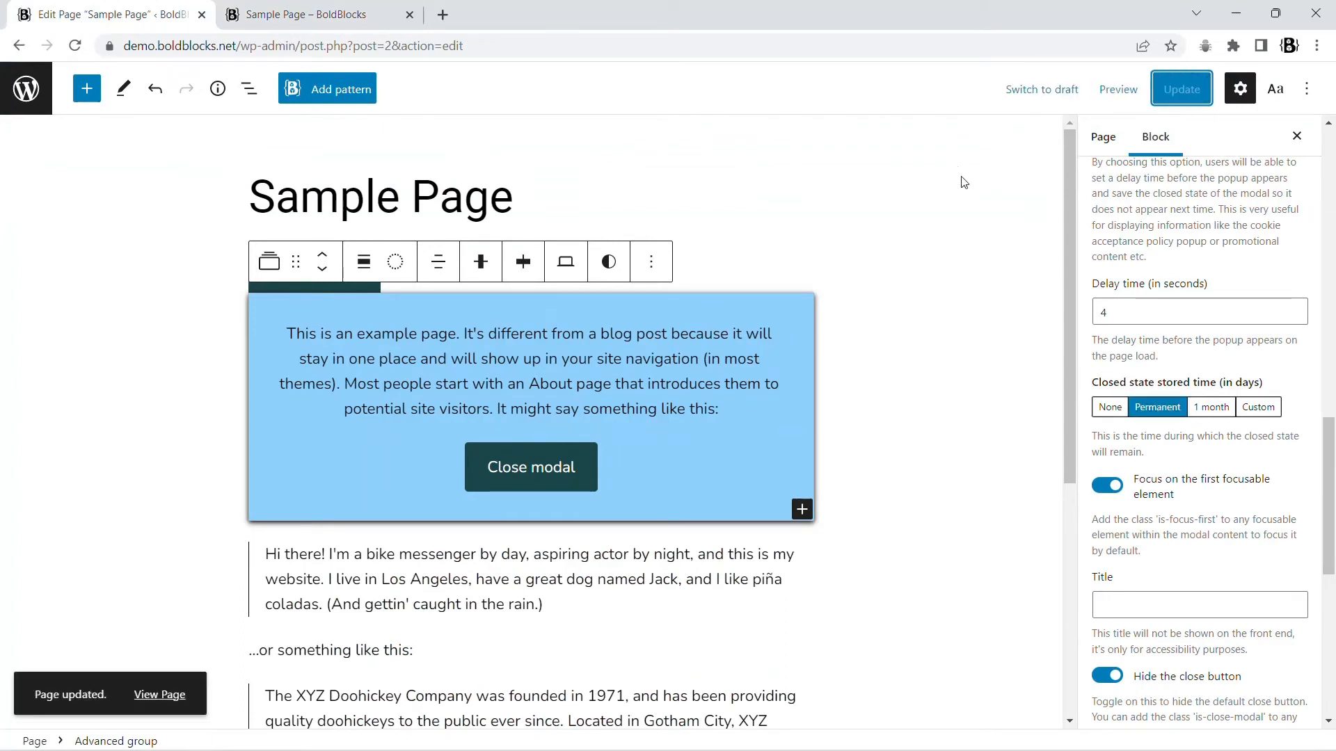
pyautogui.click(1181, 88)
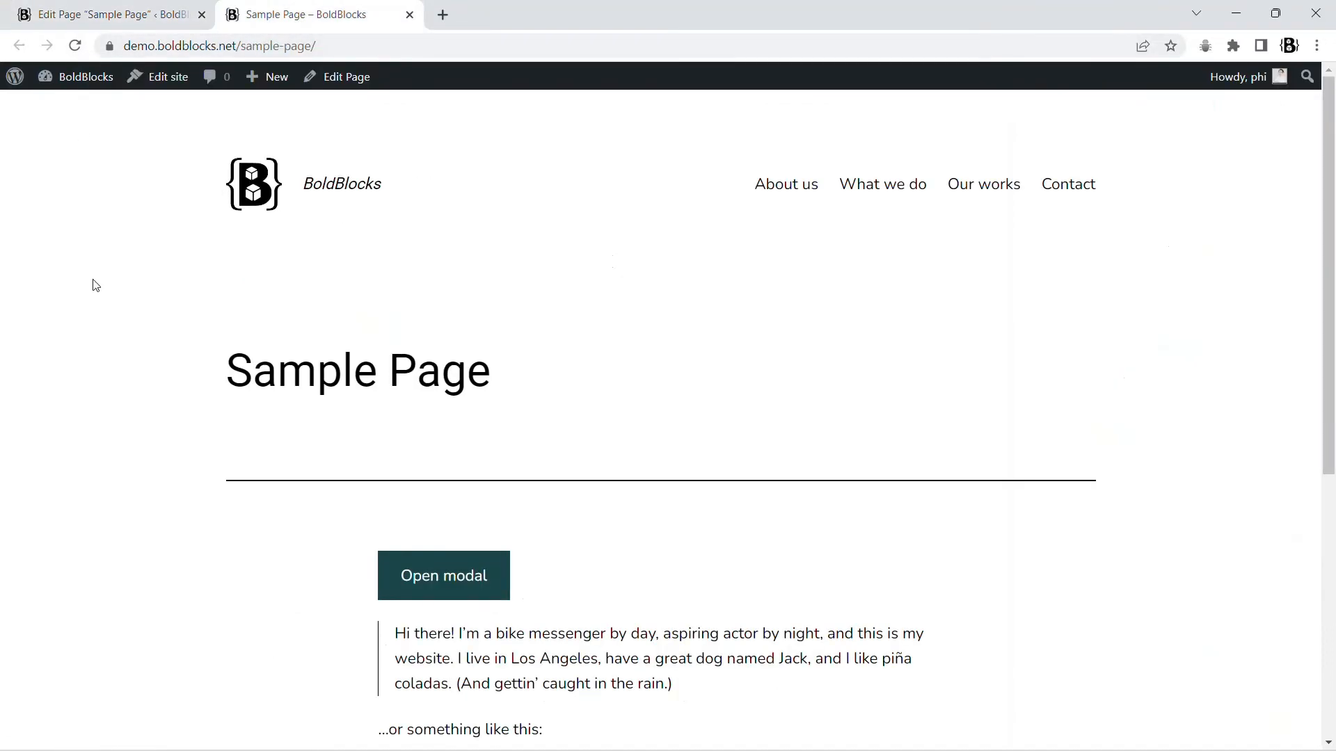
pyautogui.click(443, 574)
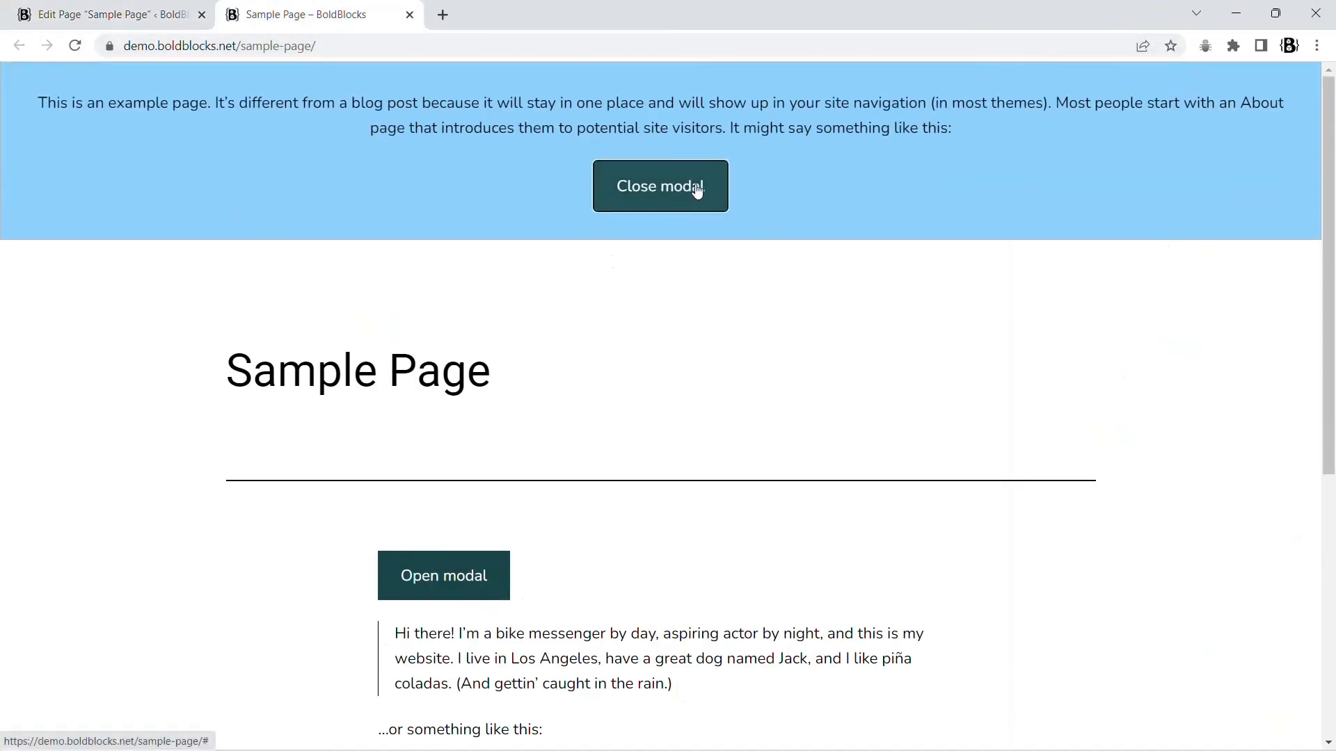
pyautogui.click(660, 185)
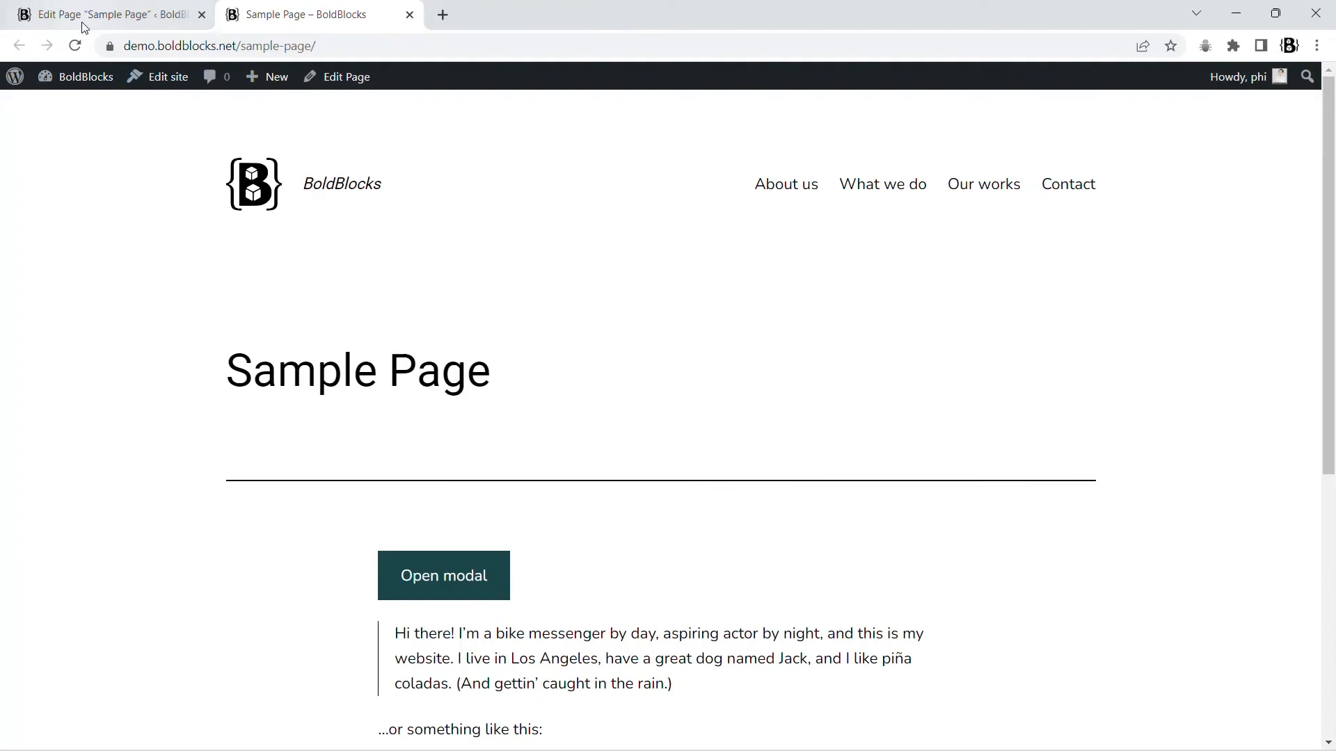
pyautogui.click(102, 14)
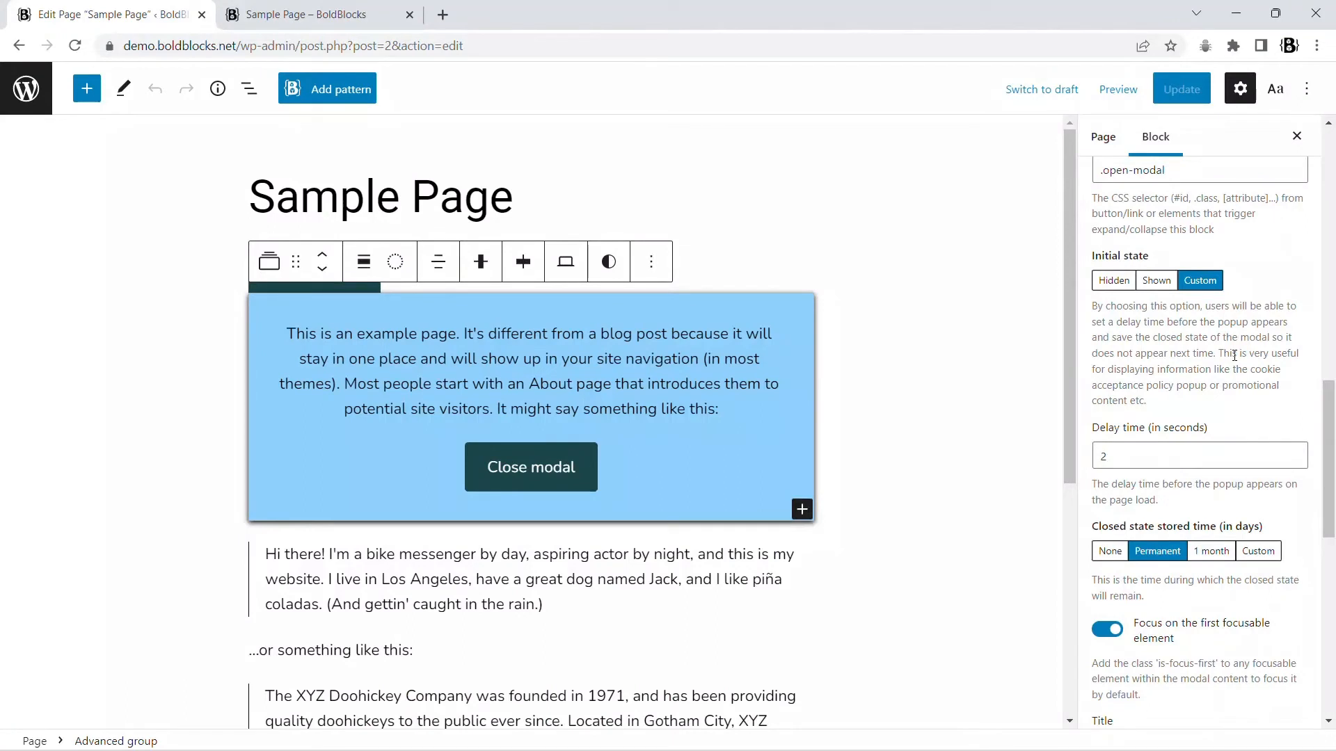
# Set Initial state to Hidden and give the panel a zoomIn reveal effect.
pyautogui.click(1113, 279)
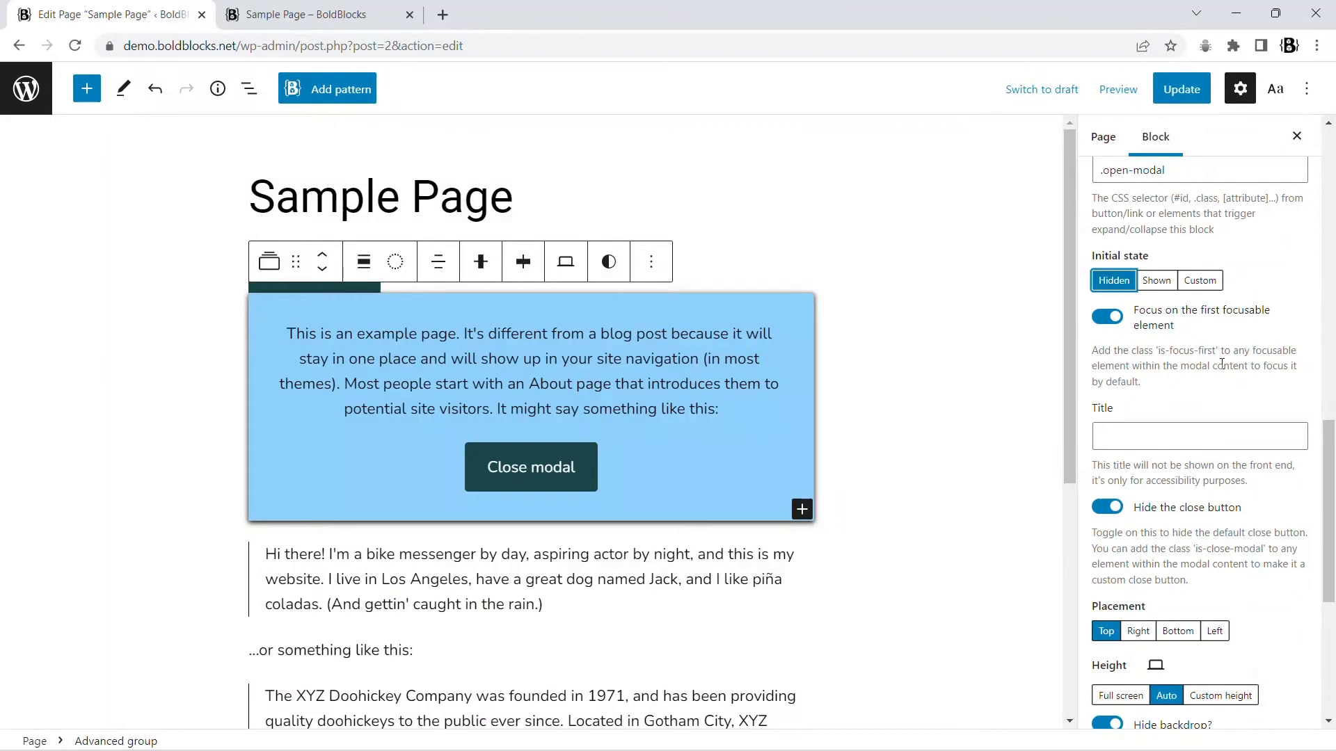
pyautogui.scroll(-3)
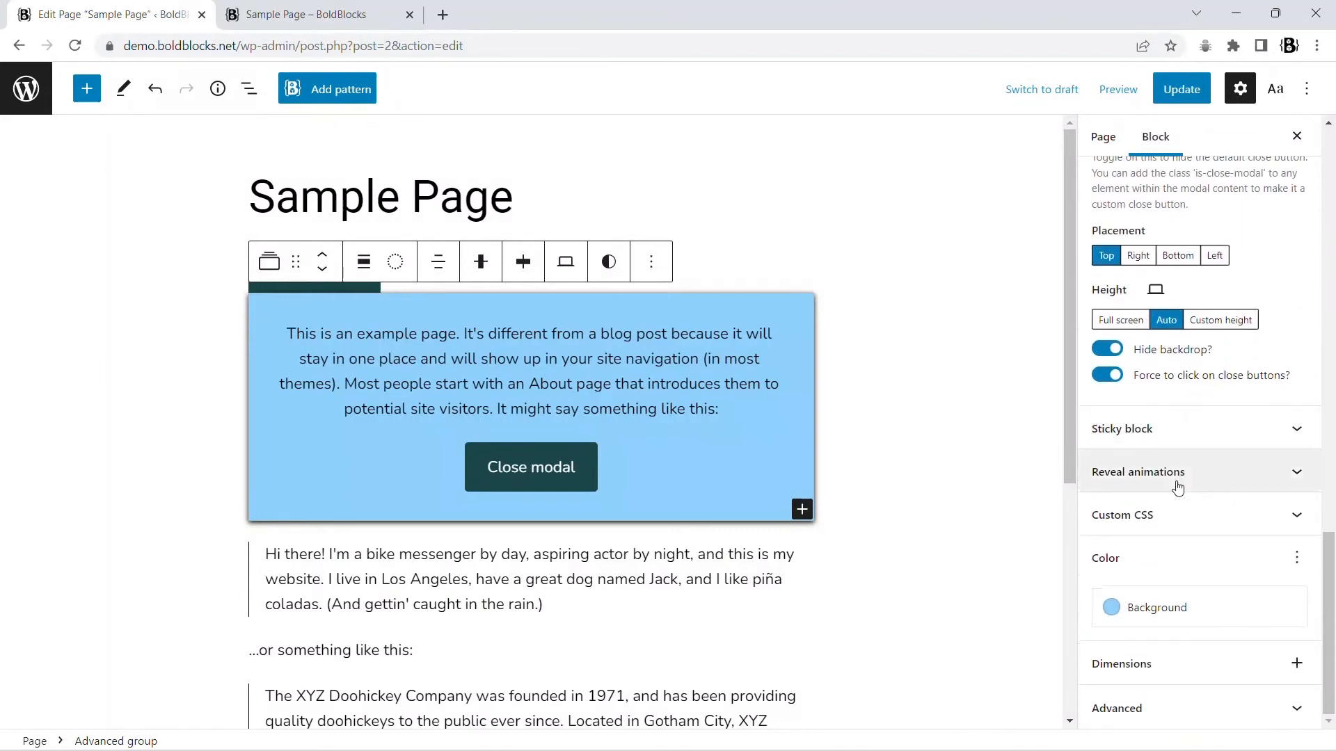
pyautogui.click(1139, 471)
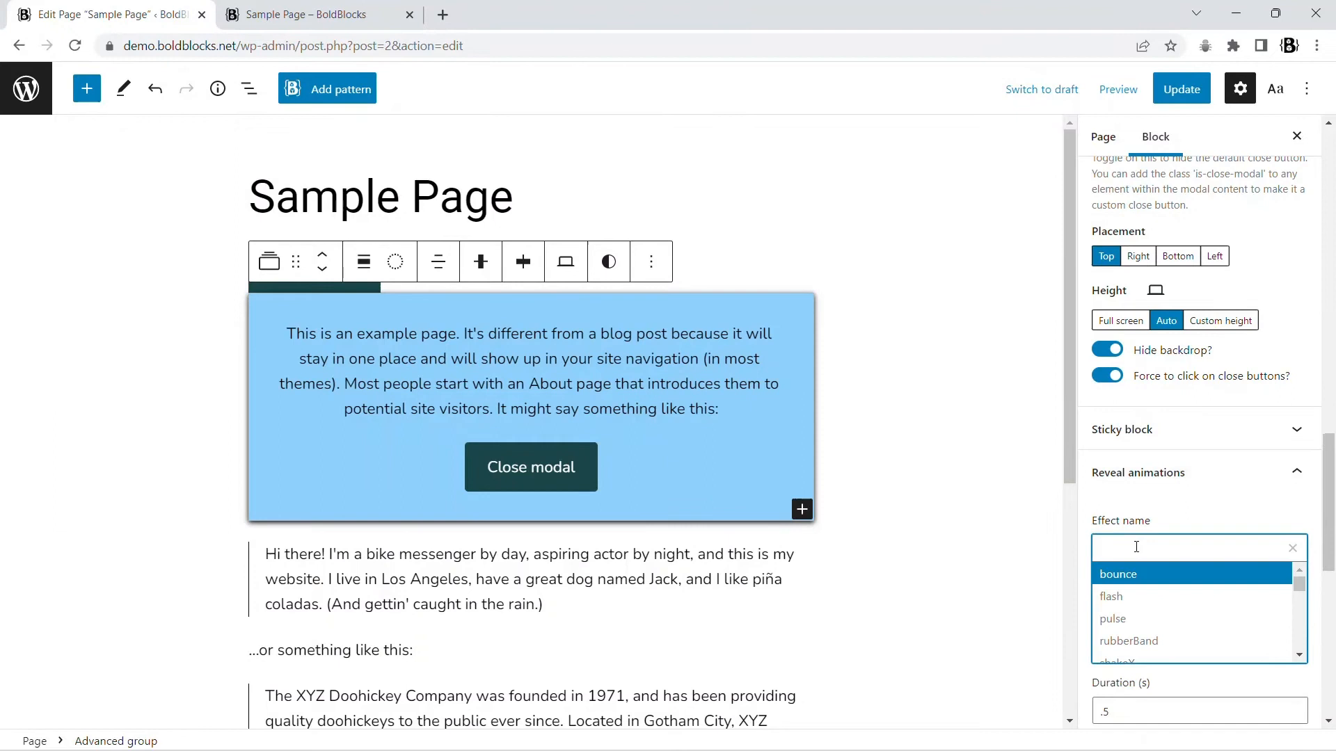
pyautogui.write('zoomIn')
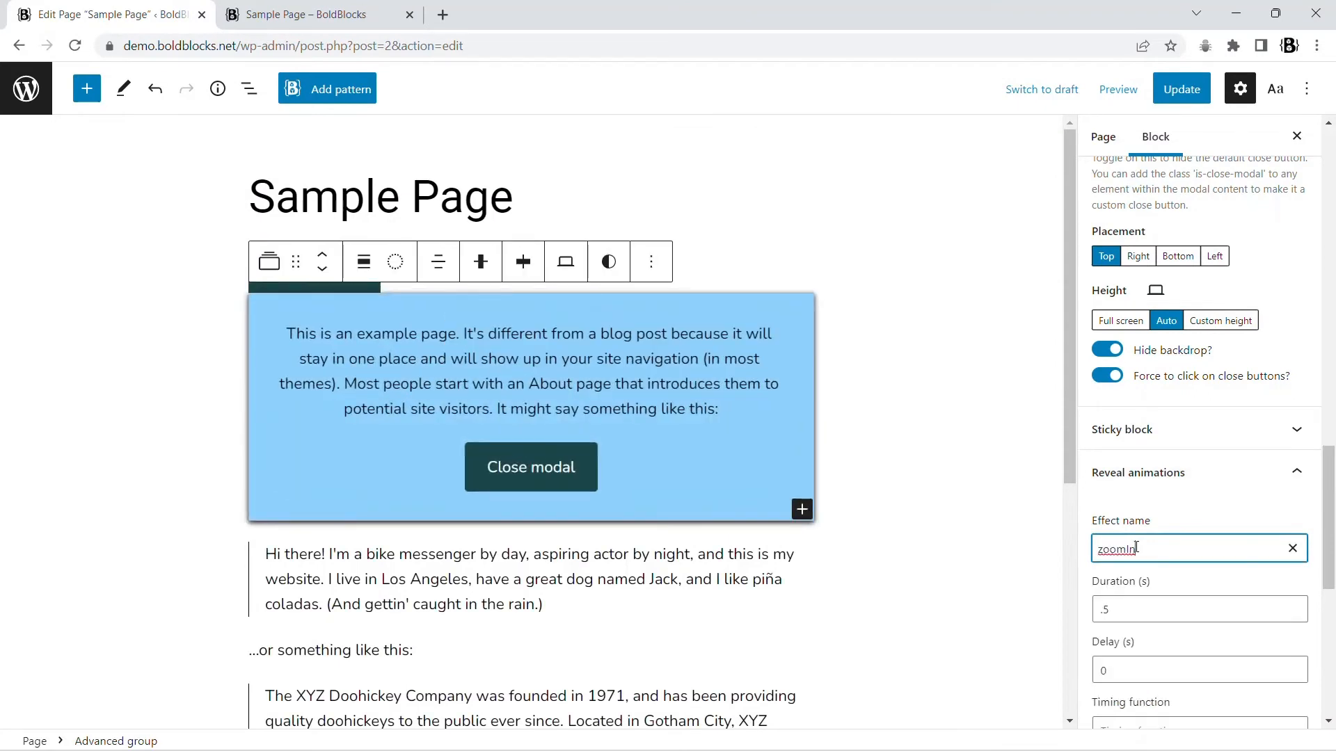
# Update the page and check the zoomIn reveal on the reloaded live page.
pyautogui.click(1181, 89)
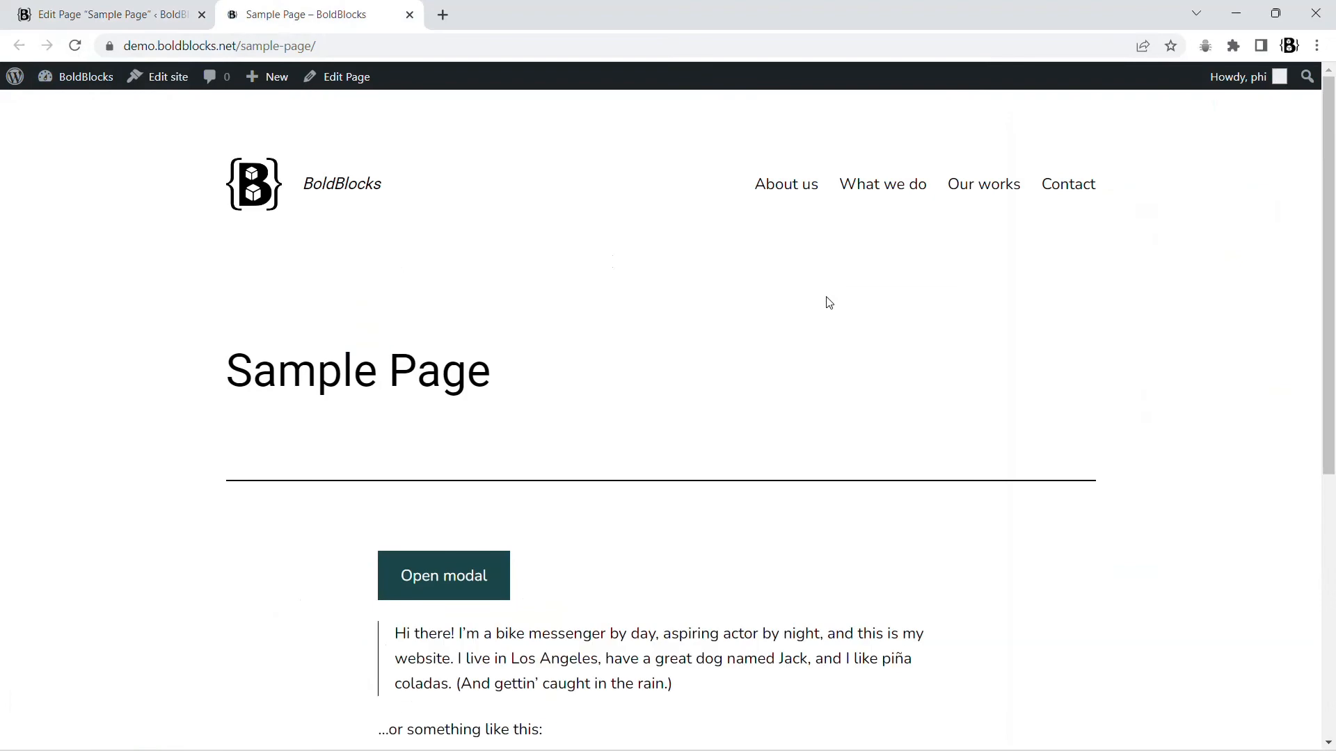
pyautogui.click(442, 574)
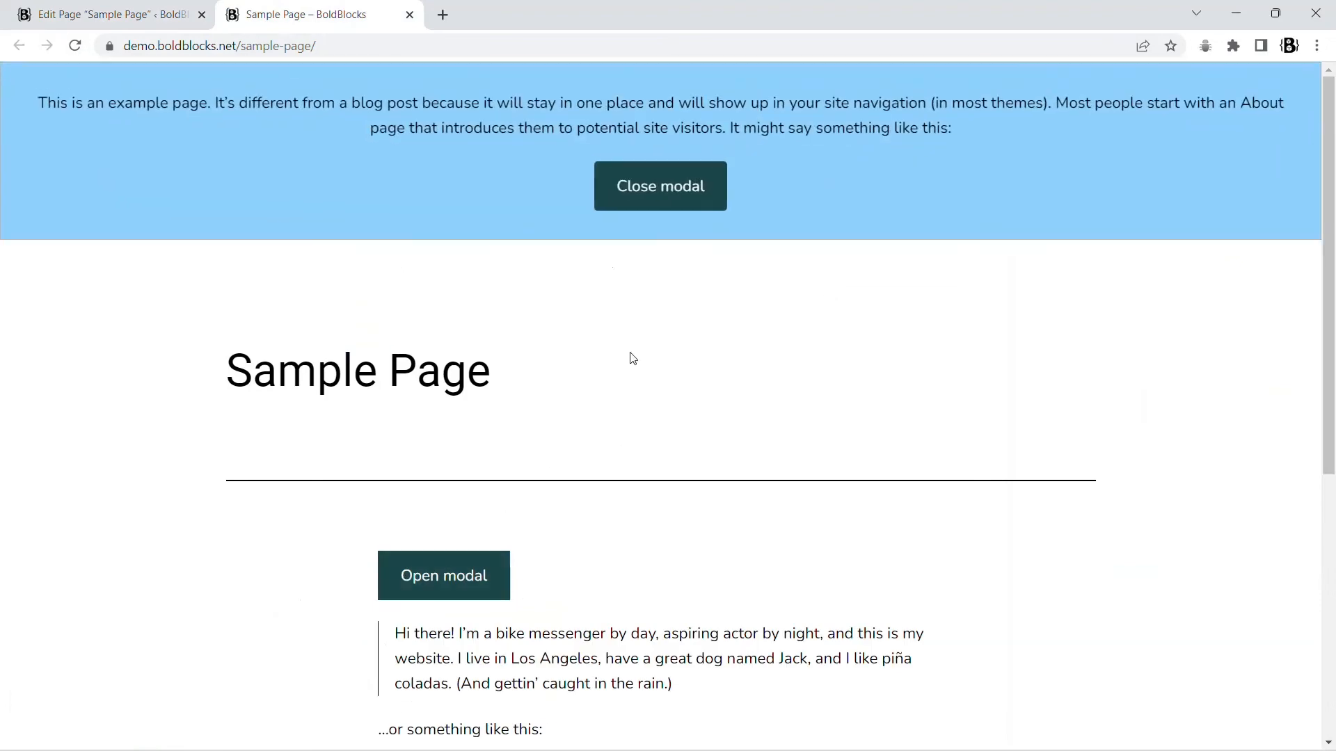
pyautogui.click(107, 13)
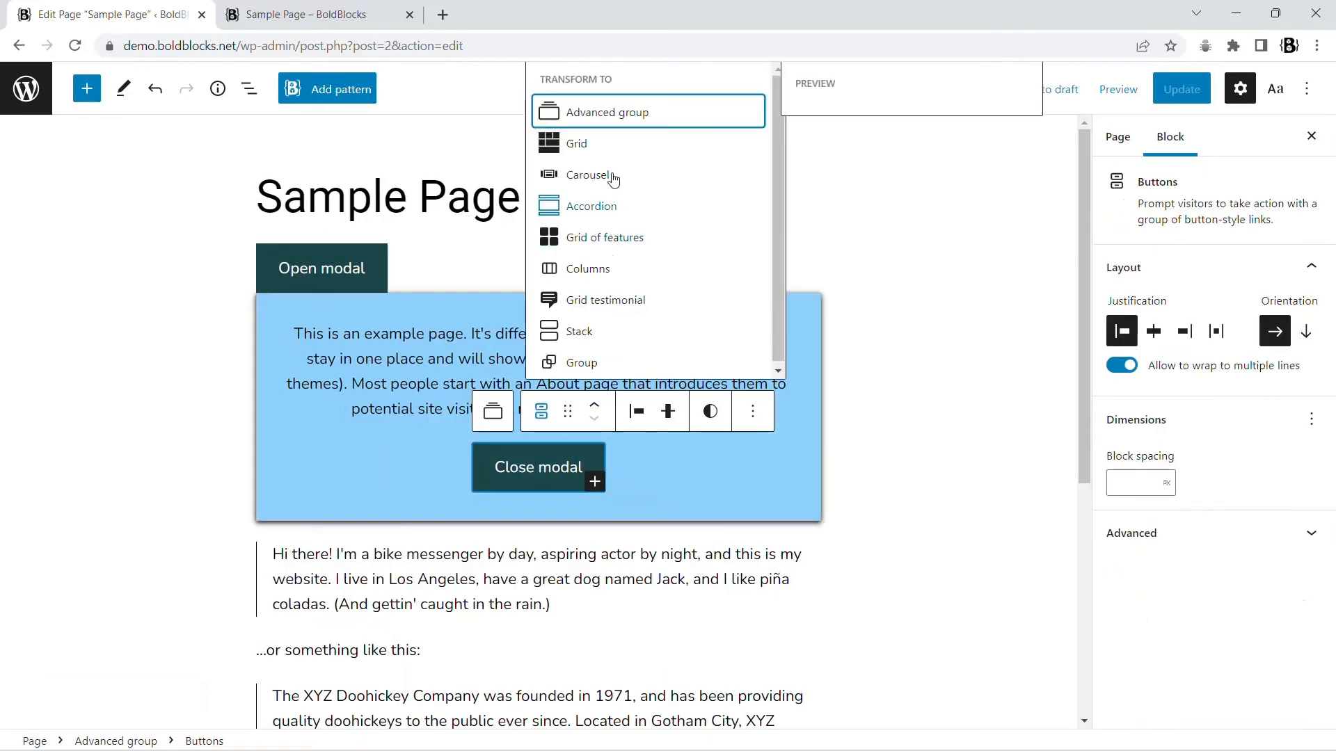
# Transform the Close modal buttons into an Advanced group with a tada reveal effect and update.
pyautogui.click(611, 111)
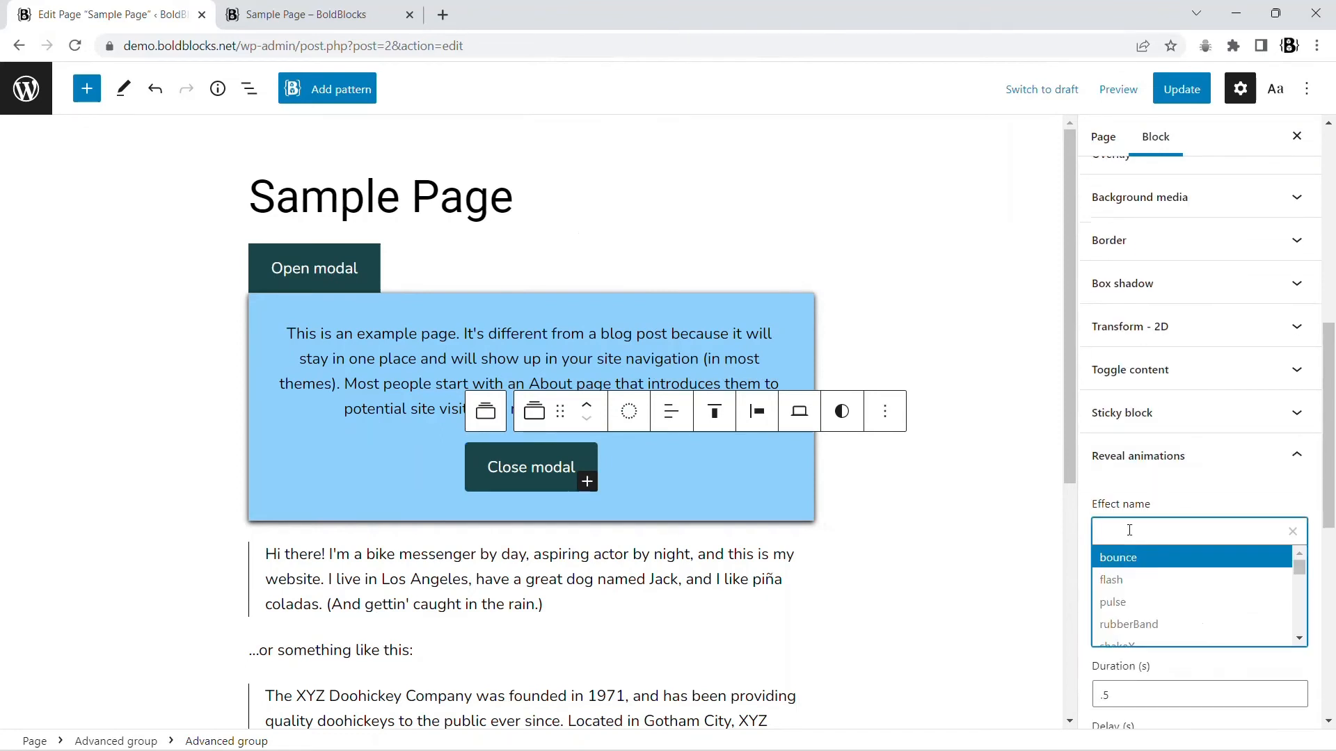
pyautogui.write('tada')
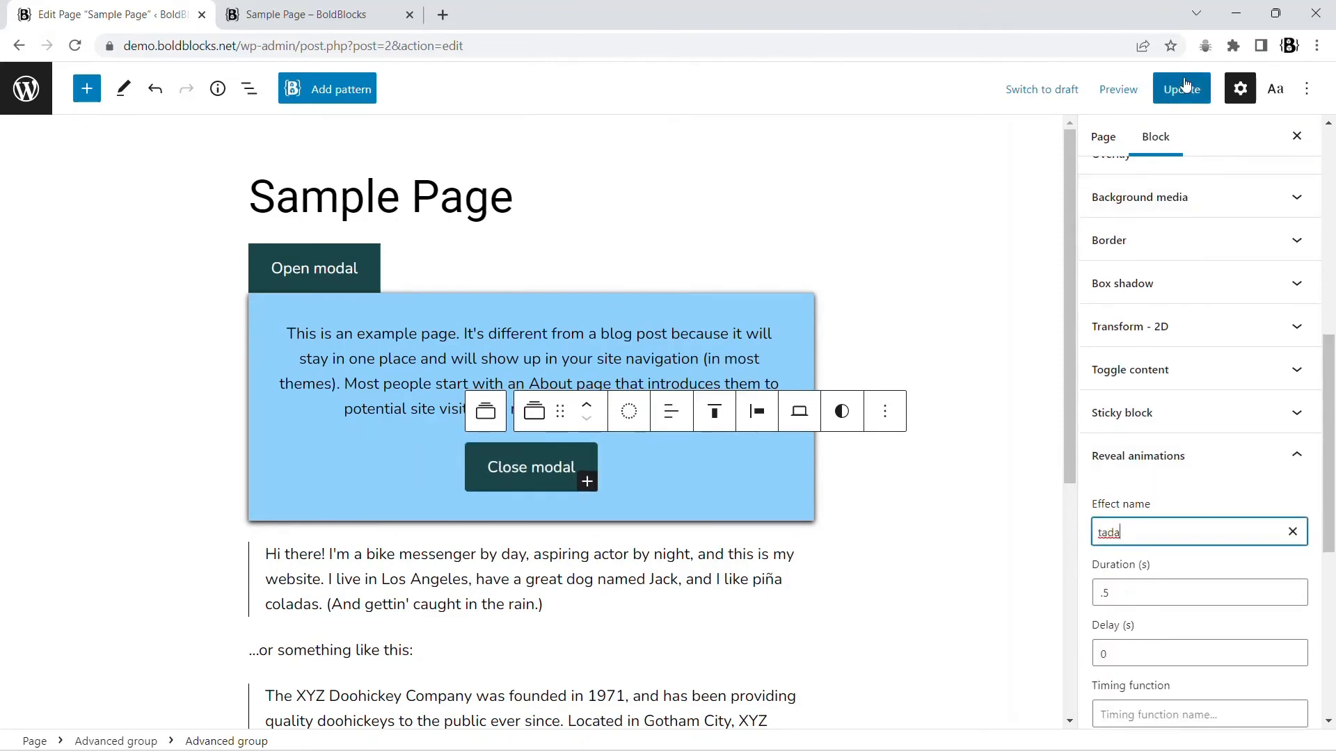
pyautogui.click(307, 14)
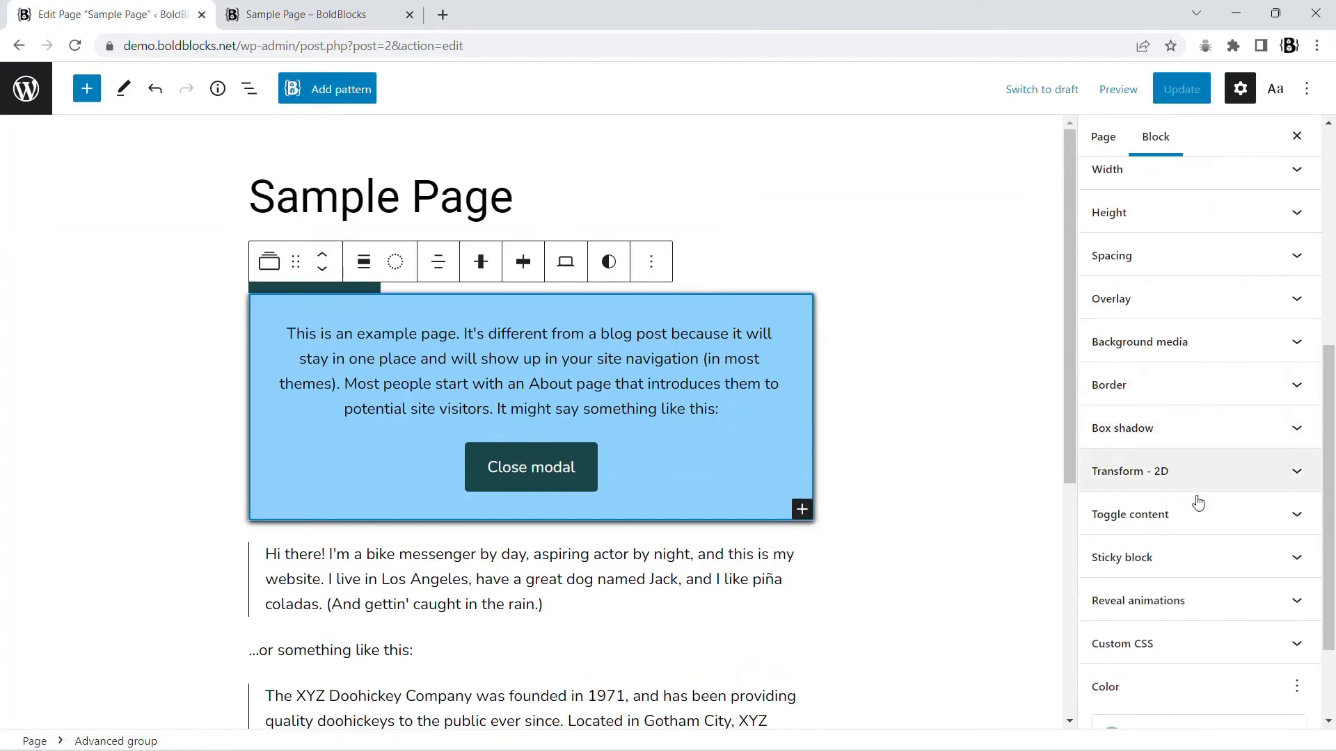
# Review the panel's Toggle content and reveal effect, then open the modal on the live page.
pyautogui.click(1130, 513)
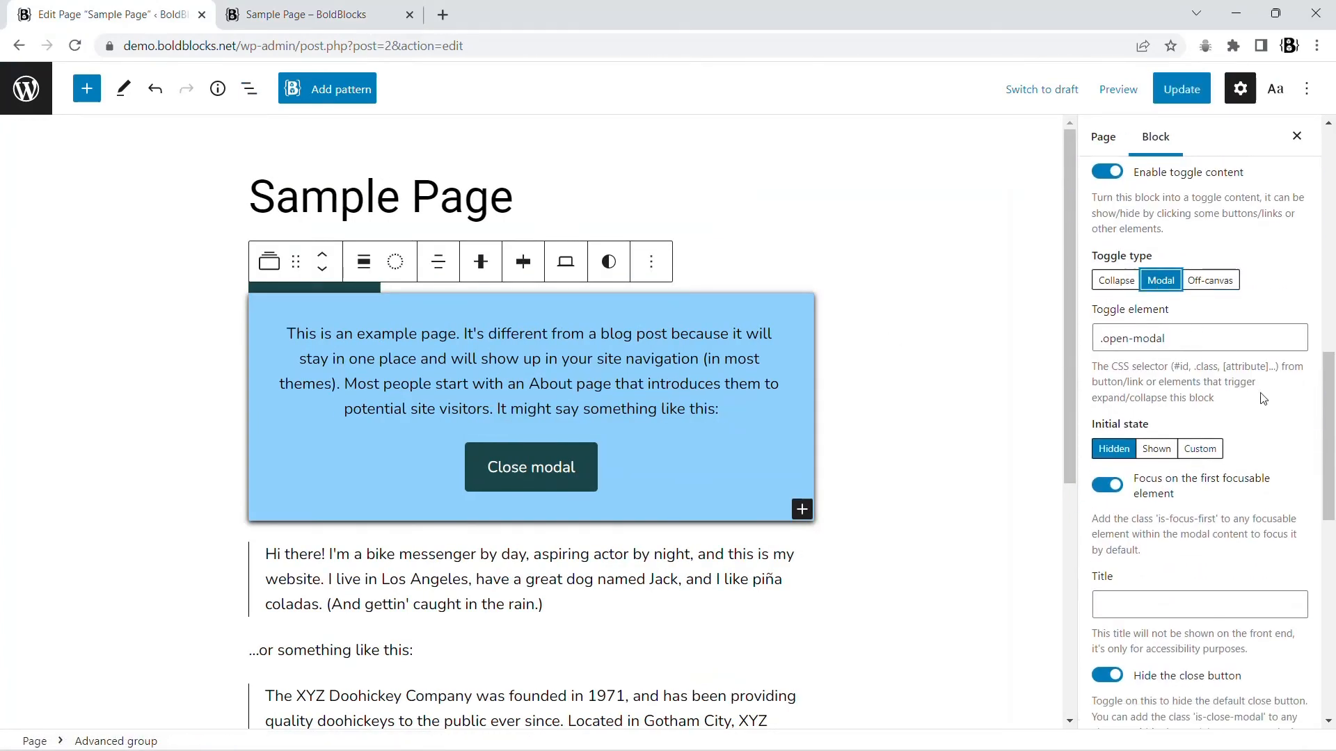
pyautogui.scroll(-3)
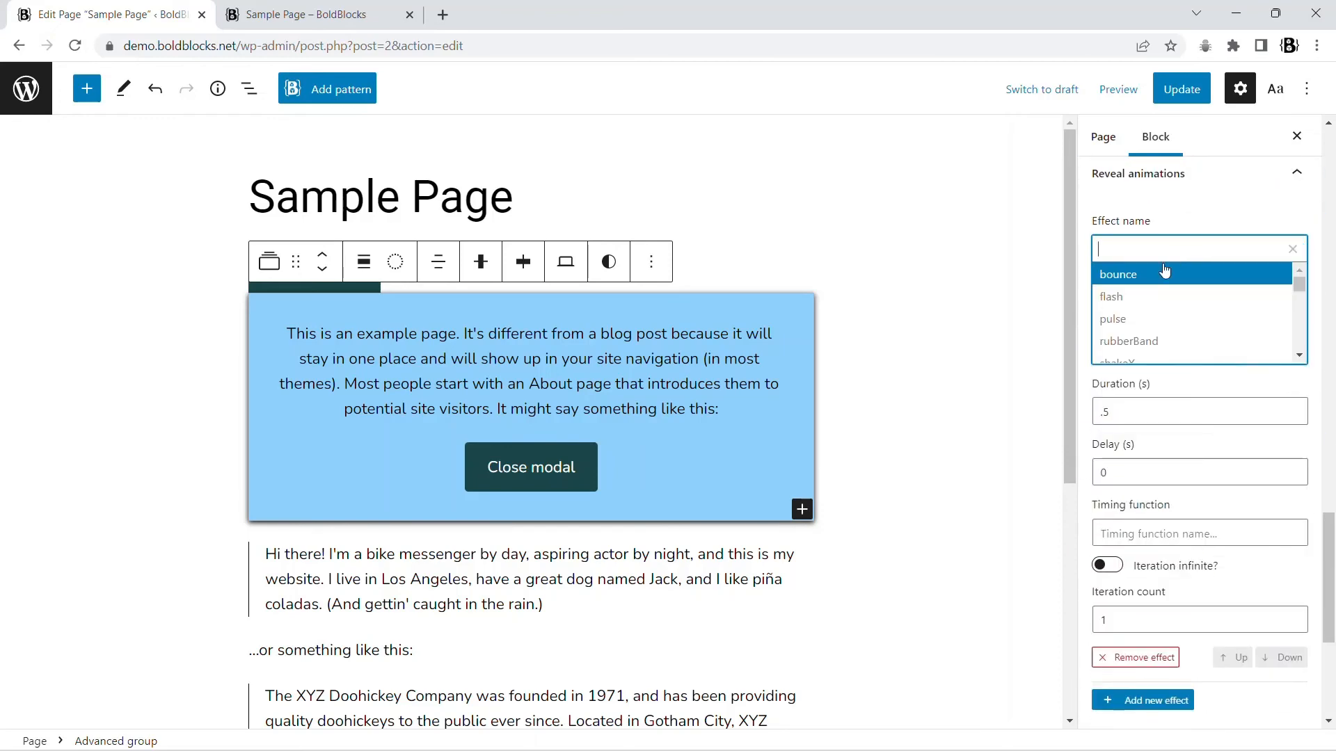
pyautogui.moveTo(1182, 245)
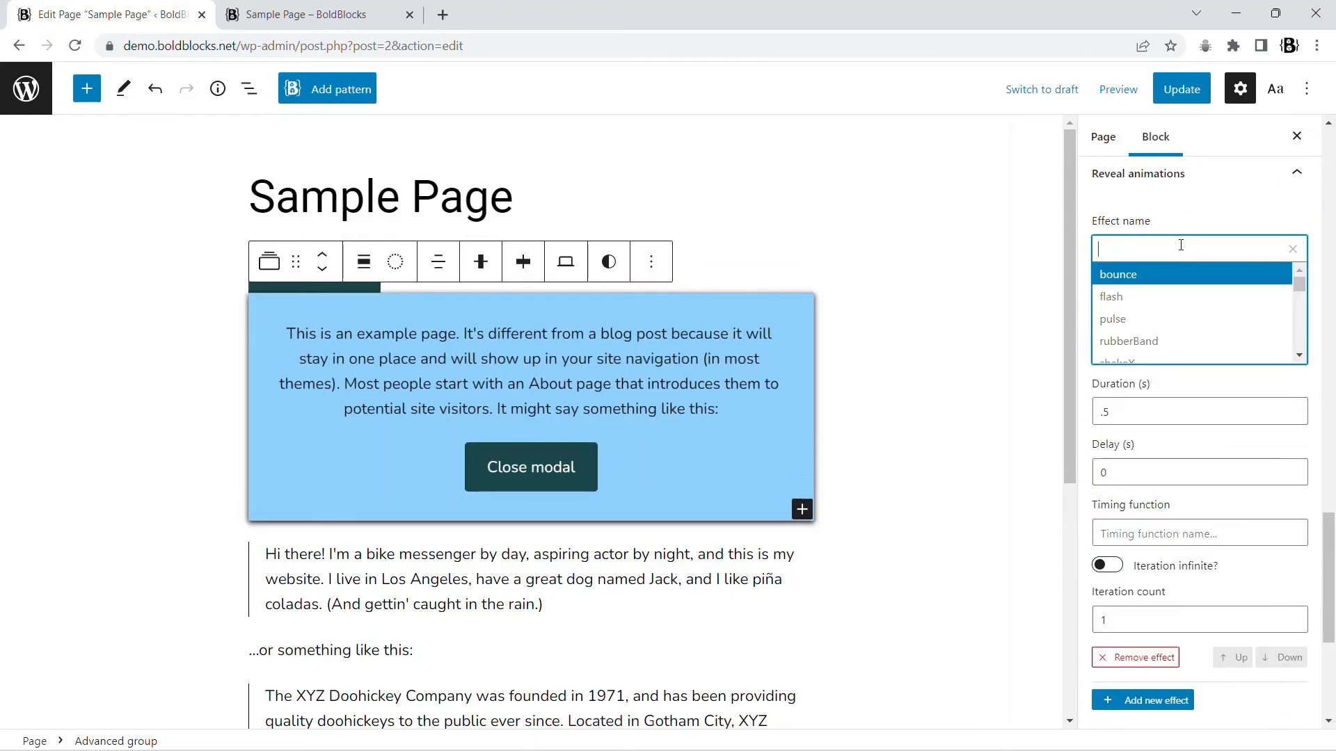
pyautogui.click(1113, 319)
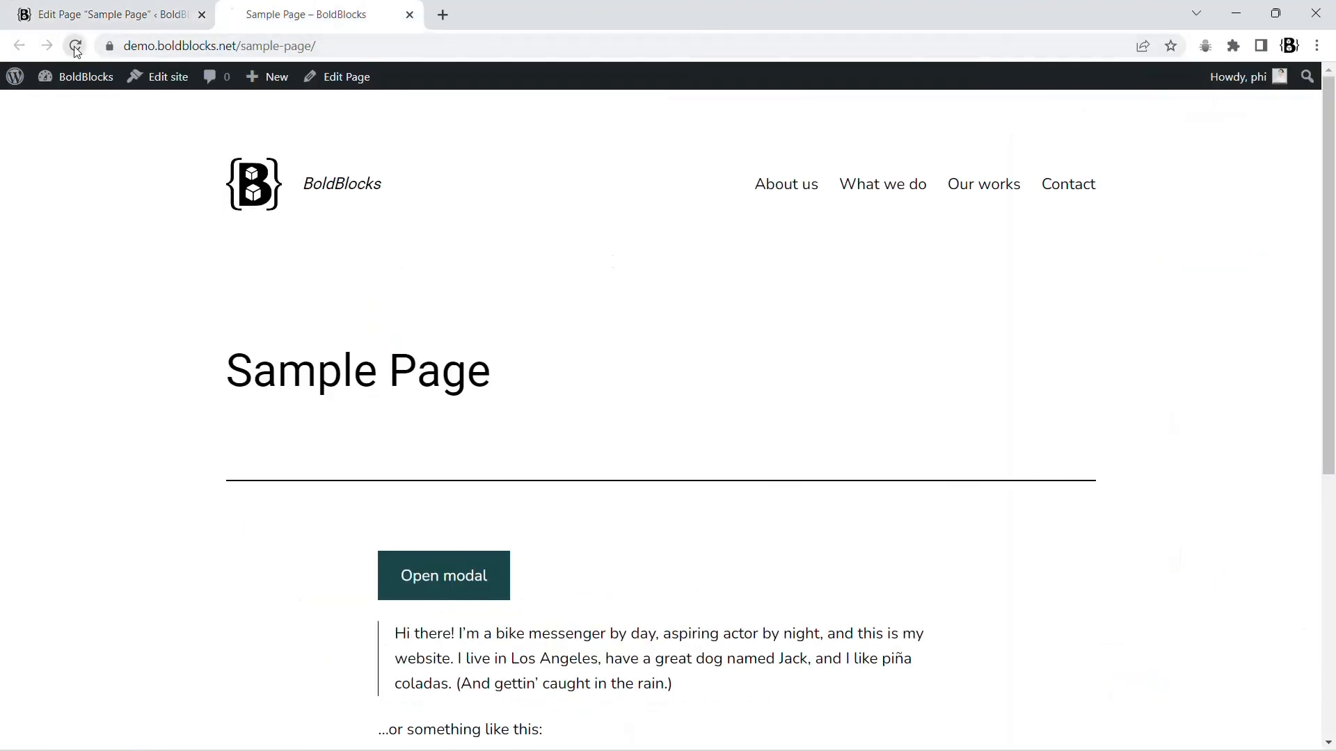
pyautogui.click(442, 575)
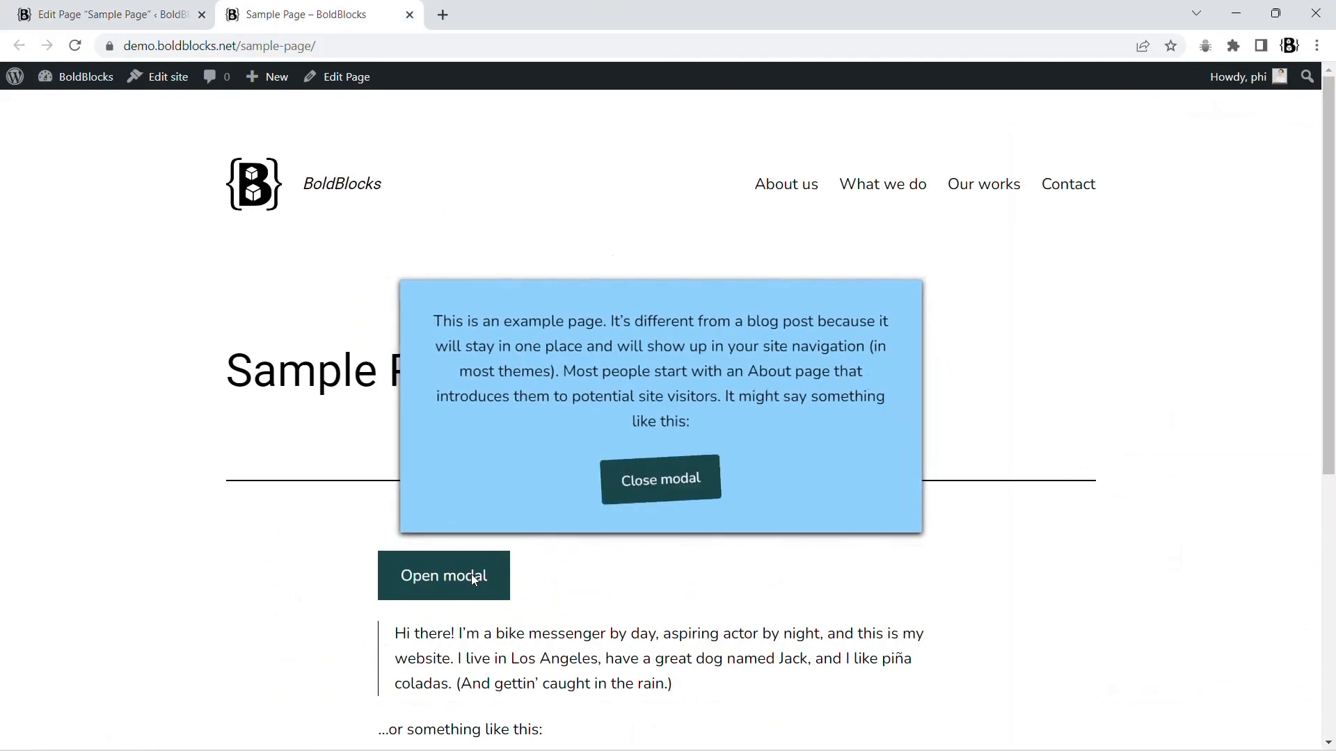